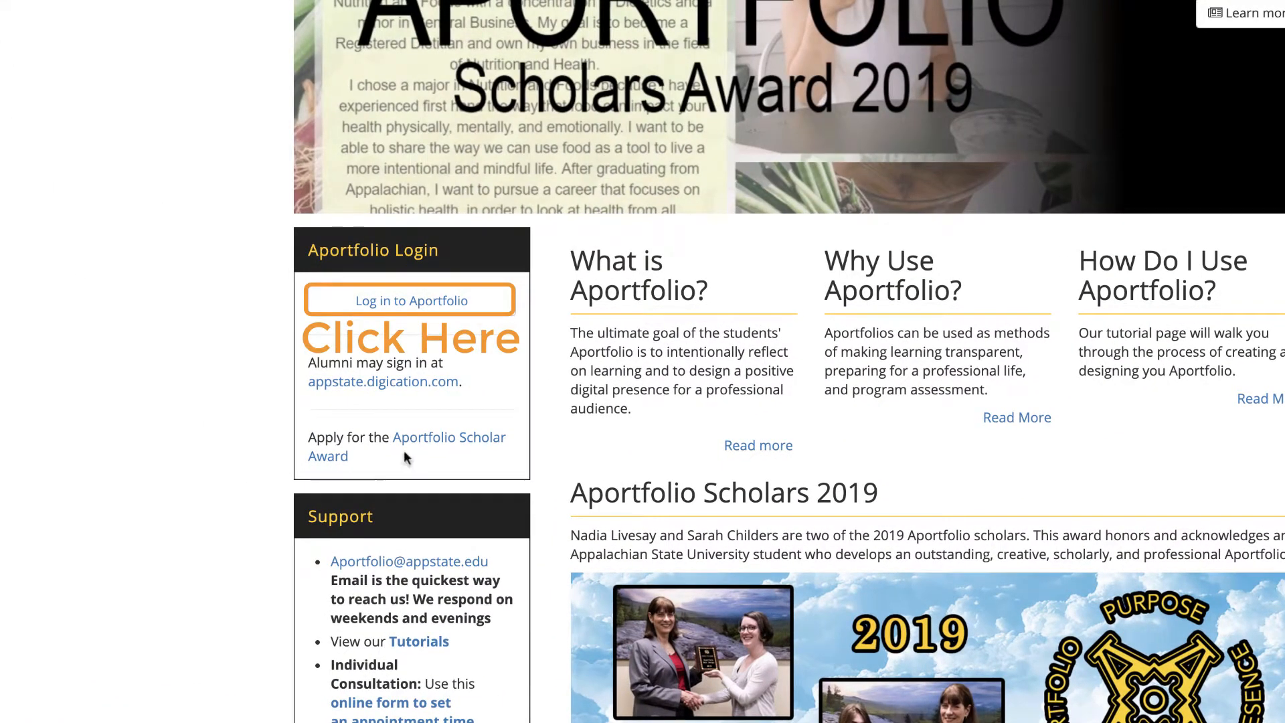
Sign in through the Appalachian login page with the aportfolio credentials to reach the dashboard.
{"action": "left_click", "coordinate": [410, 300]}
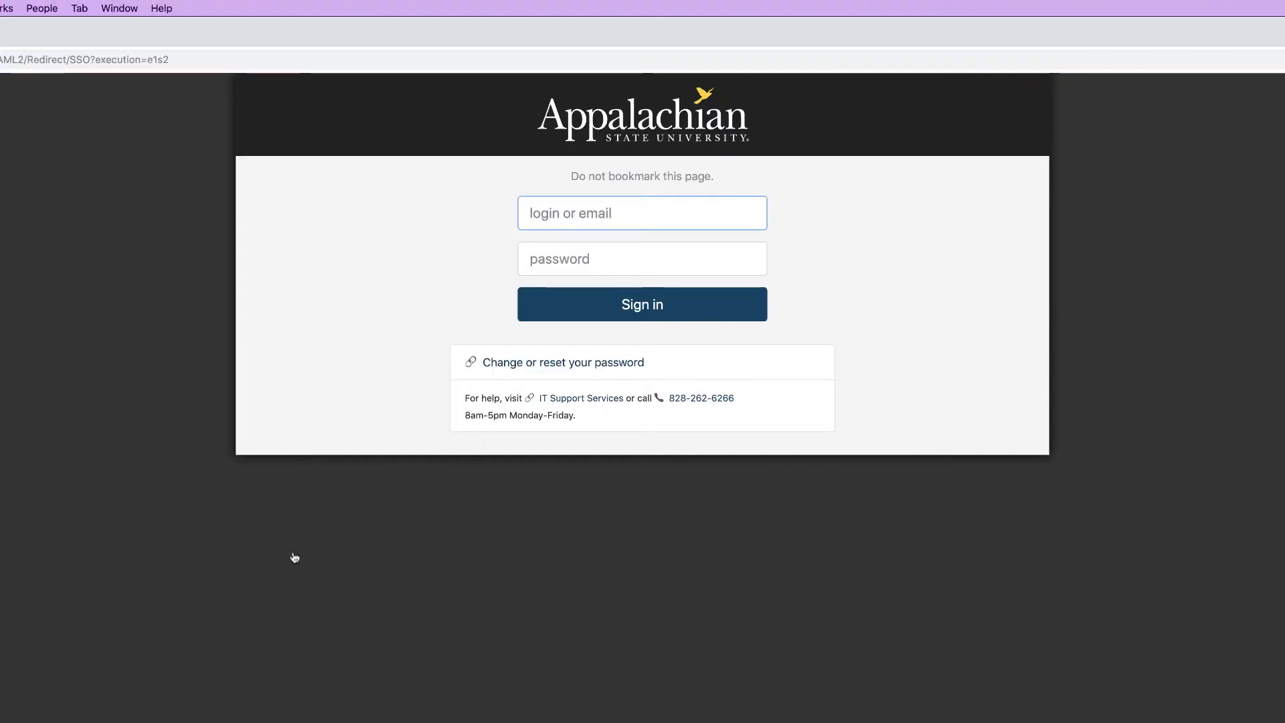
{"action": "type", "text": "aportfolio"}
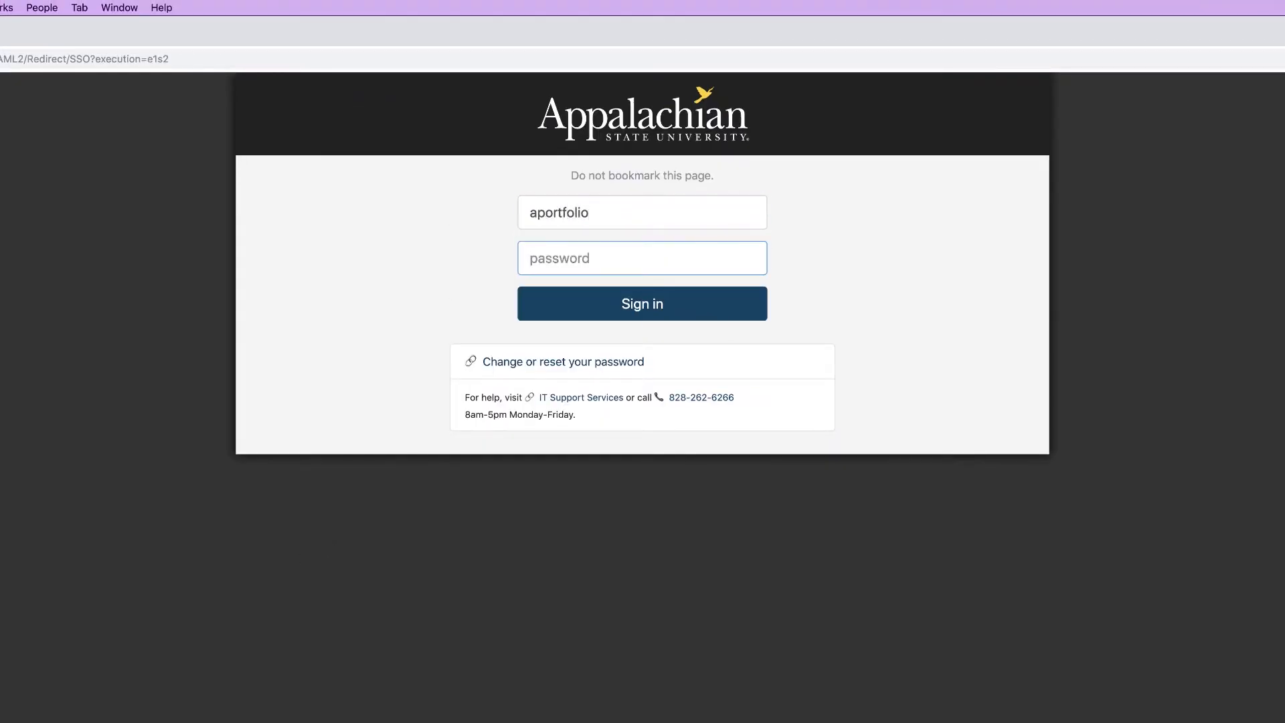
{"action": "left_click", "coordinate": [641, 304]}
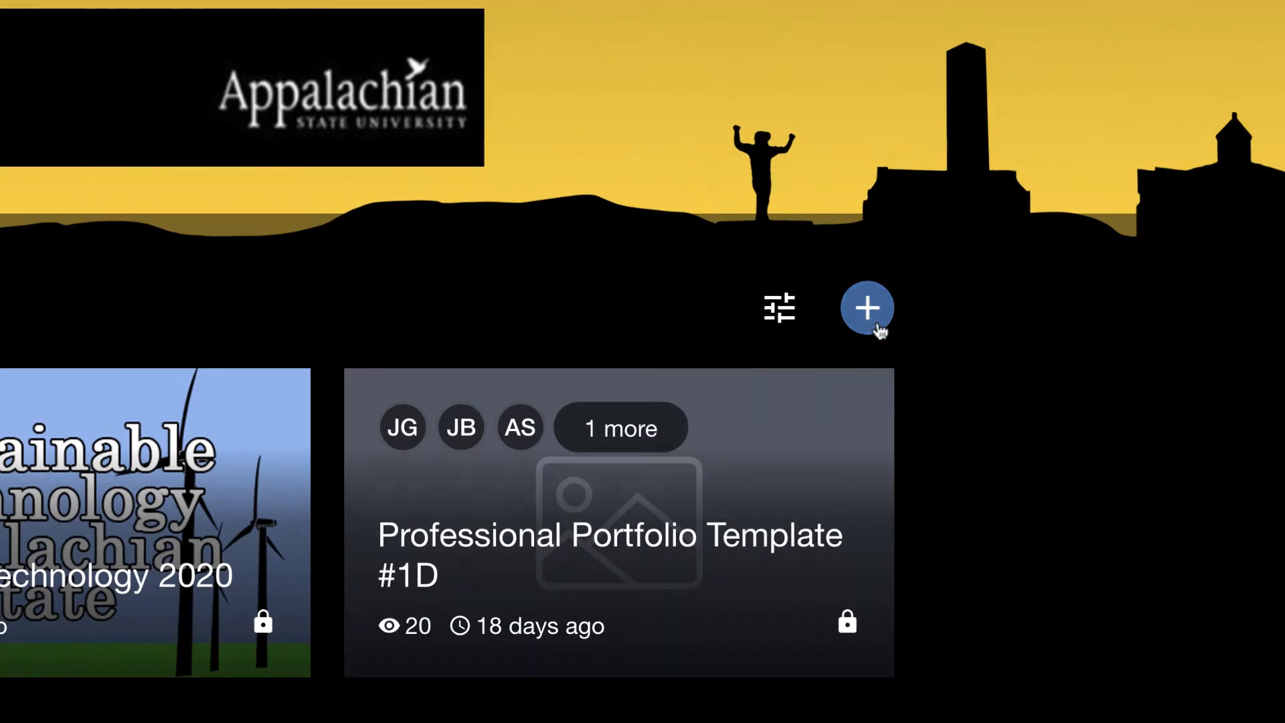
Create a new ePortfolio titled 'Sample Student SAM 1234-123' keeping the Blank Template.
{"action": "left_click", "coordinate": [867, 309]}
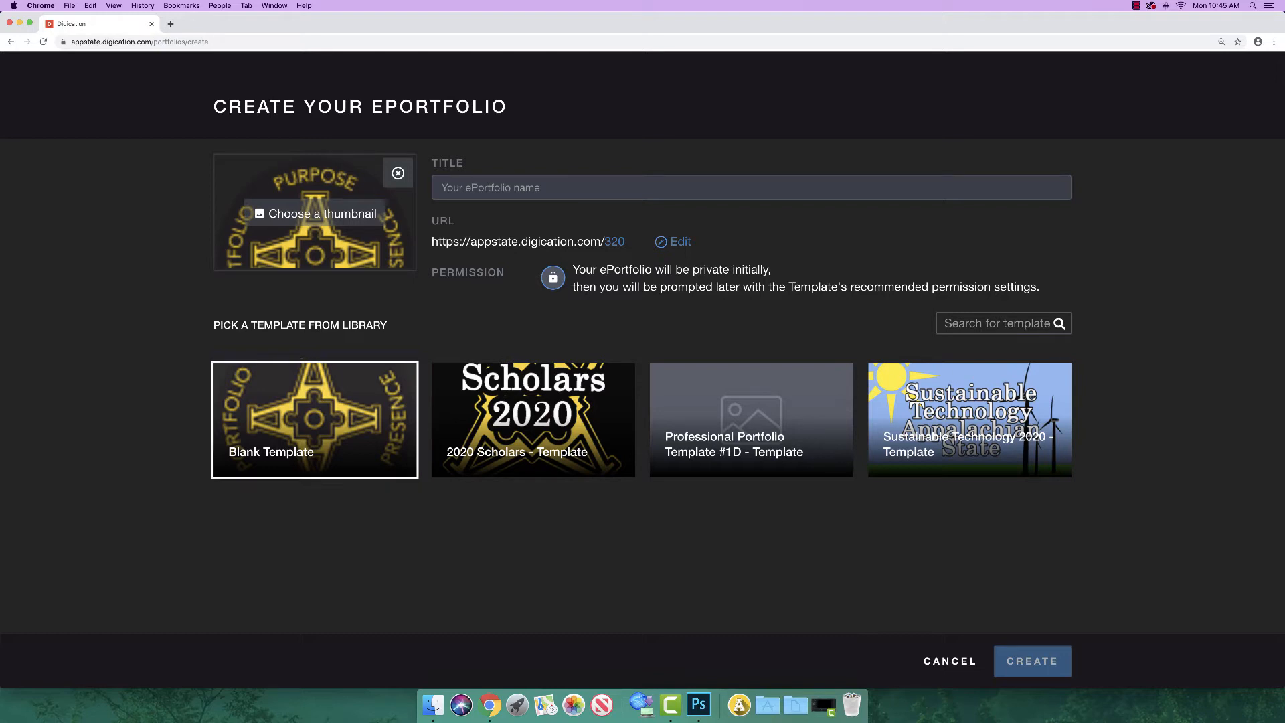
{"action": "type", "text": "Sa"}
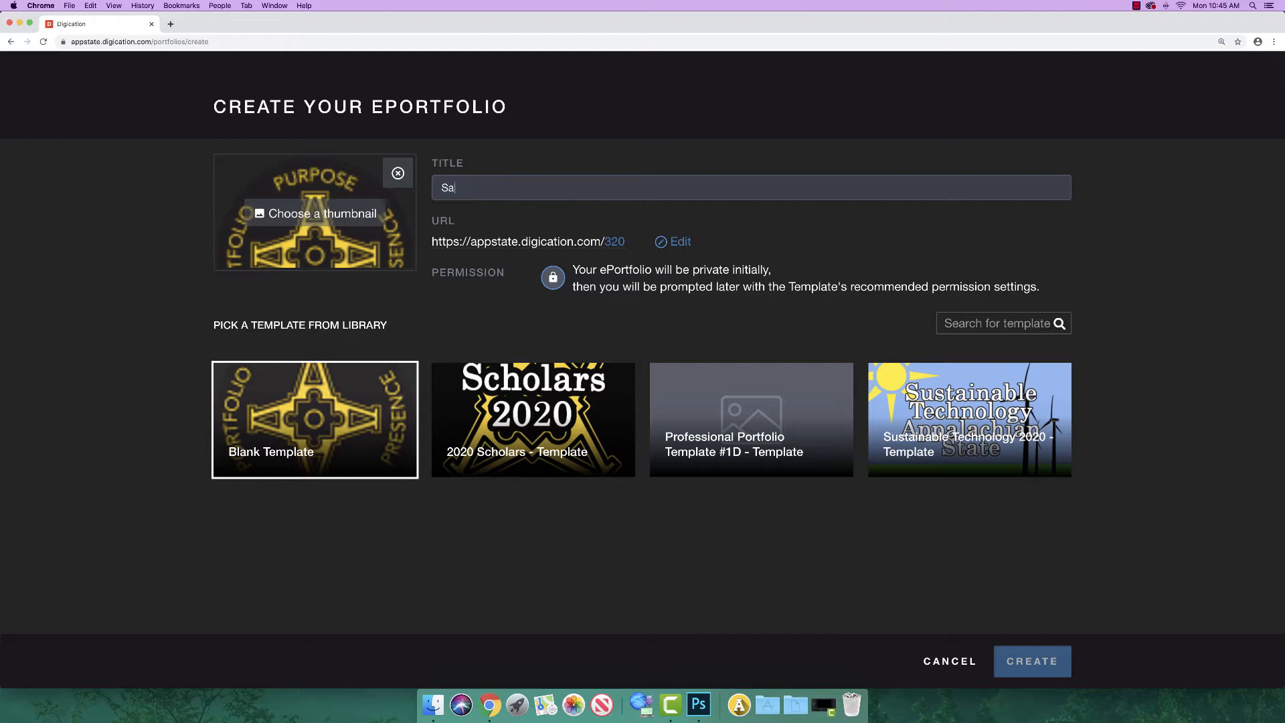
{"action": "type", "text": "mple"}
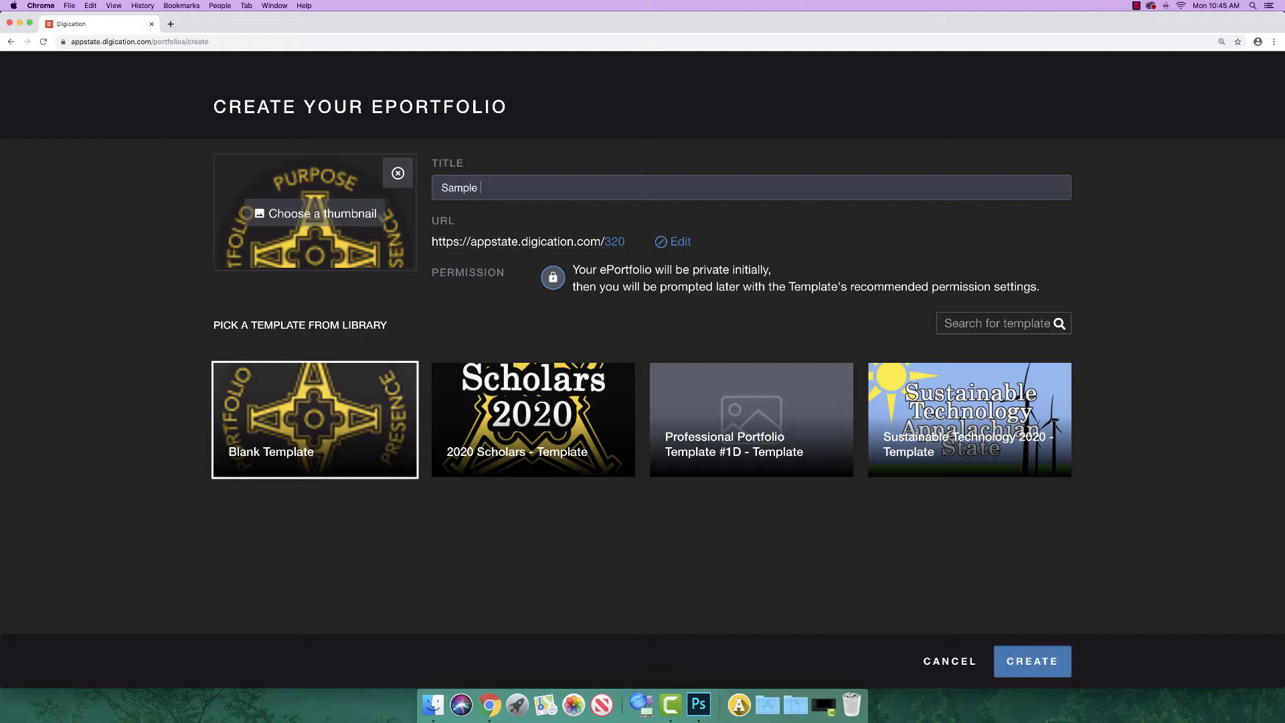
{"action": "type", "text": "Student"}
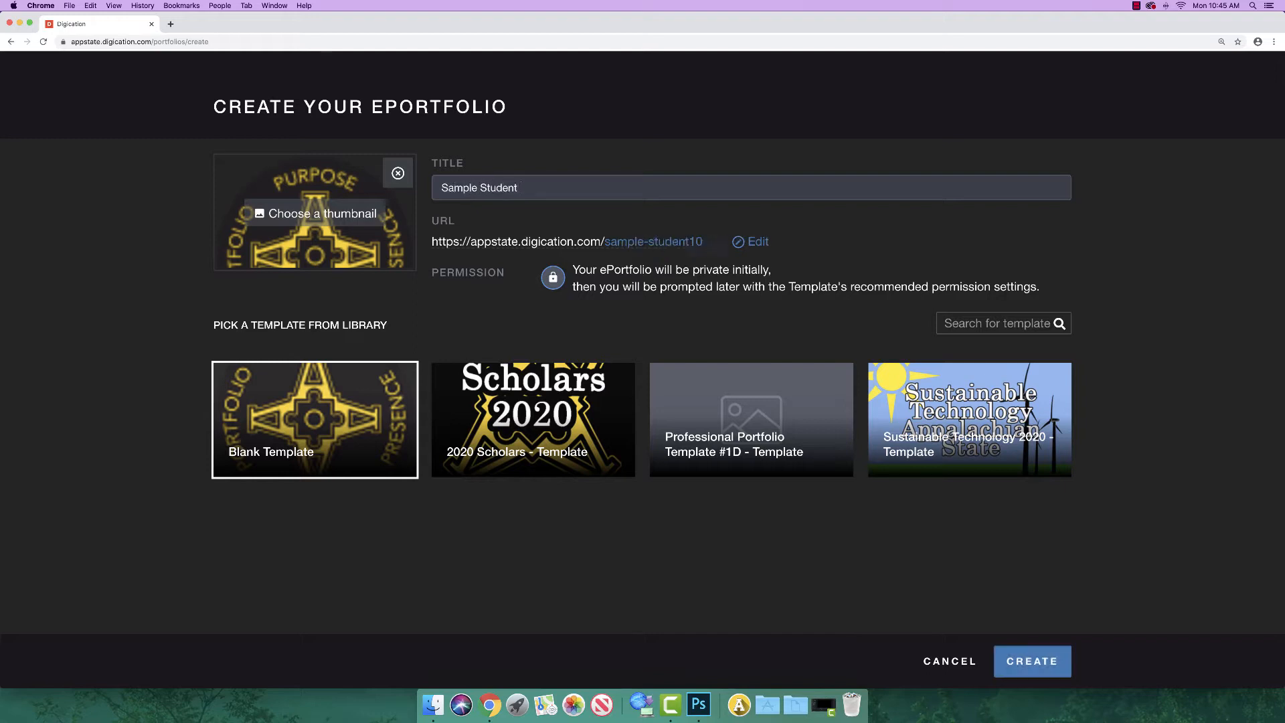
{"action": "type", "text": "SAM"}
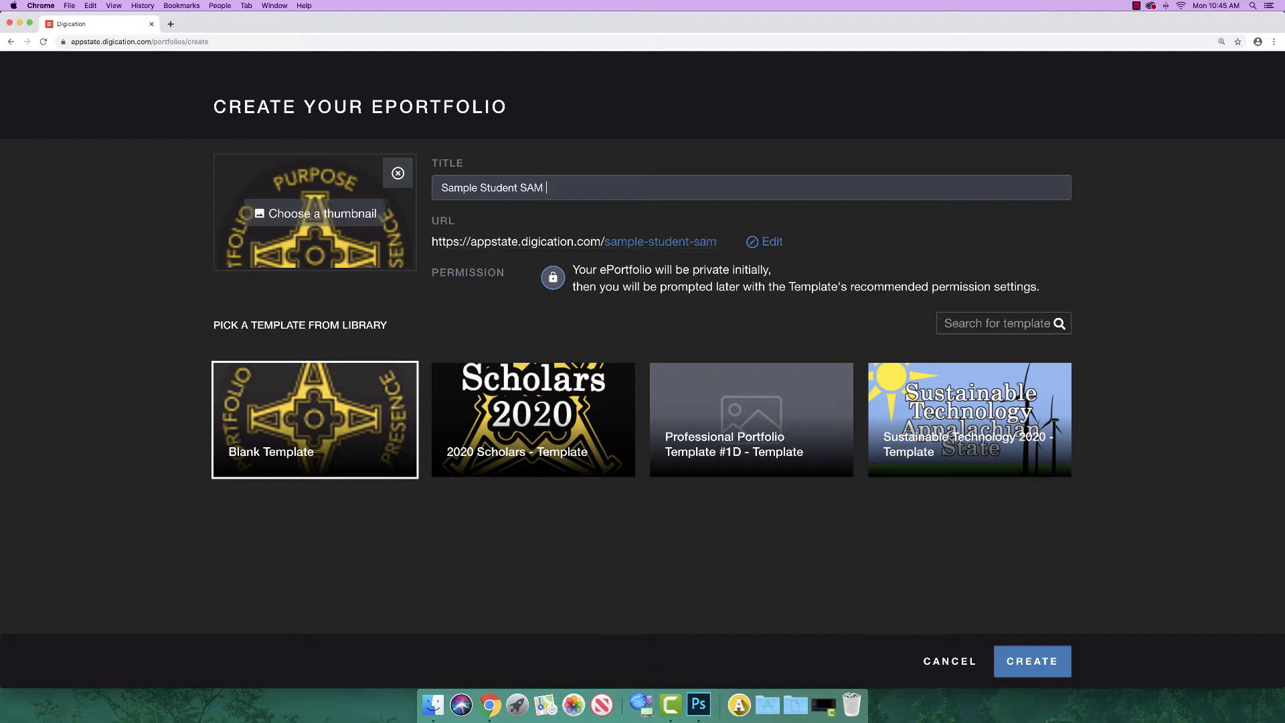
{"action": "type", "text": "1234-12"}
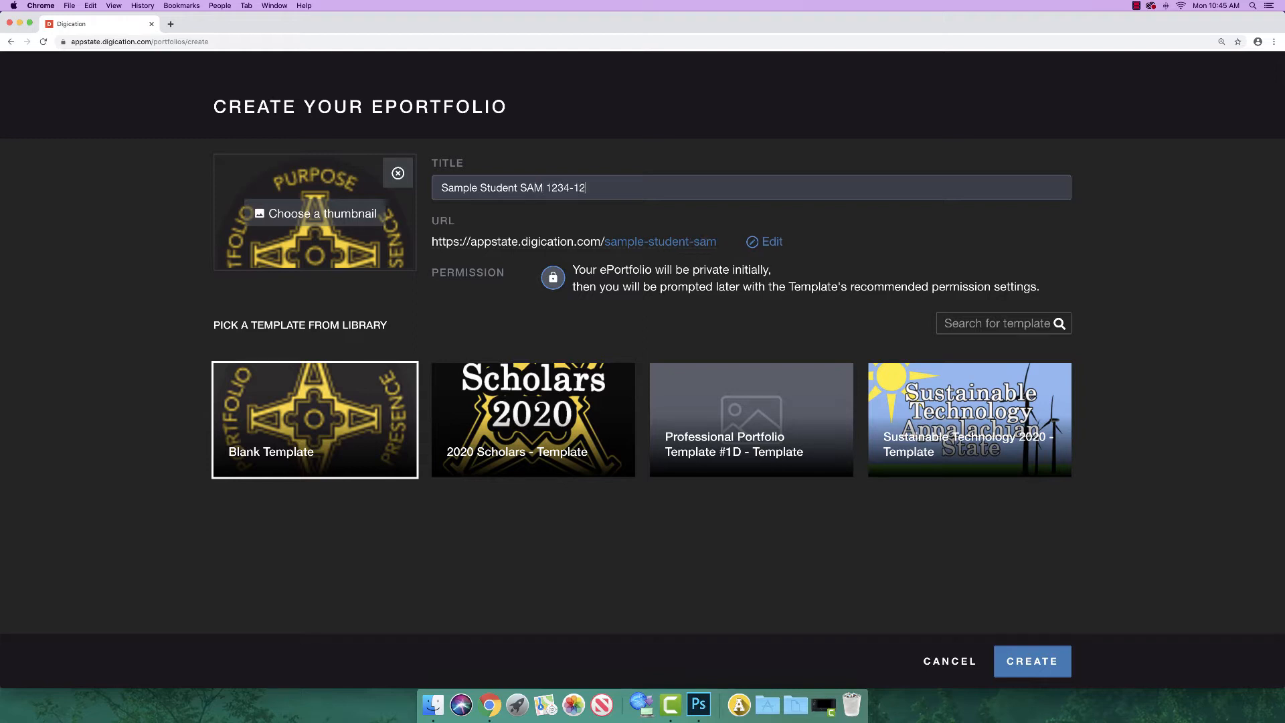
{"action": "type", "text": "3"}
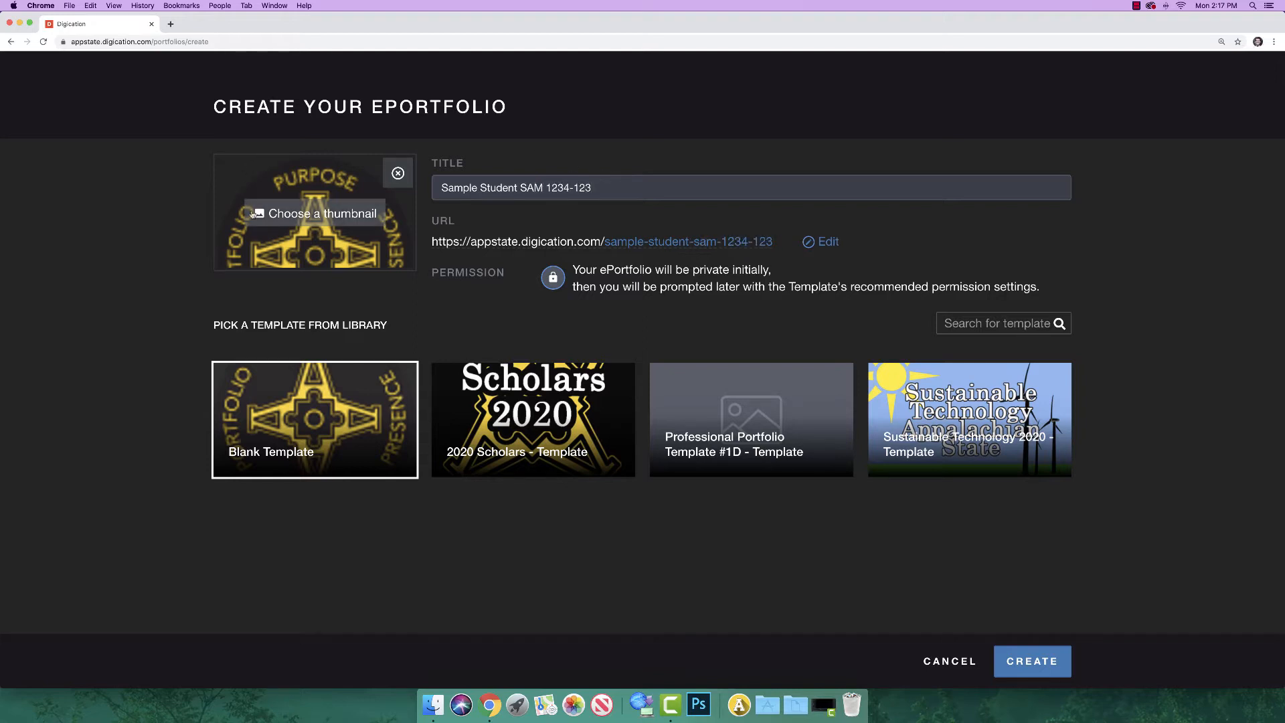
{"action": "left_click", "coordinate": [313, 213]}
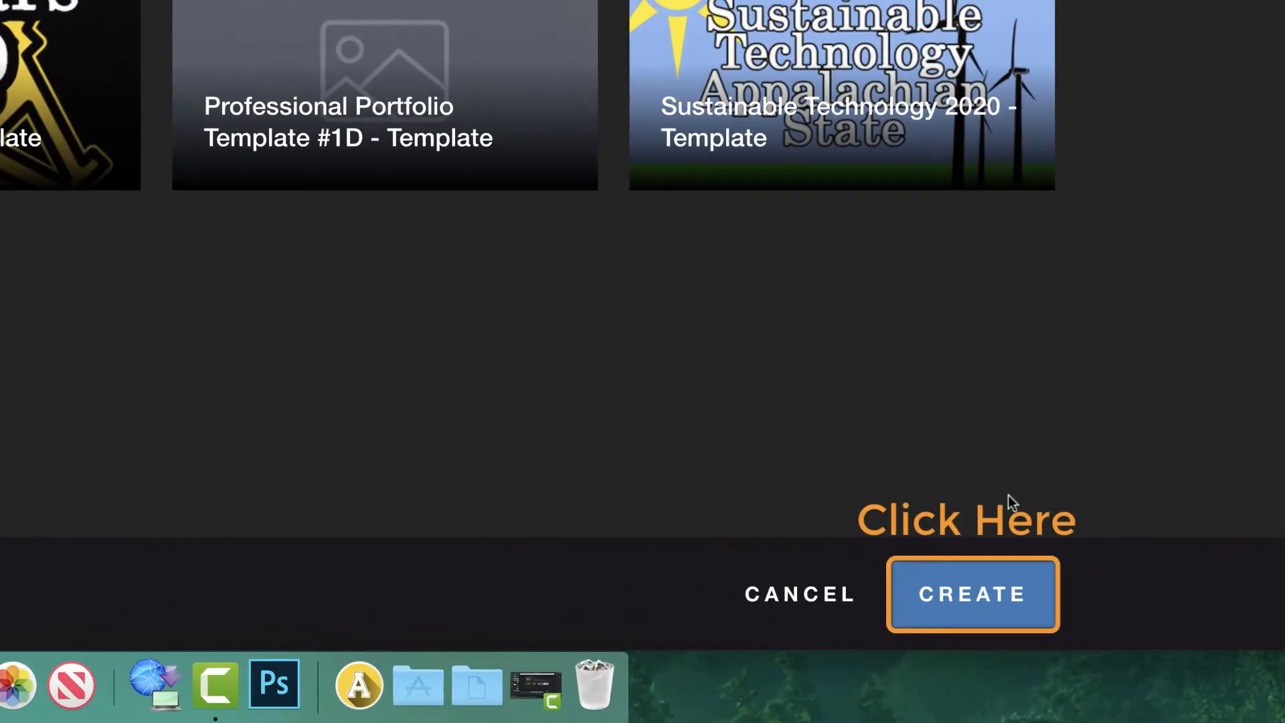
{"action": "left_click", "coordinate": [972, 594]}
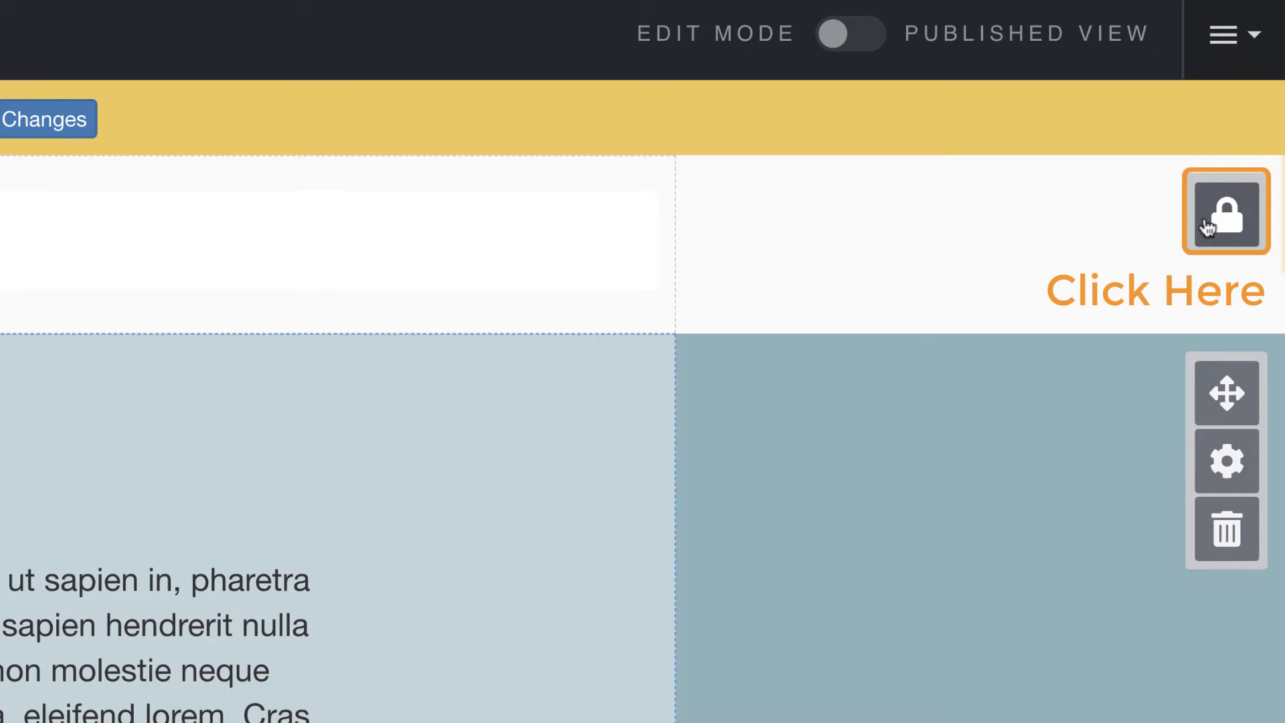
Unlock the header section so its navigation pages can be edited.
{"action": "left_click", "coordinate": [1227, 211]}
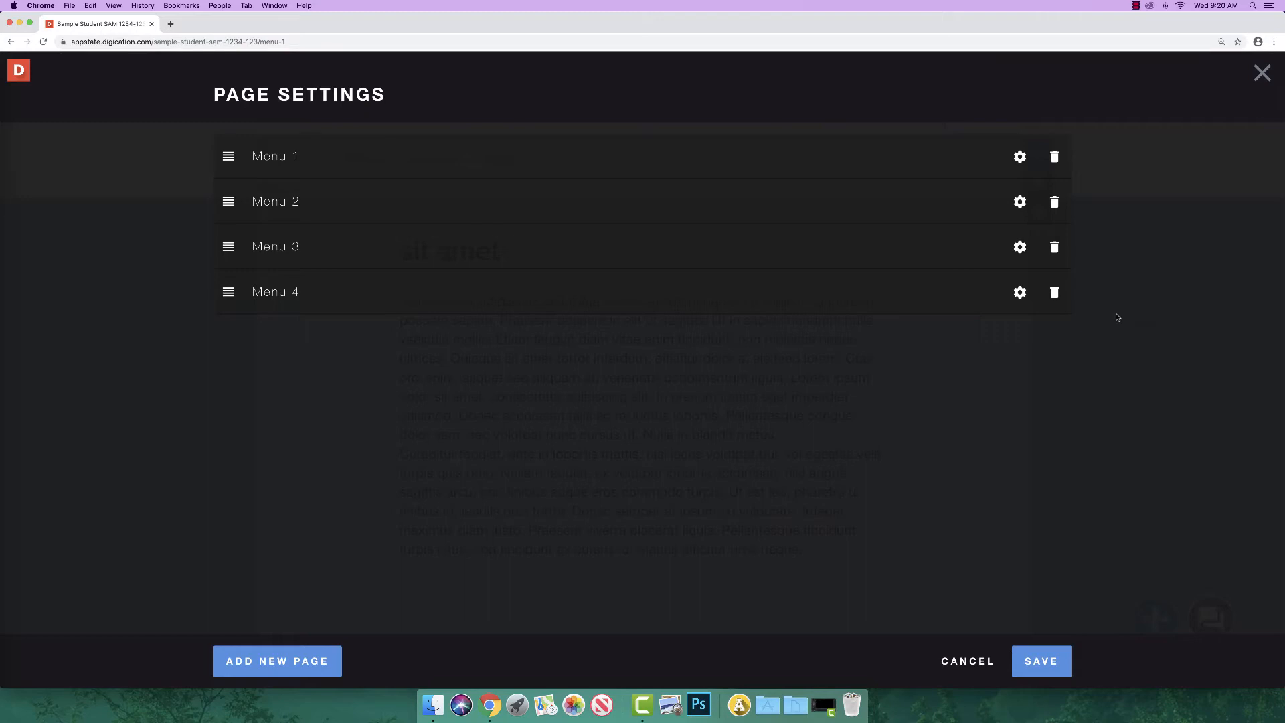
Add and discard a blank page, then drag Menu 4 into second place below Menu 1.
{"action": "left_click", "coordinate": [277, 661]}
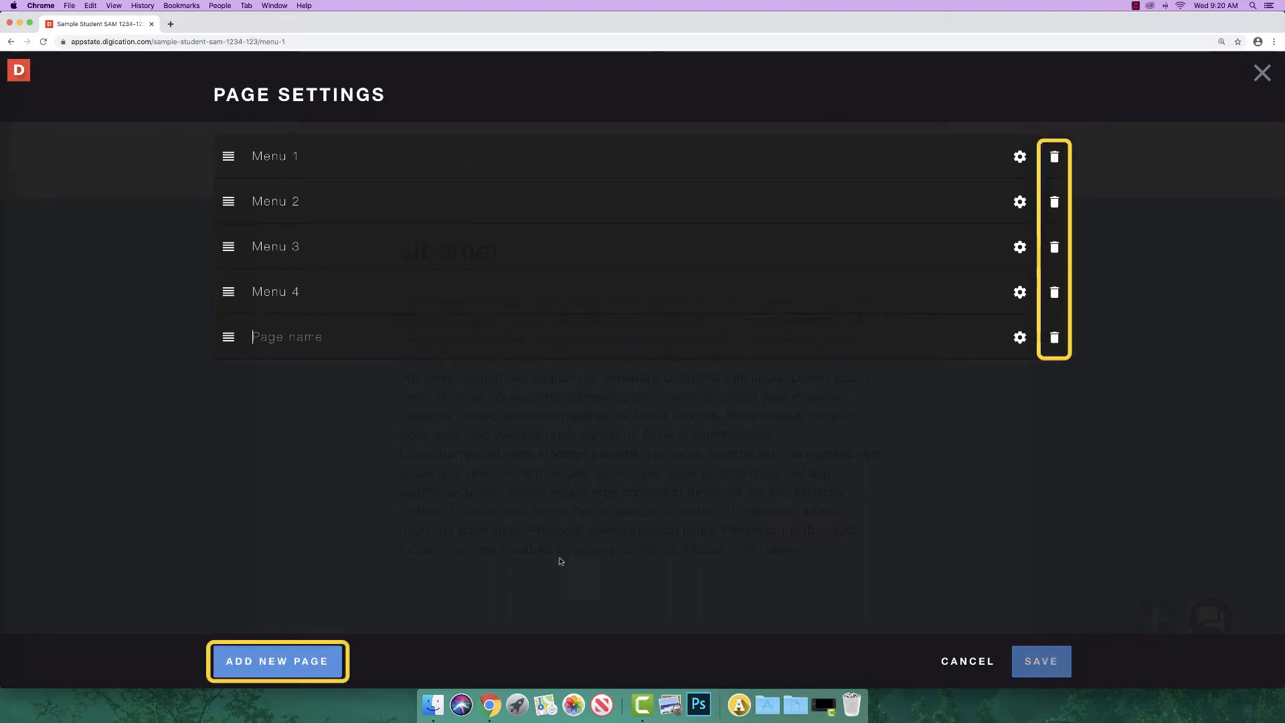
{"action": "left_click", "coordinate": [1053, 337]}
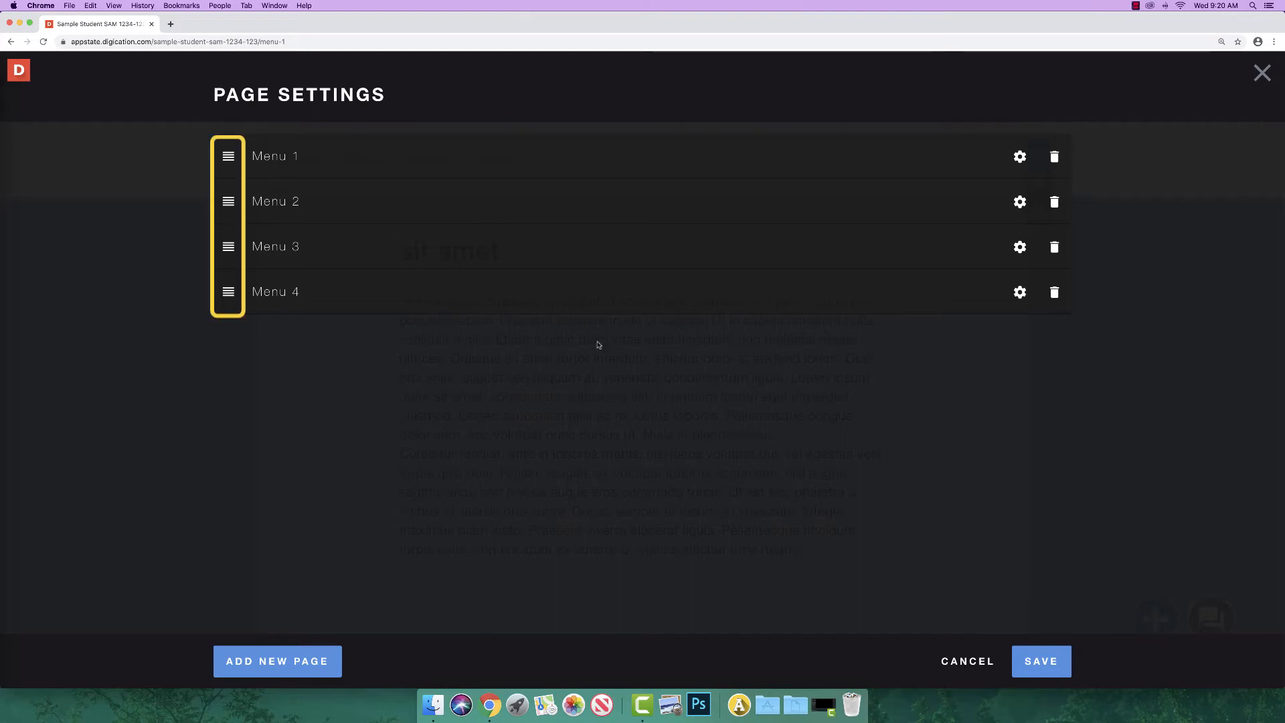
{"action": "left_click_drag", "start_coordinate": [227, 290], "coordinate": [287, 296]}
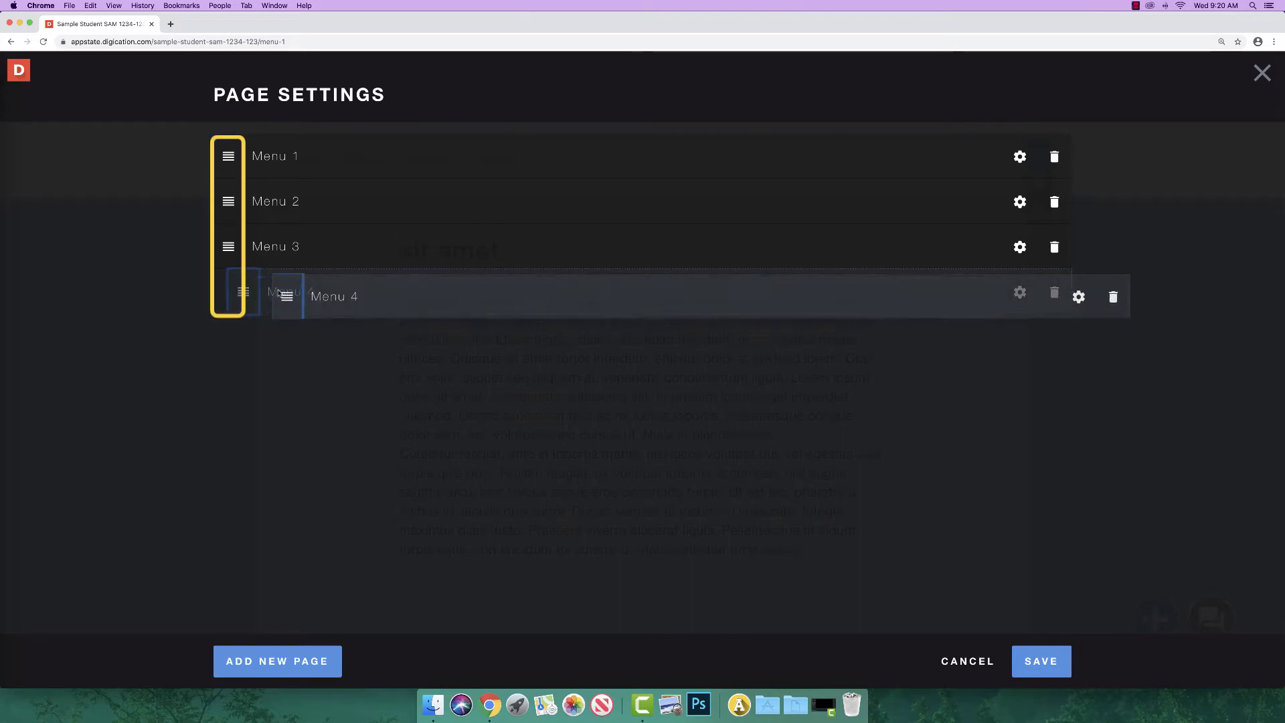
{"action": "left_click_drag", "start_coordinate": [285, 296], "coordinate": [231, 154]}
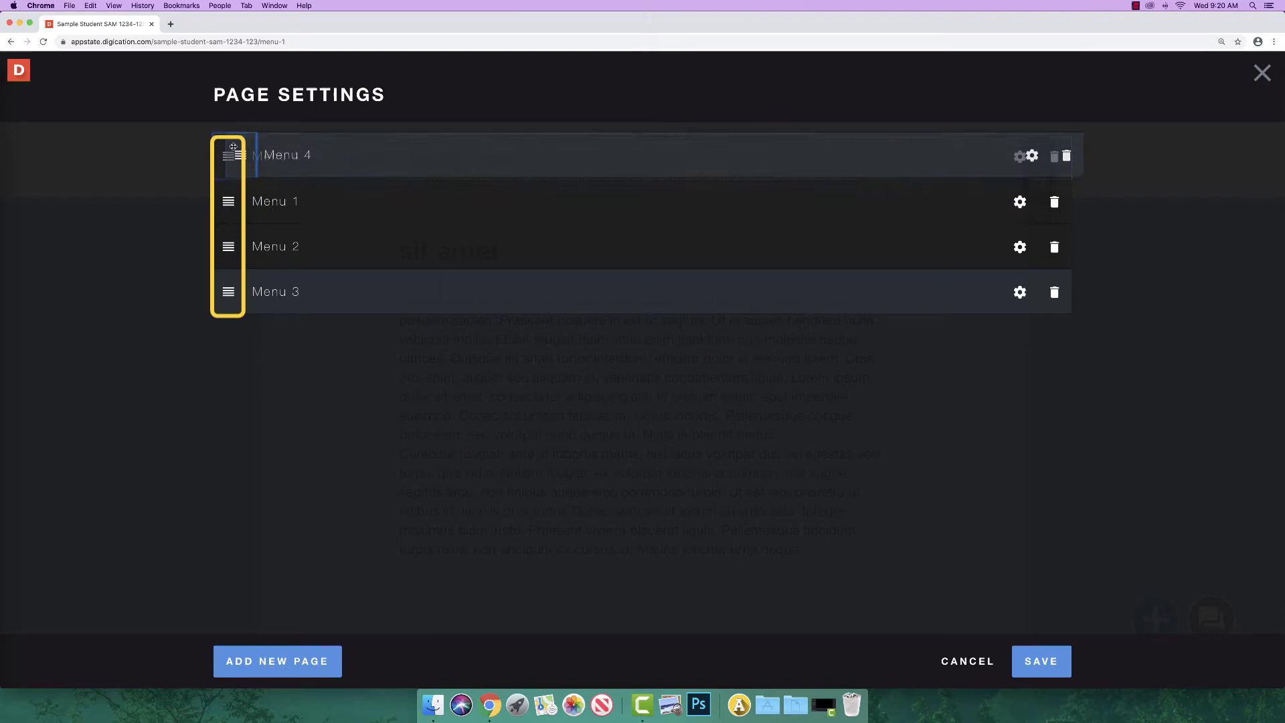
{"action": "left_click_drag", "start_coordinate": [229, 154], "coordinate": [239, 213]}
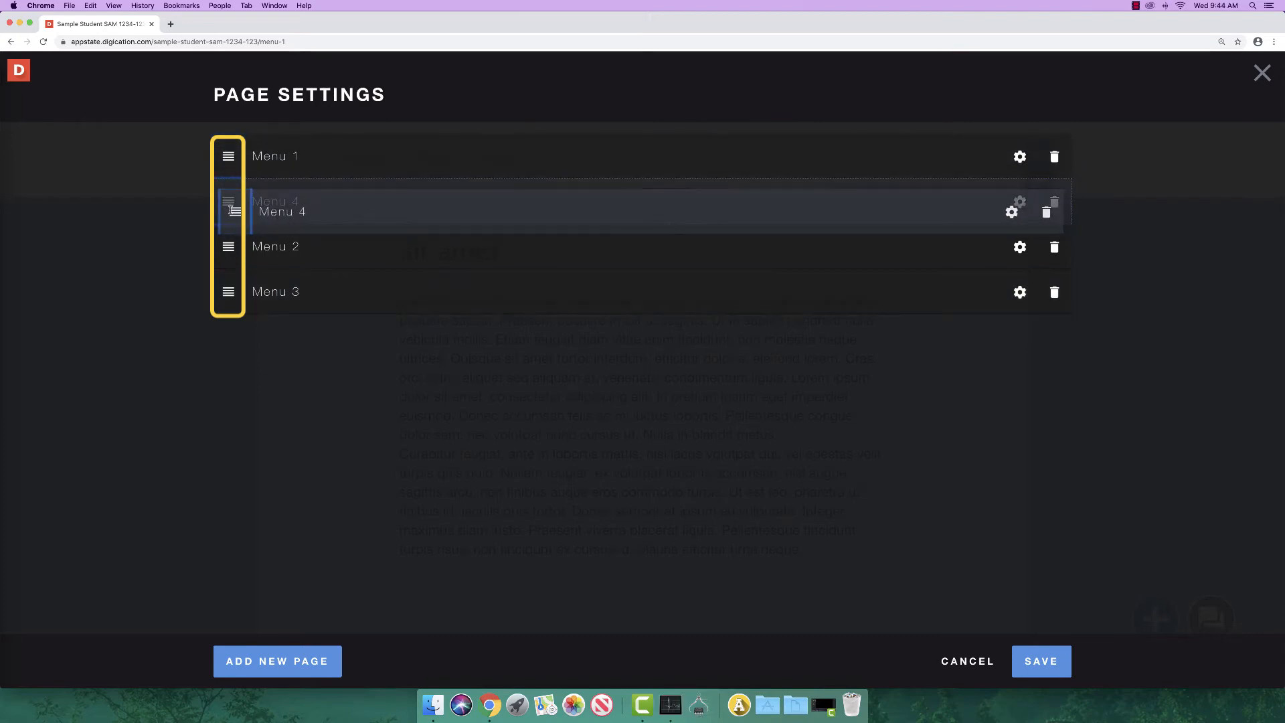
{"action": "left_click_drag", "start_coordinate": [229, 209], "coordinate": [228, 200]}
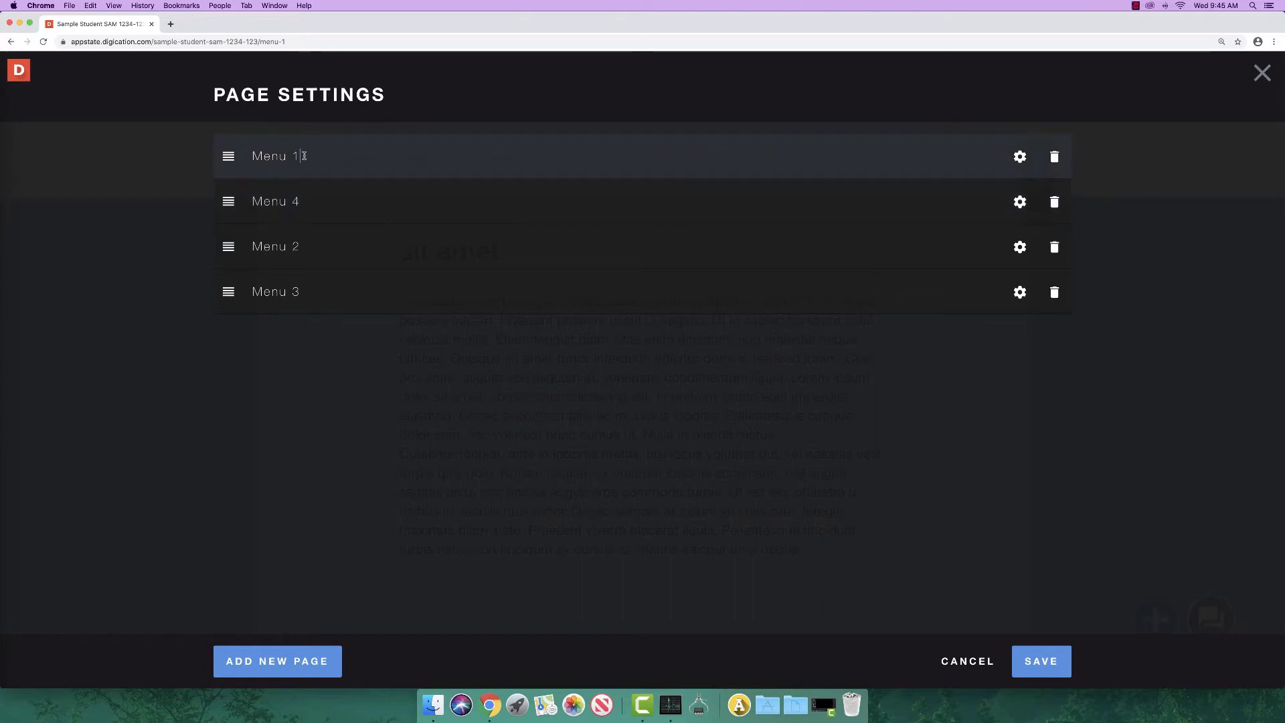
Rename Menu 1 to 'About Me' and add a fifth page named 'New Page'.
{"action": "type", "text": "About"}
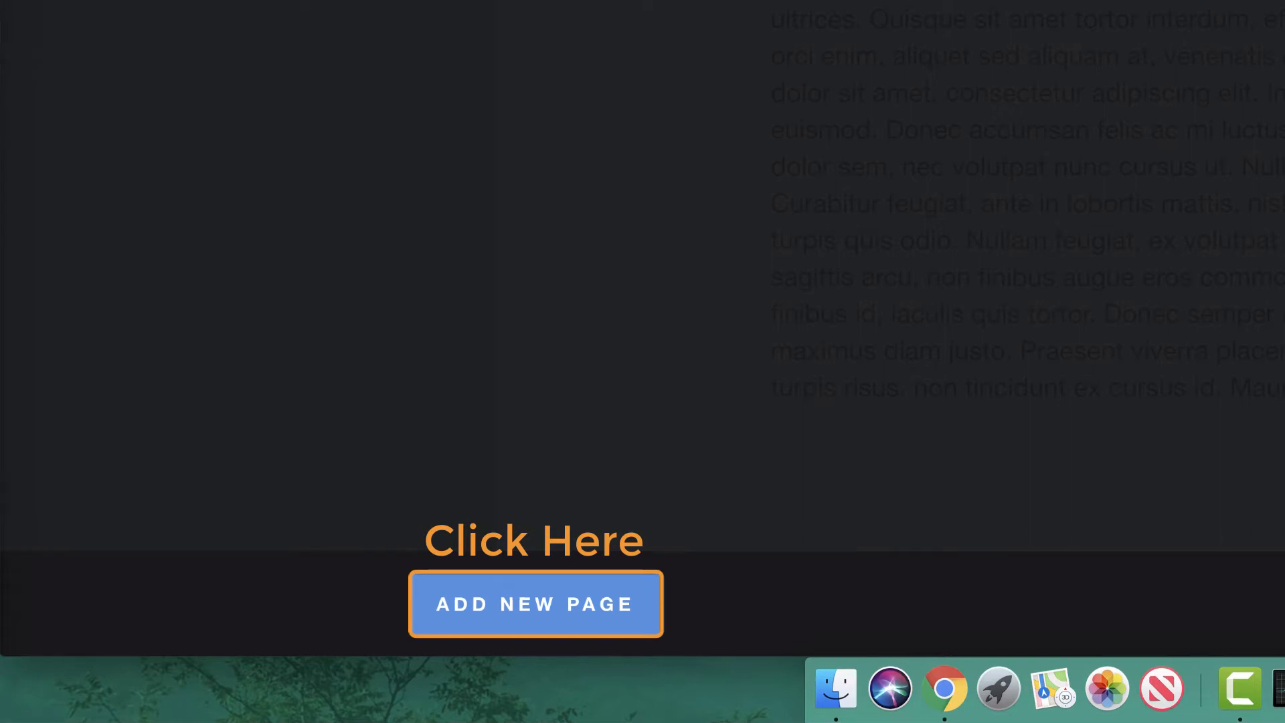
{"action": "left_click", "coordinate": [534, 604]}
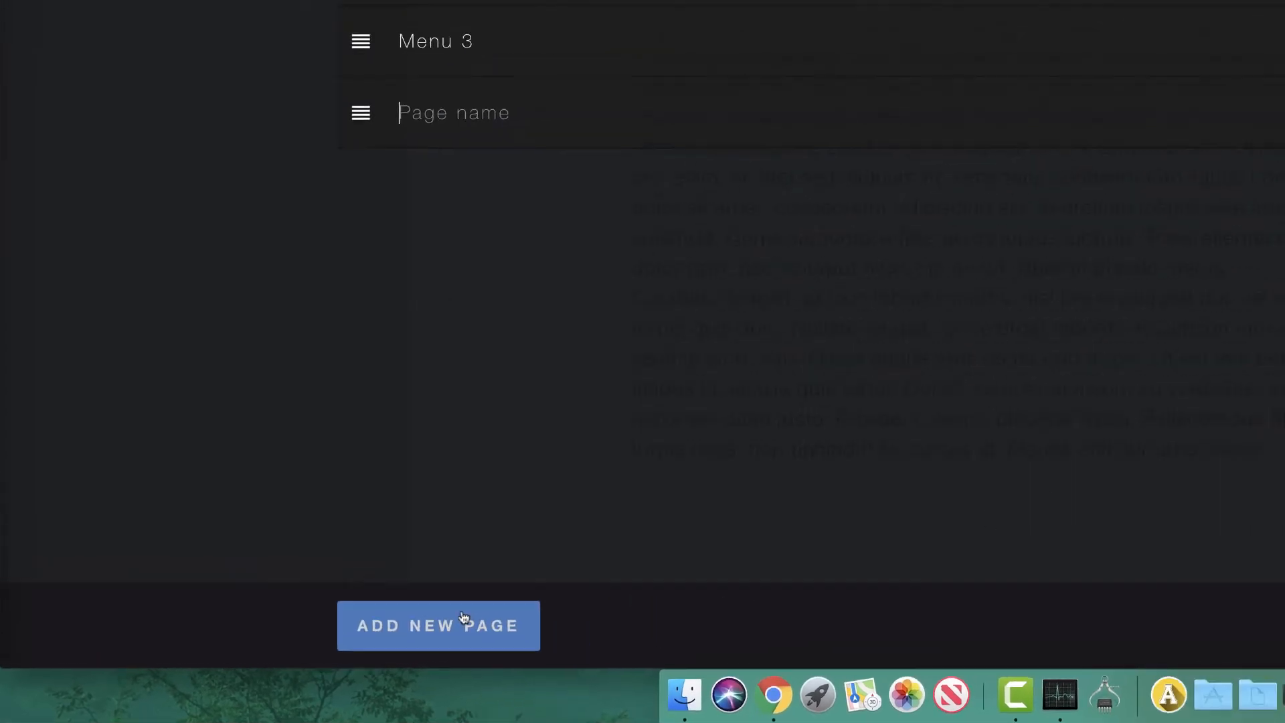
{"action": "left_click", "coordinate": [438, 625]}
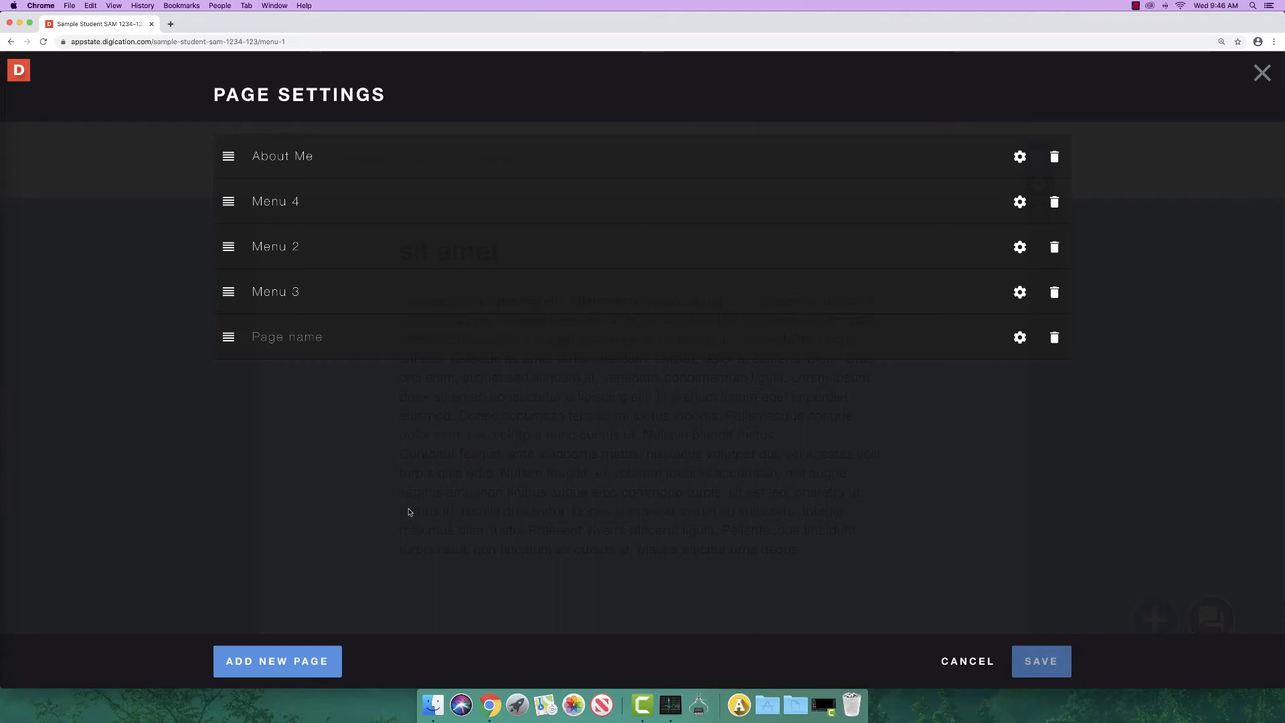
{"action": "type", "text": "New Page"}
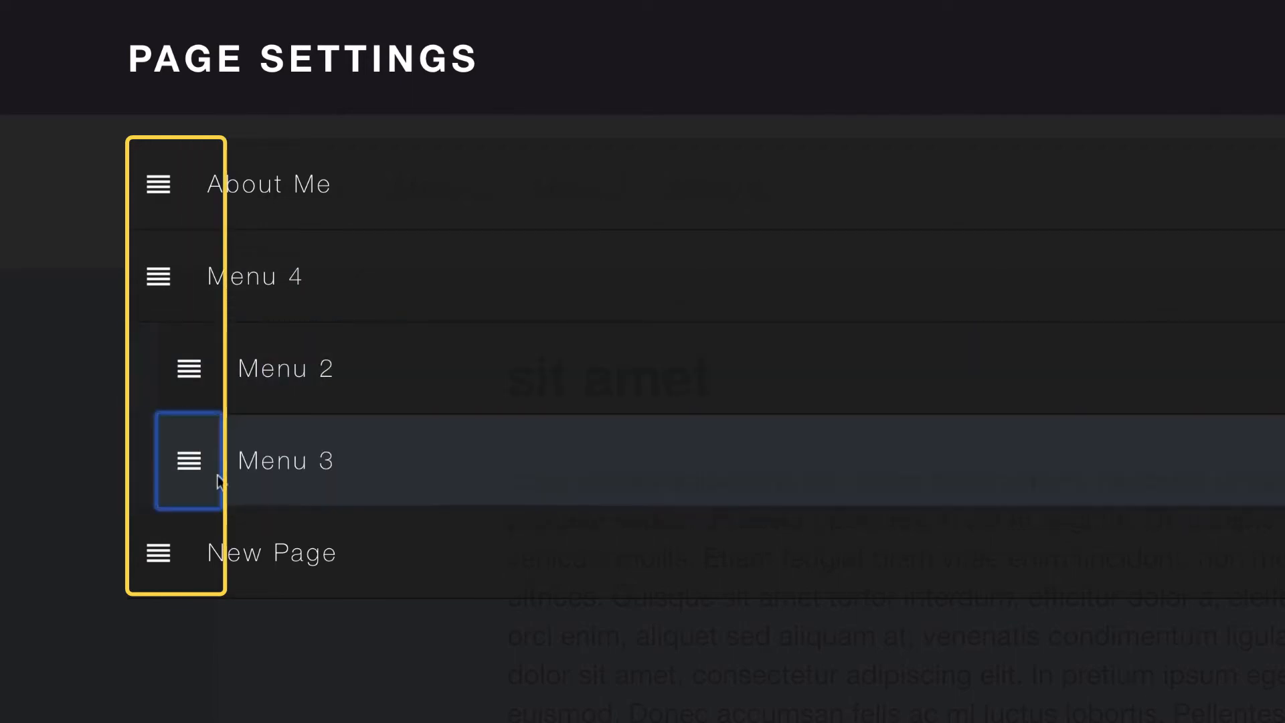
{"action": "mouse_move", "coordinate": [304, 674]}
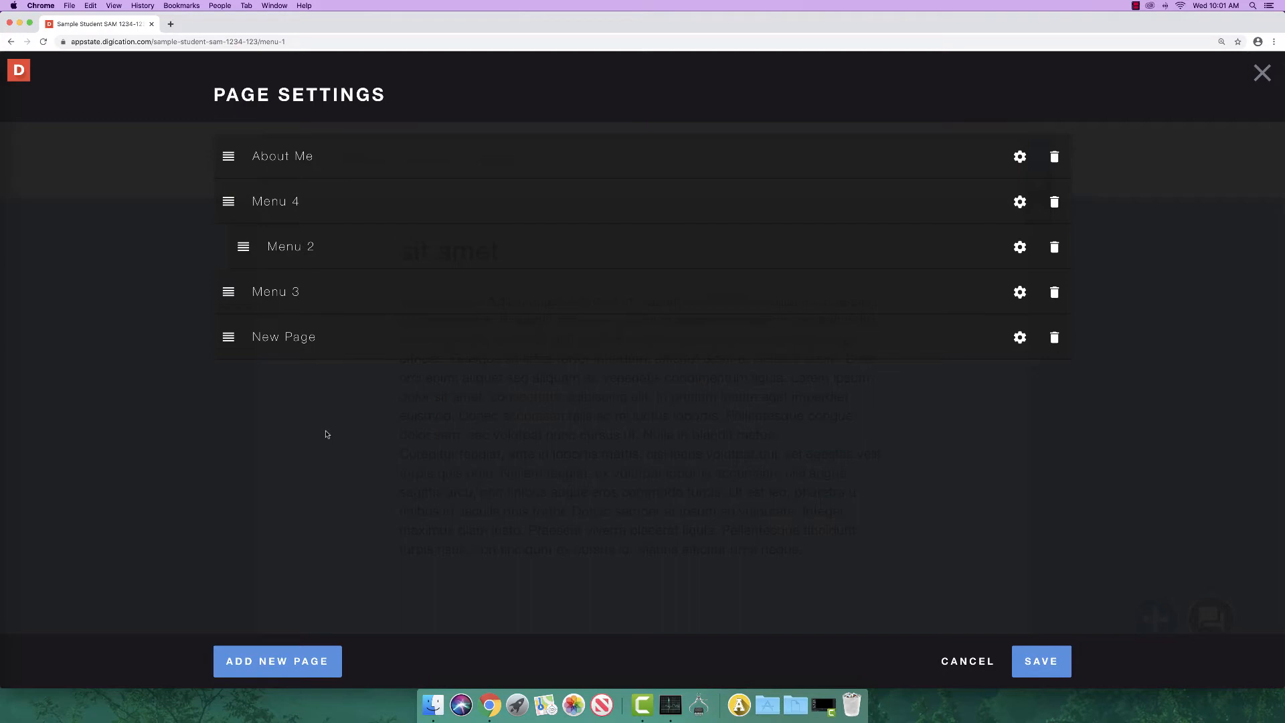
{"action": "mouse_move", "coordinate": [1020, 203]}
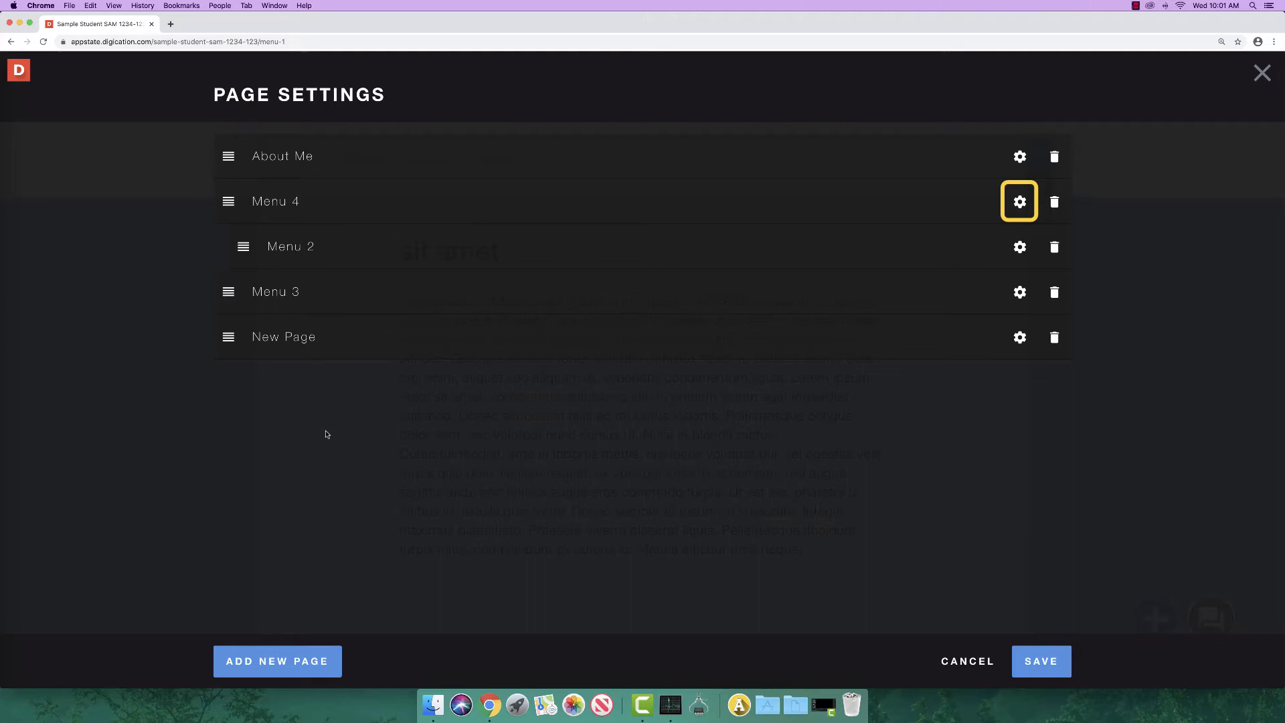
View Menu 4's page options and request deletion of the Menu 3 page.
{"action": "left_click", "coordinate": [1020, 202]}
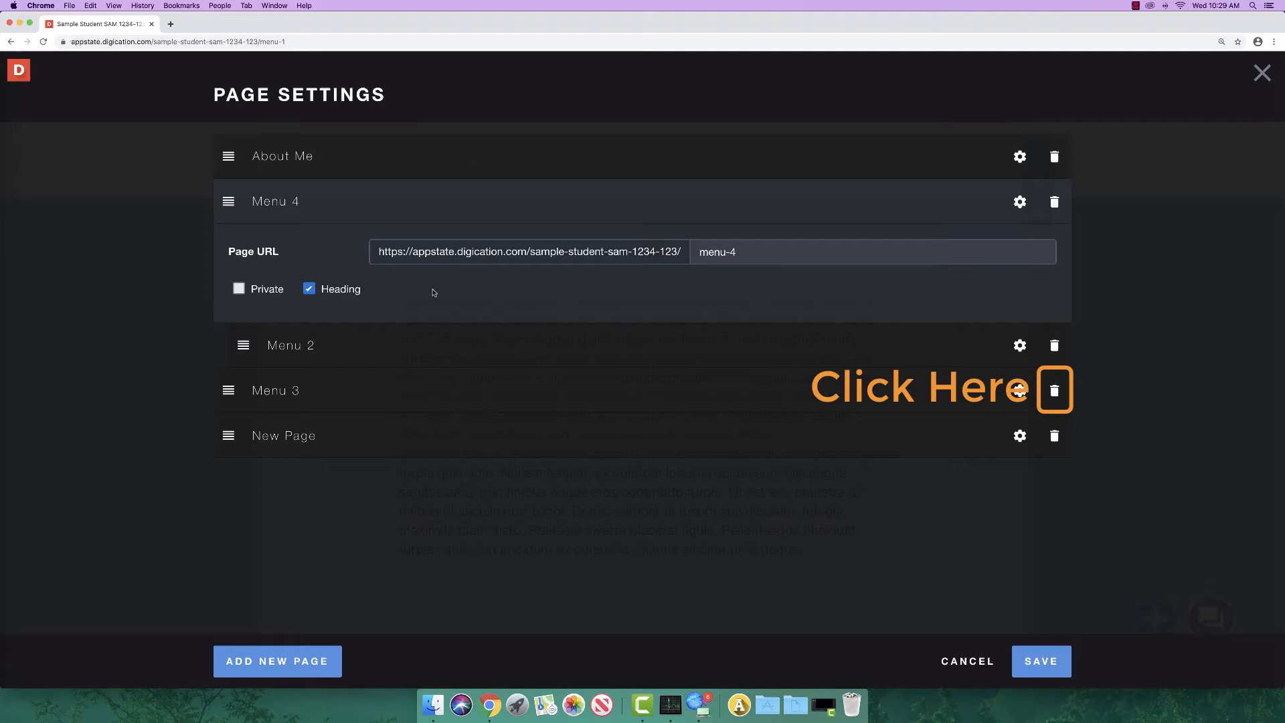
{"action": "mouse_move", "coordinate": [415, 301]}
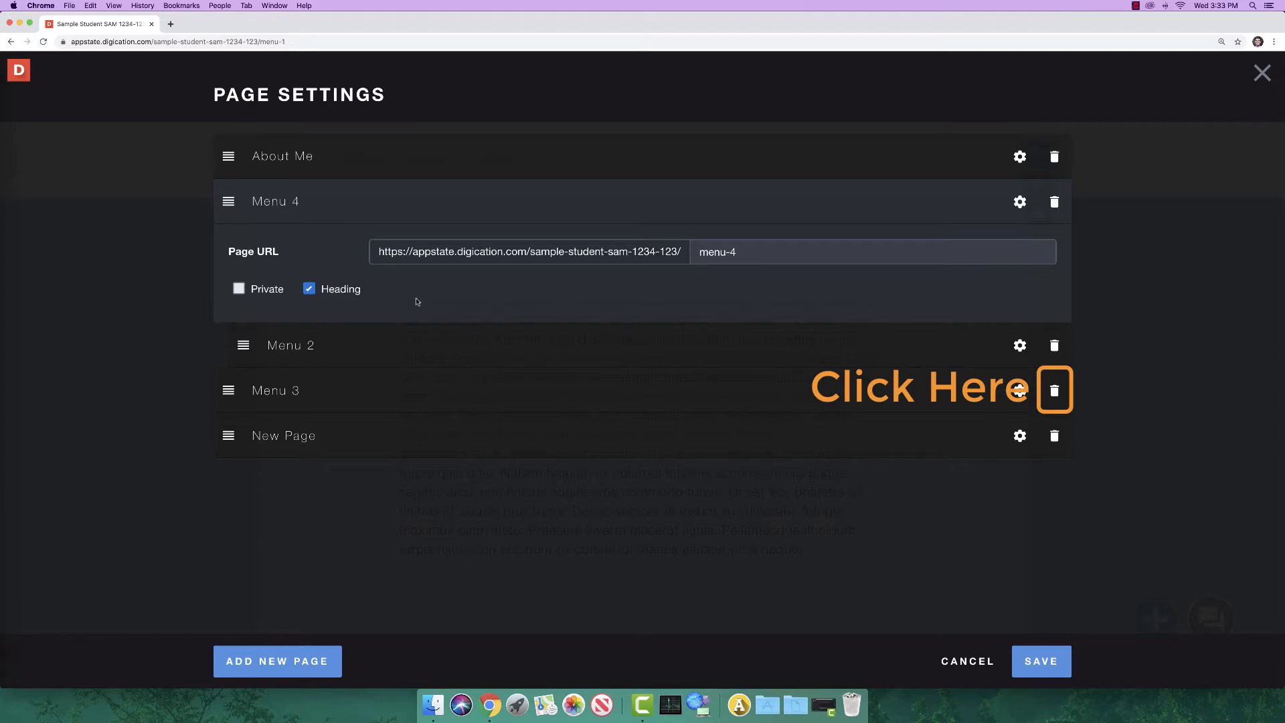
{"action": "left_click", "coordinate": [1055, 390]}
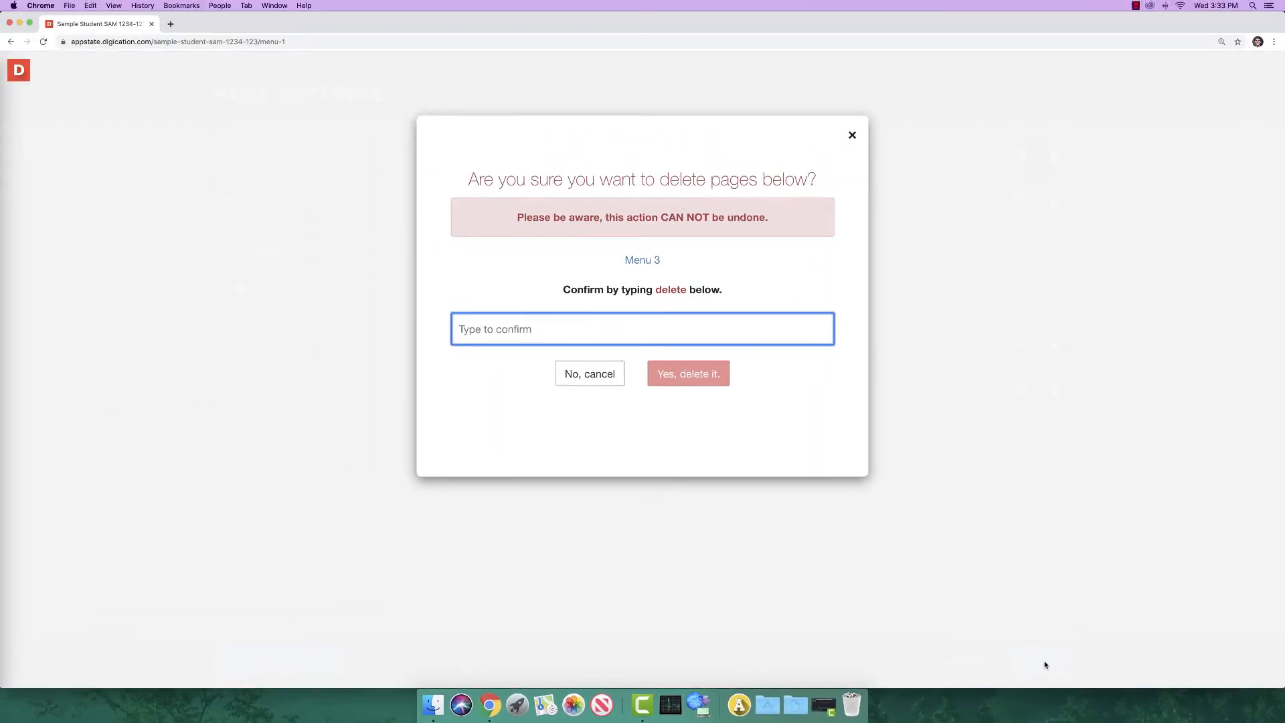
Confirm deleting the Menu 3 page by entering 'delete'.
{"action": "type", "text": "delete"}
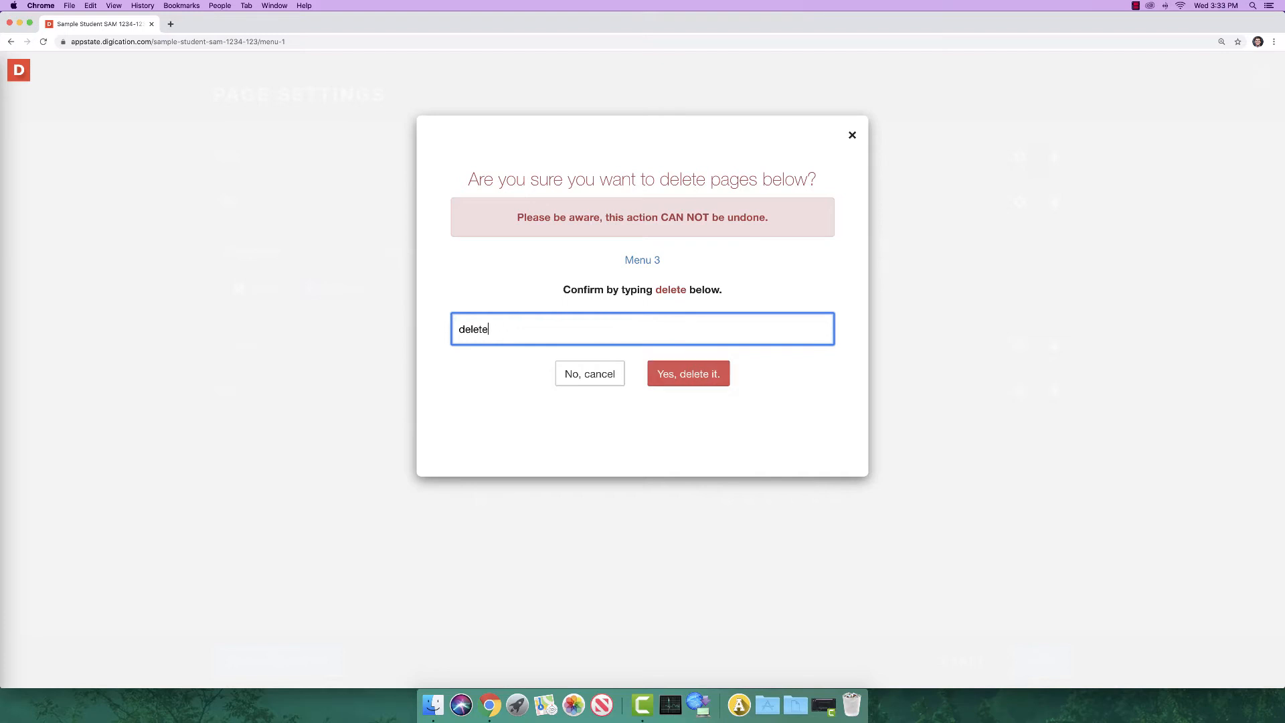
{"action": "left_click", "coordinate": [689, 374]}
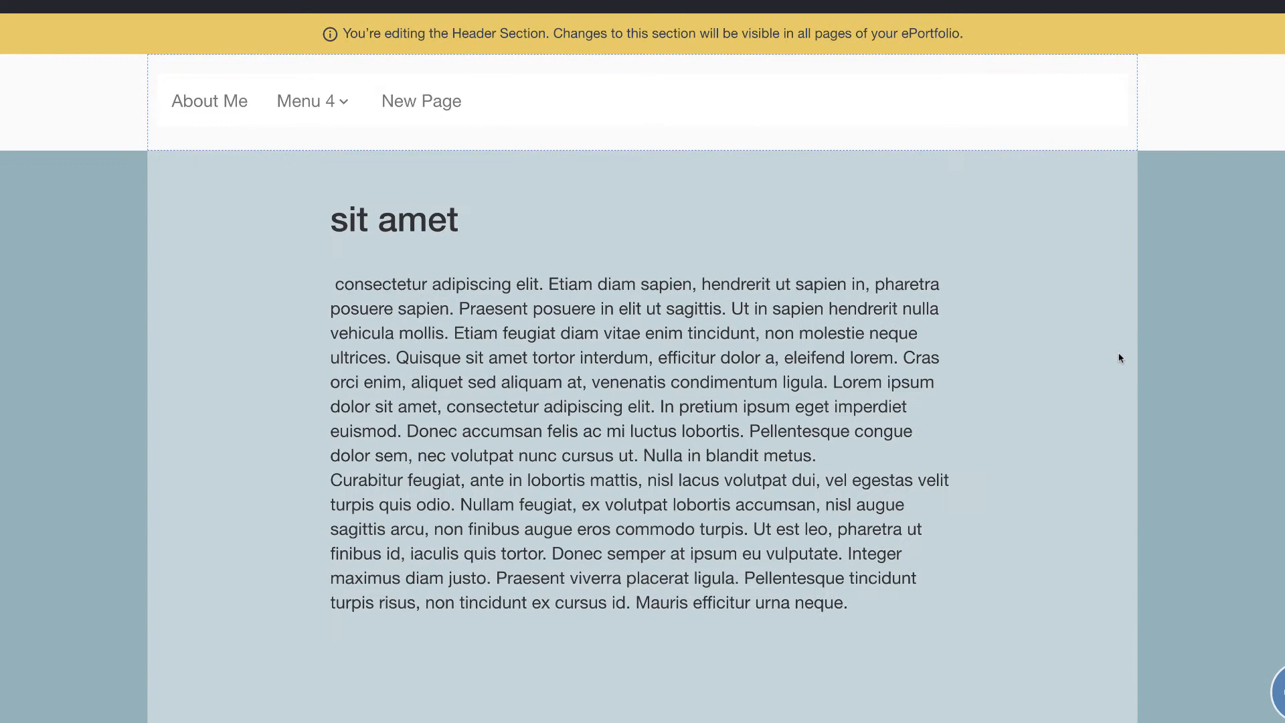
{"action": "mouse_move", "coordinate": [979, 359]}
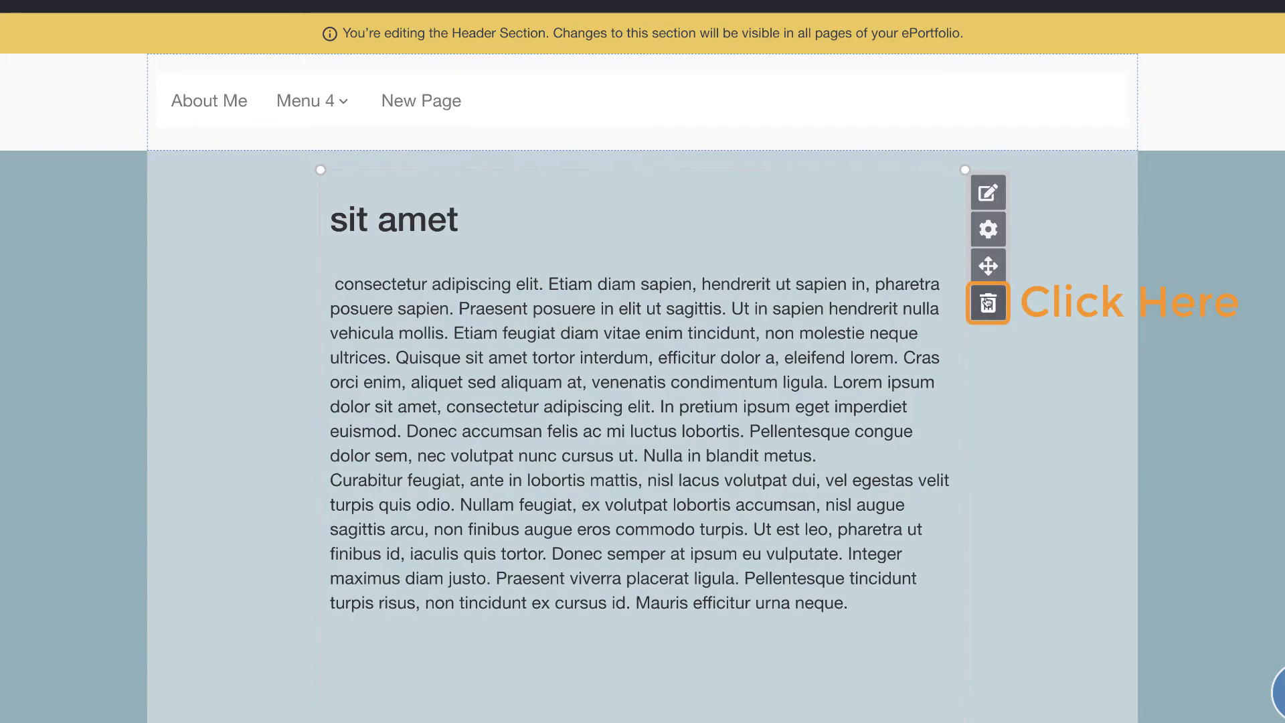
Delete the placeholder text module, again confirming with 'delete'.
{"action": "left_click", "coordinate": [986, 303]}
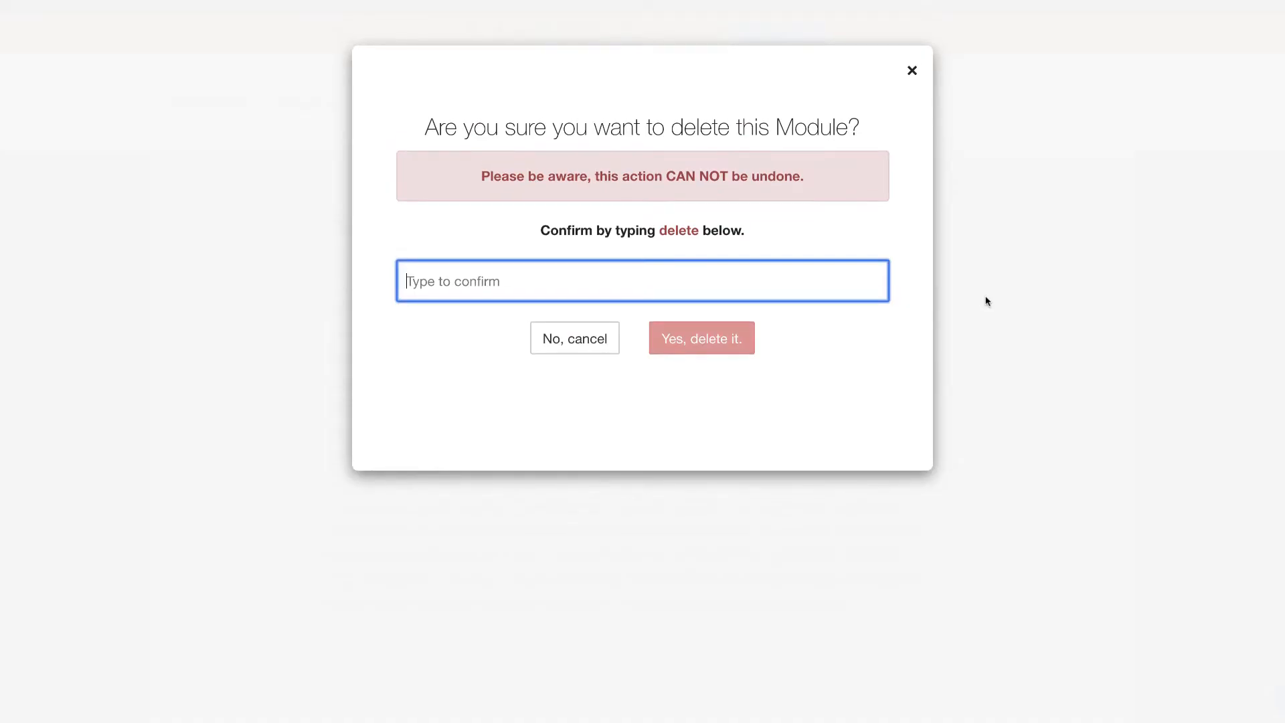
{"action": "type", "text": "delete"}
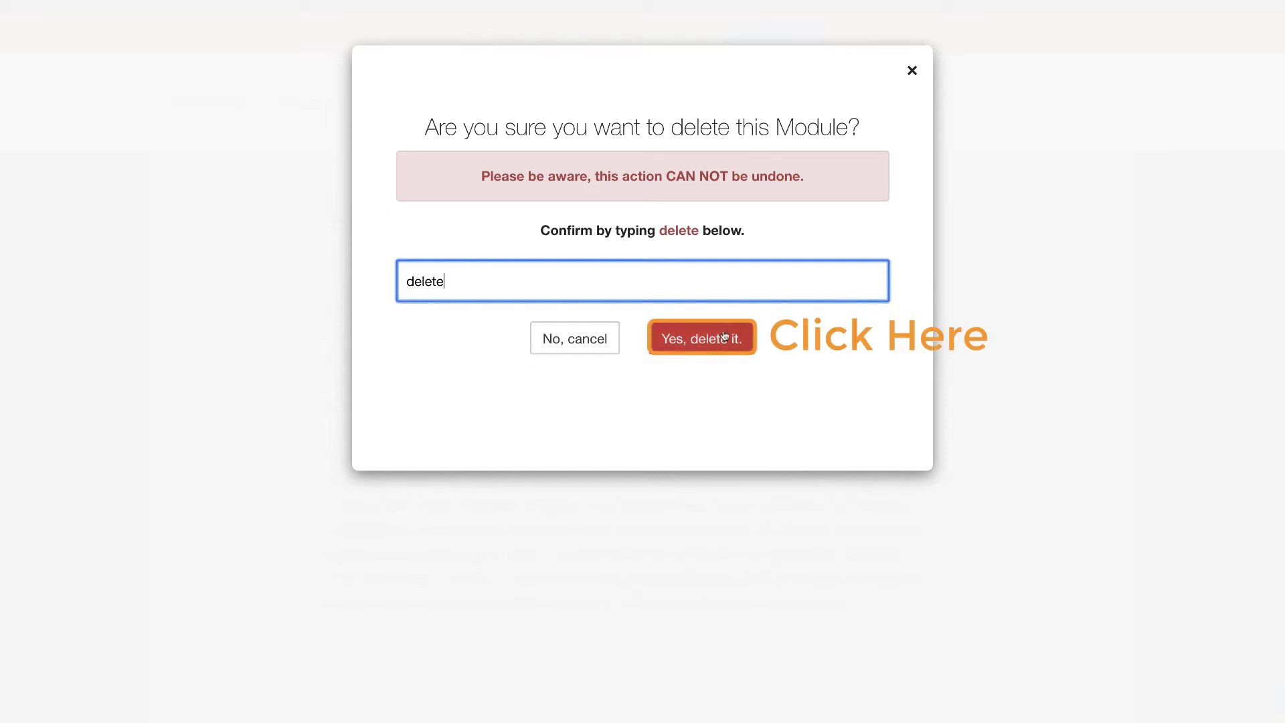
{"action": "left_click", "coordinate": [700, 337]}
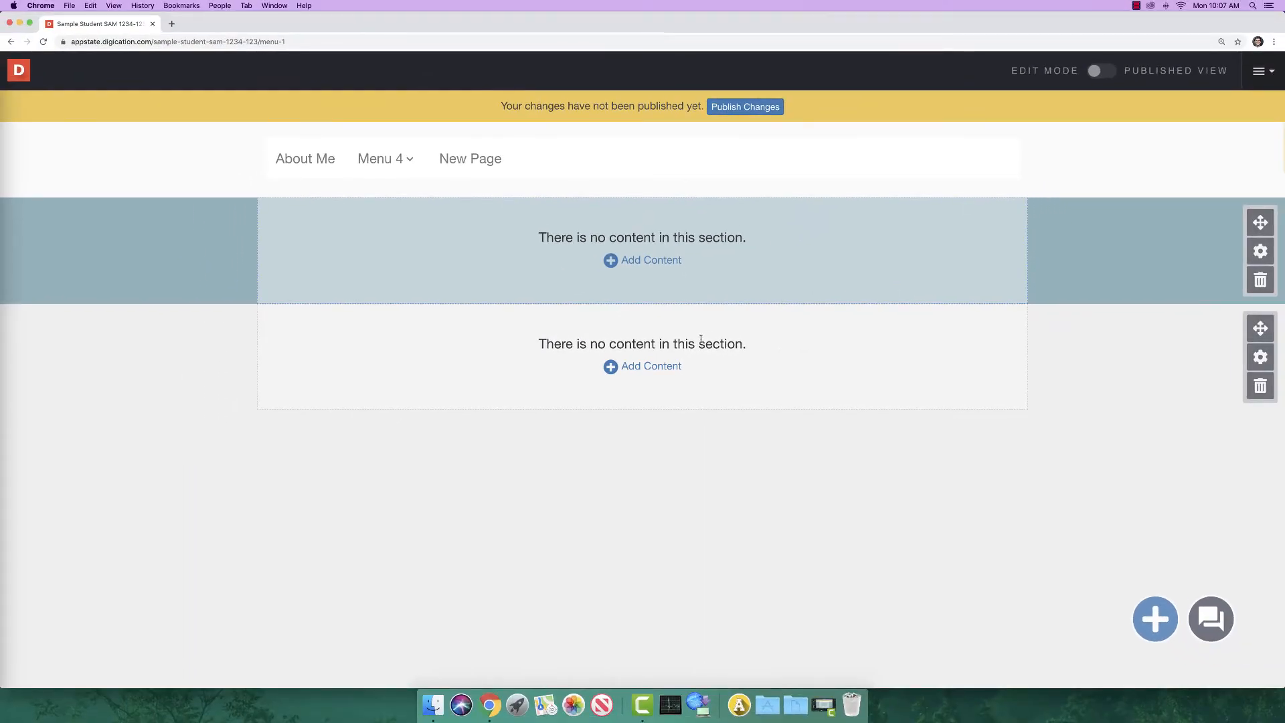
Add content to the empty section and choose Upload File to bring up the file picker.
{"action": "left_click", "coordinate": [1155, 619]}
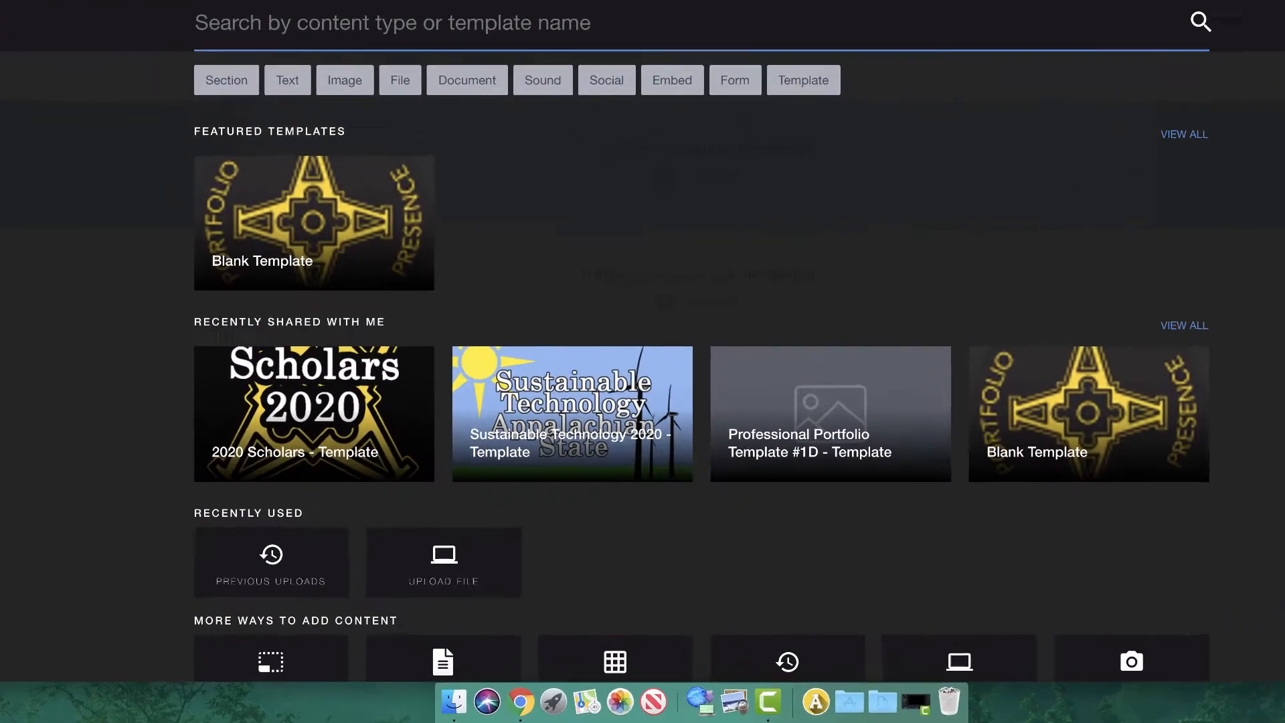
{"action": "scroll", "scroll_direction": "down", "scroll_amount": 3}
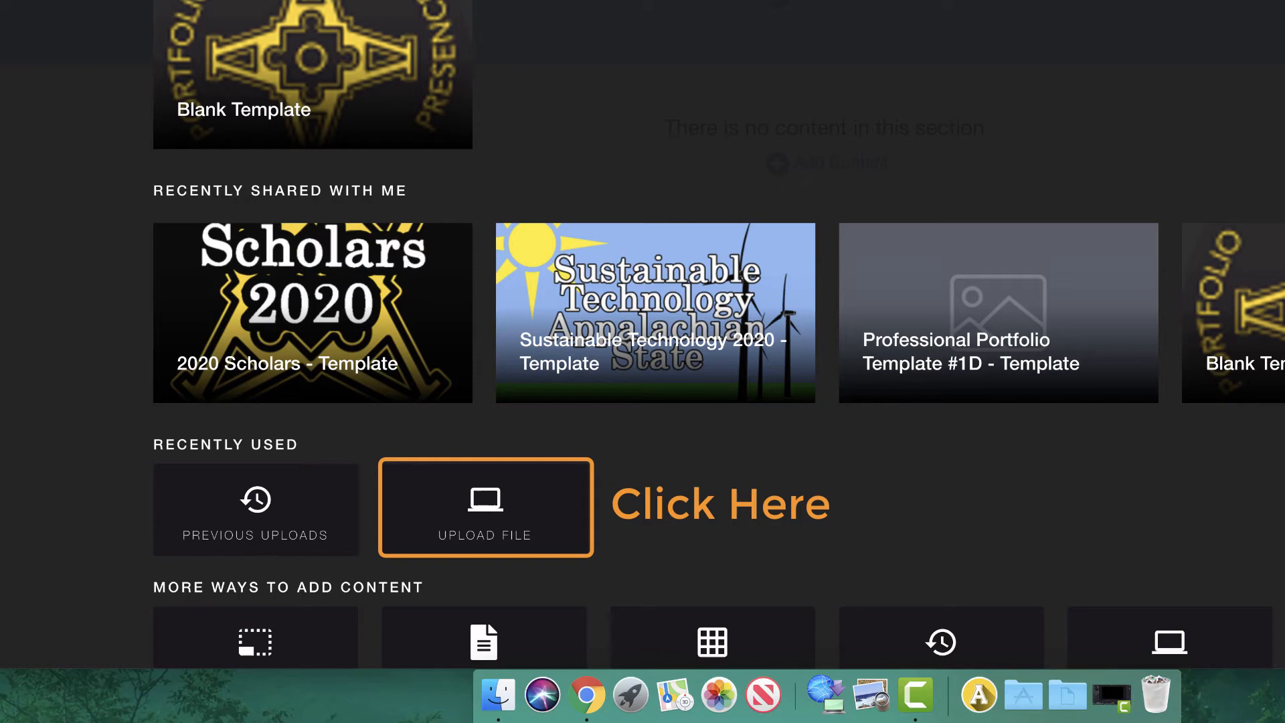
{"action": "left_click", "coordinate": [485, 506]}
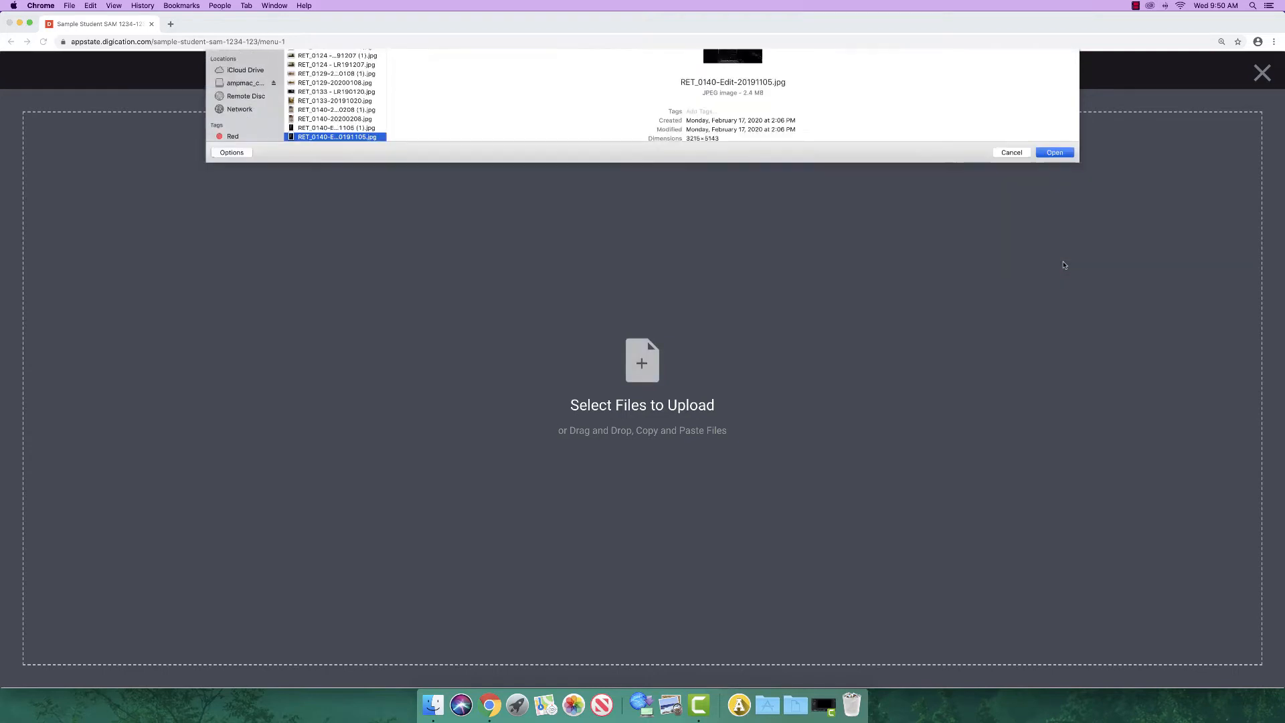
Select RET_0140-Edit-20191105.jpg for upload and open it in the image editor.
{"action": "left_click", "coordinate": [1054, 151]}
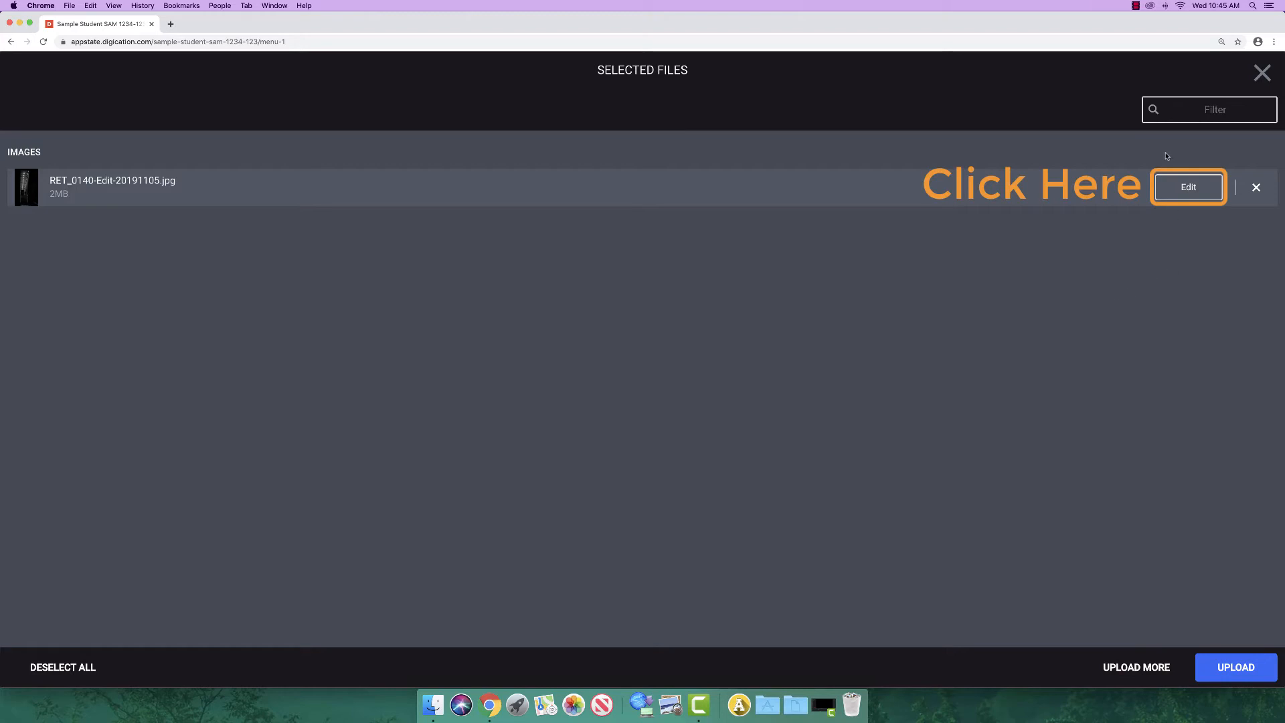
{"action": "left_click", "coordinate": [1188, 188]}
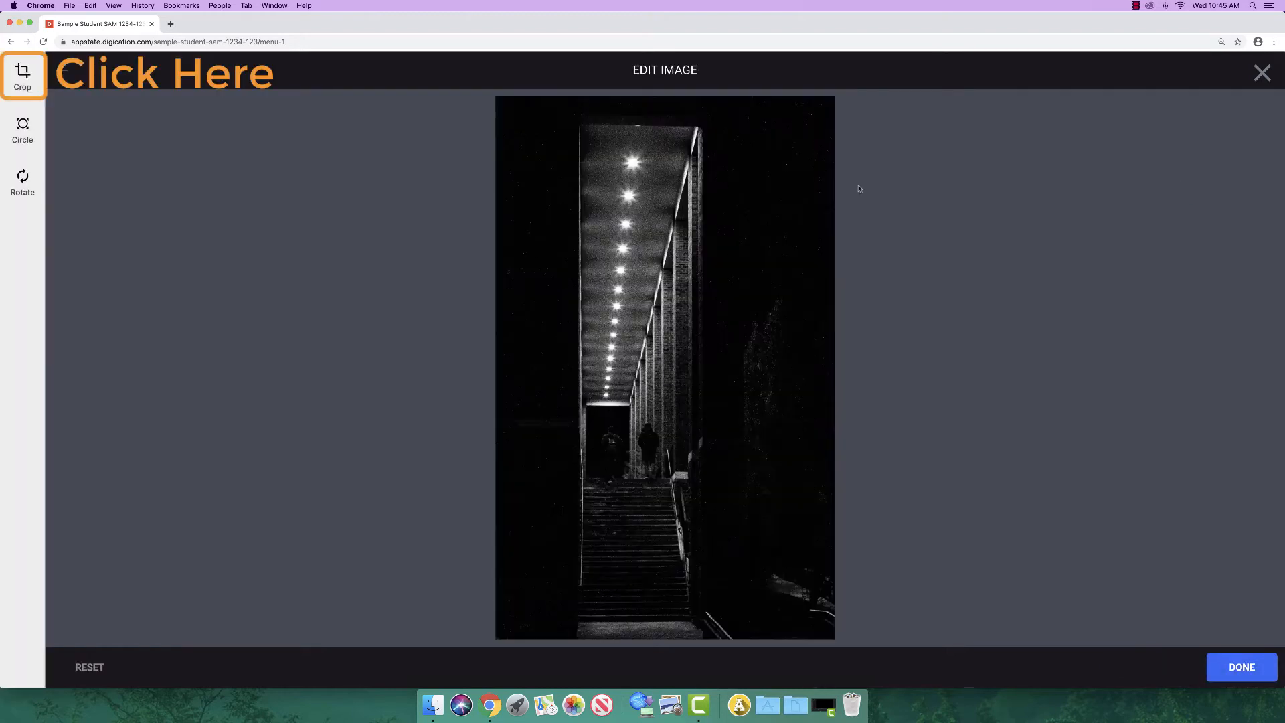
Crop the stairway photo narrower and save the crop.
{"action": "left_click", "coordinate": [22, 75]}
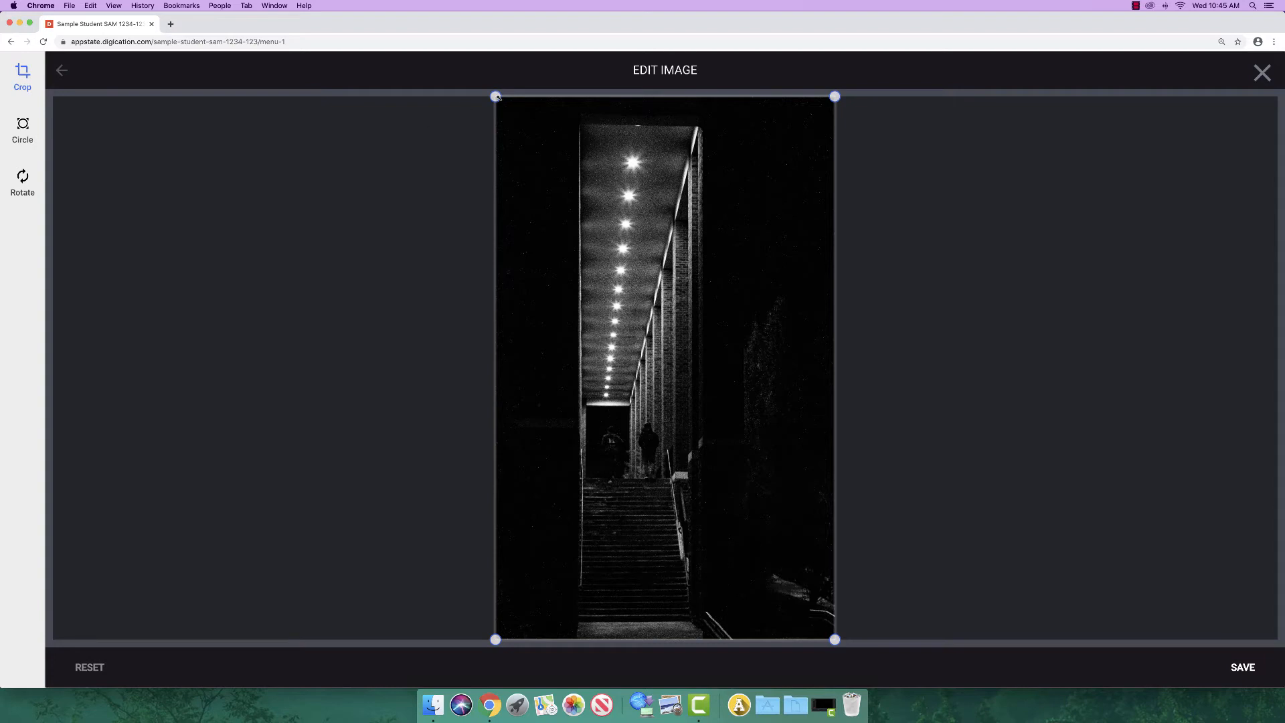
{"action": "left_click_drag", "start_coordinate": [496, 96], "coordinate": [508, 112]}
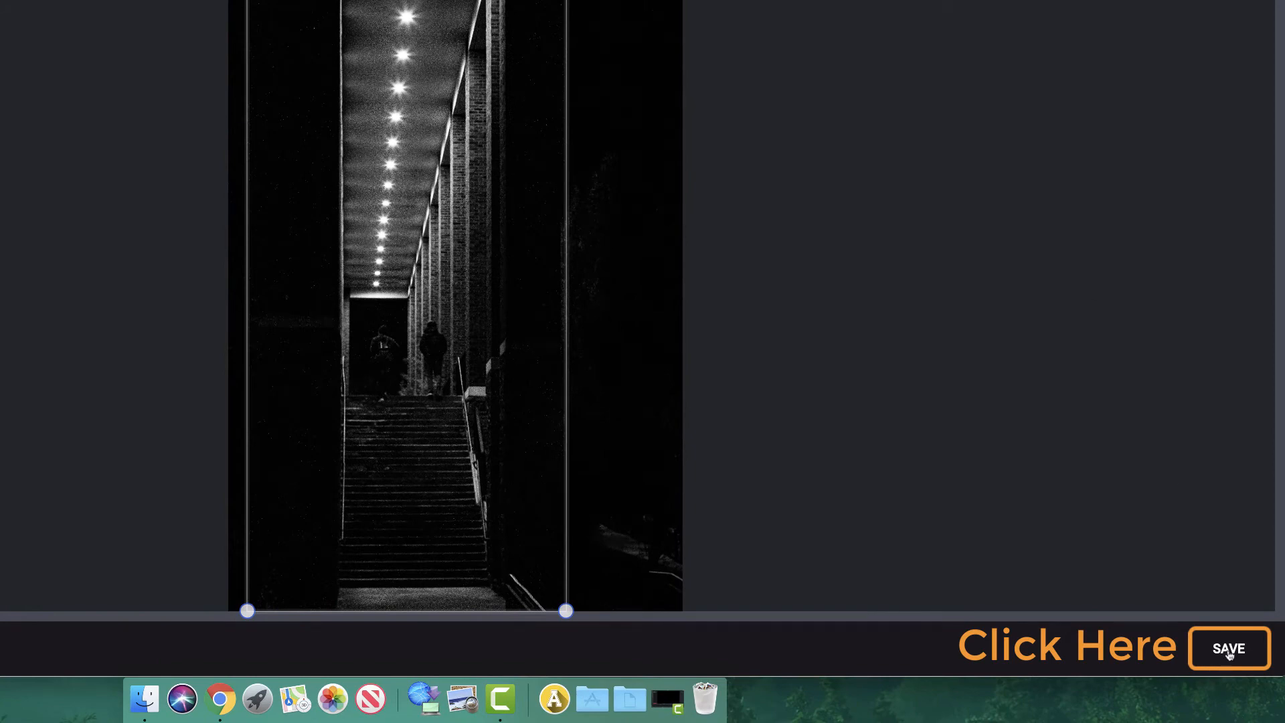
{"action": "left_click", "coordinate": [1228, 648]}
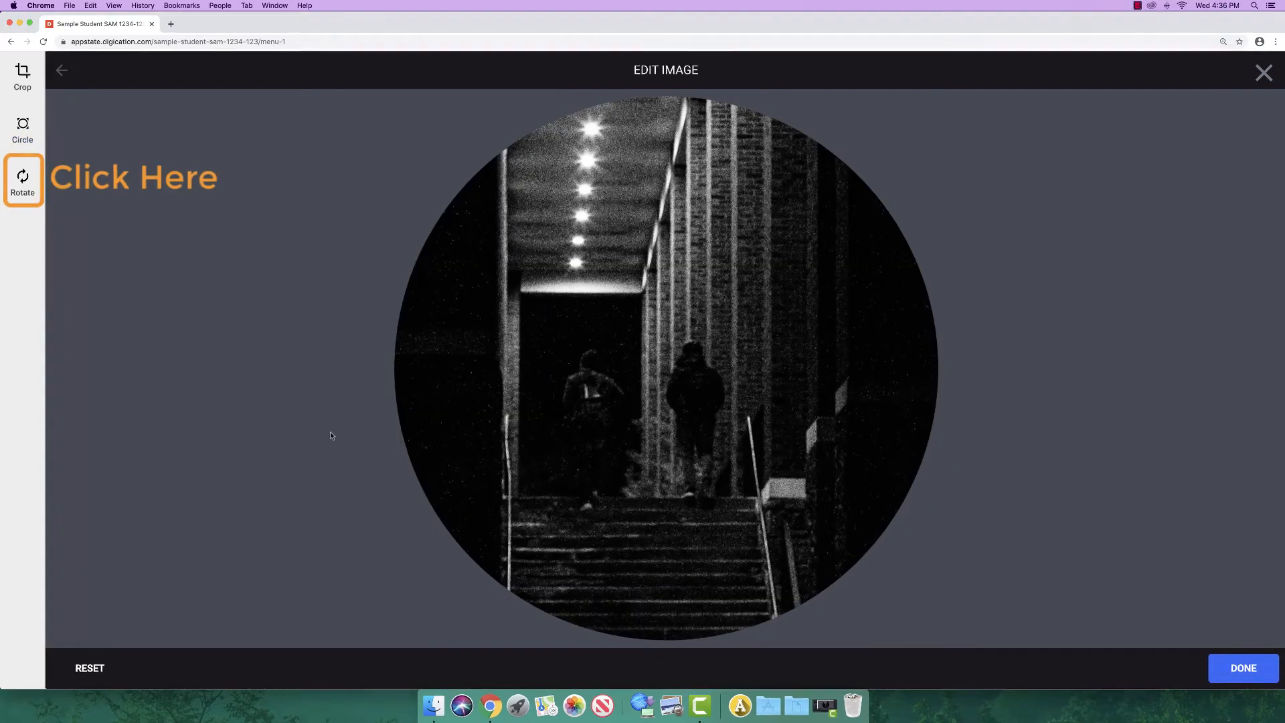
Rotate the photo and back to upright, then save the edits.
{"action": "left_click", "coordinate": [23, 181]}
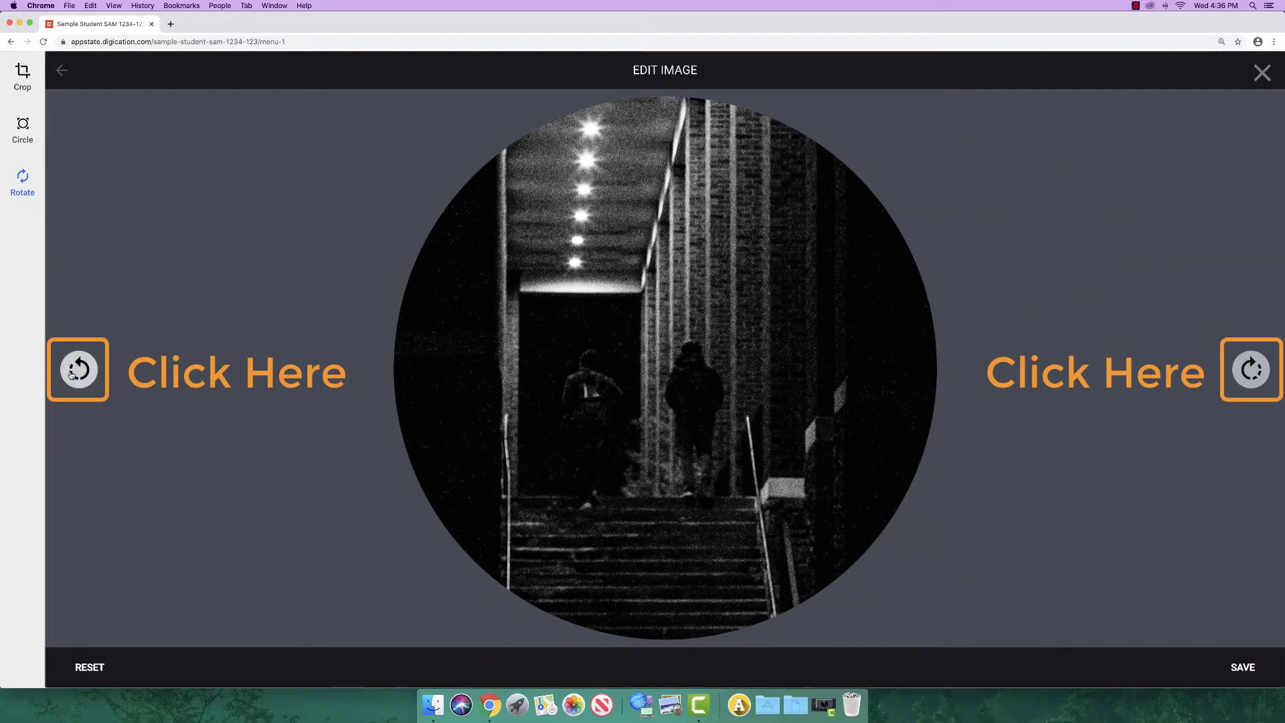
{"action": "left_click", "coordinate": [78, 369]}
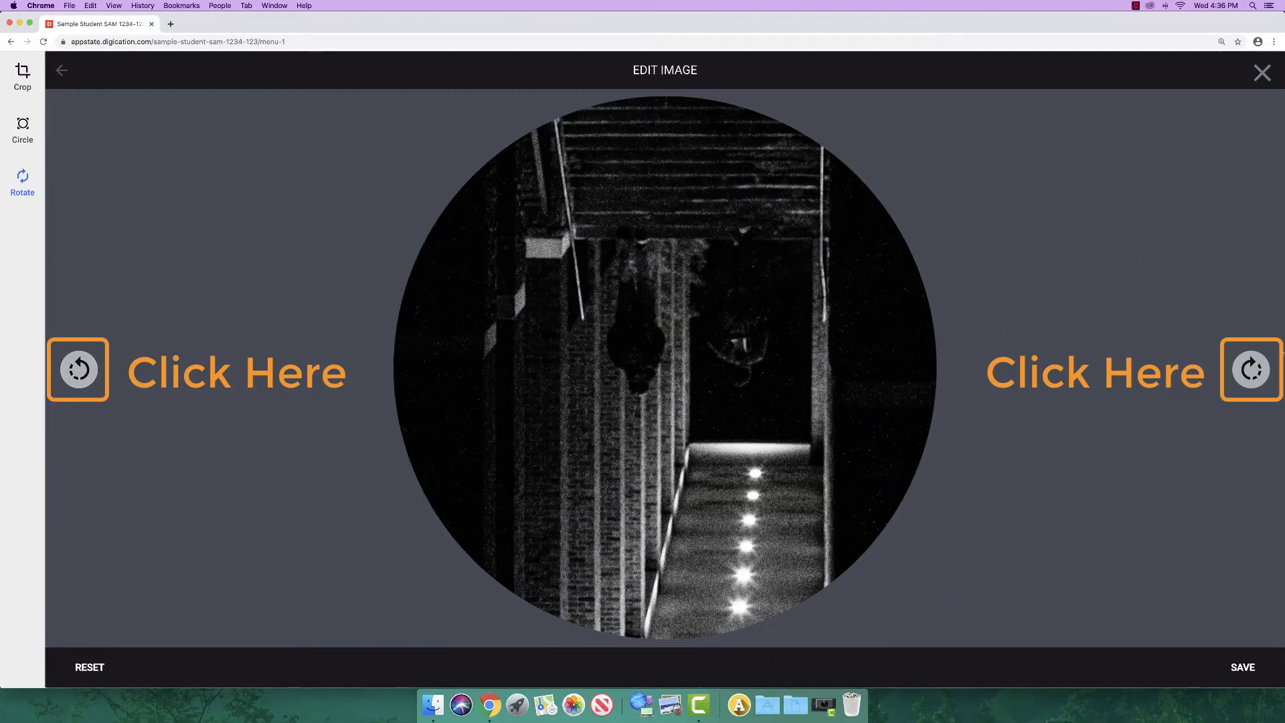
{"action": "left_click", "coordinate": [1252, 370]}
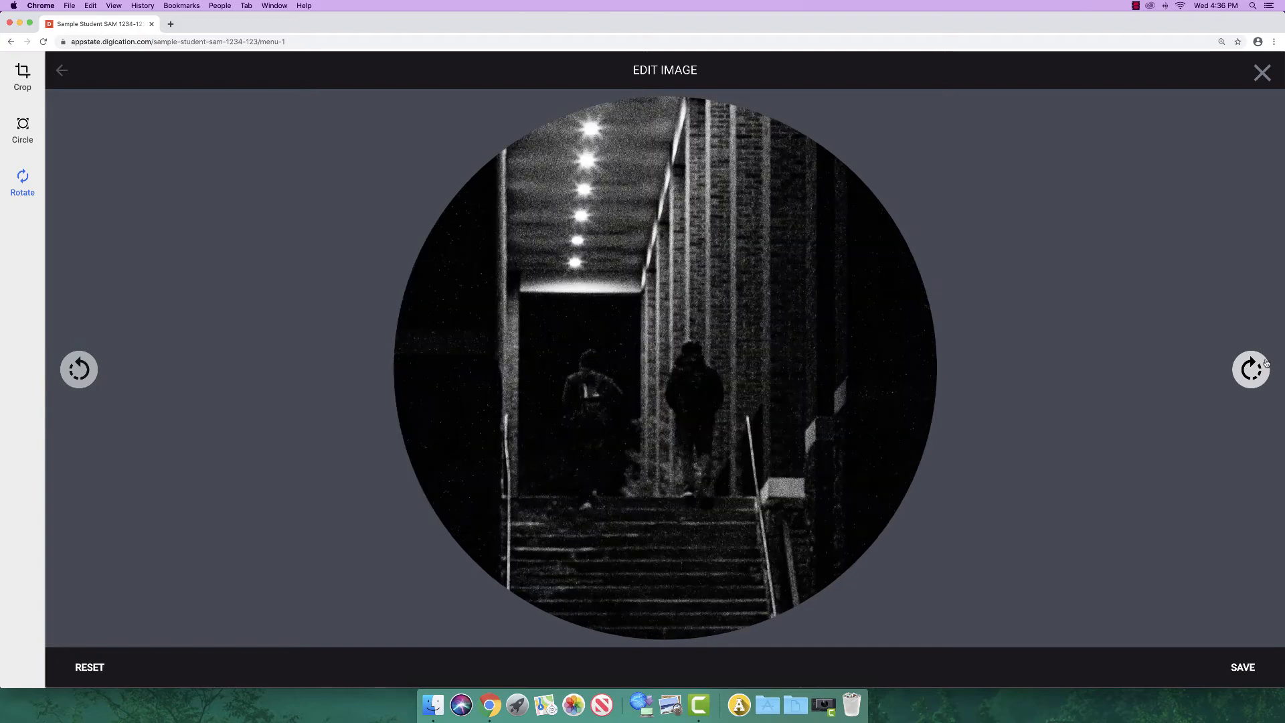
{"action": "left_click", "coordinate": [1242, 667]}
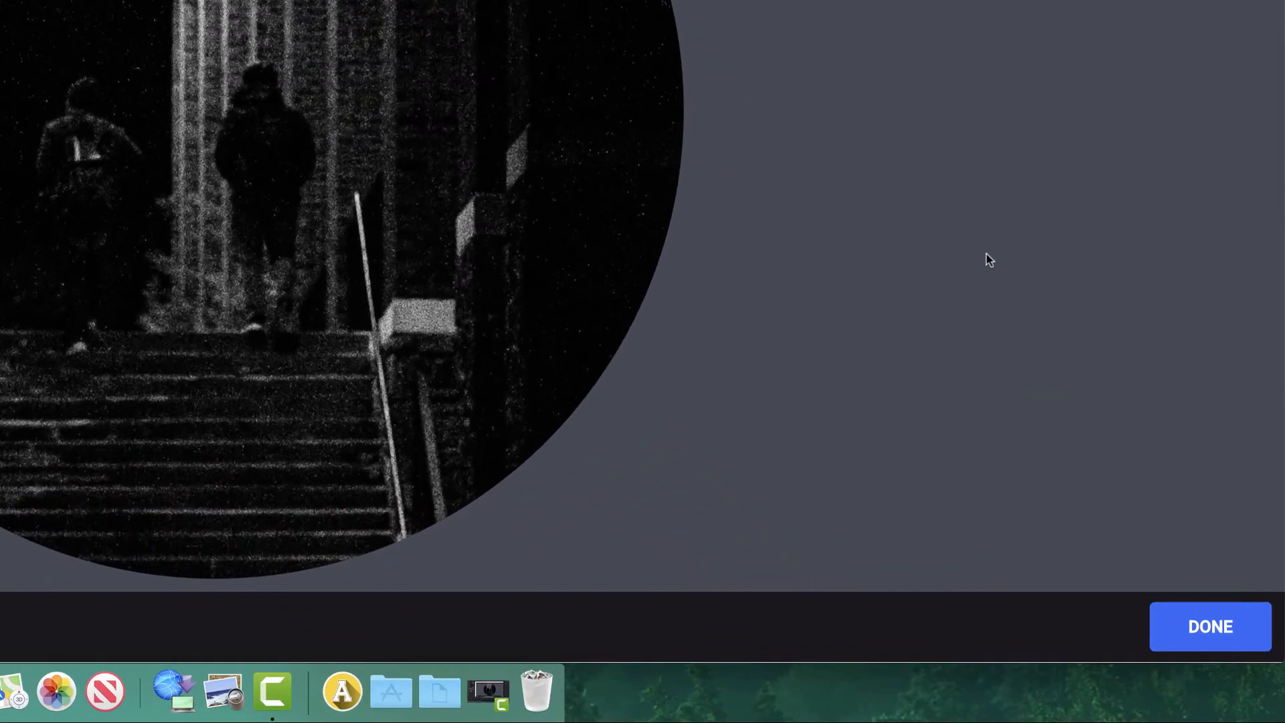
Confirm the edited circular stairway photo and upload it into the top section.
{"action": "left_click", "coordinate": [1209, 626]}
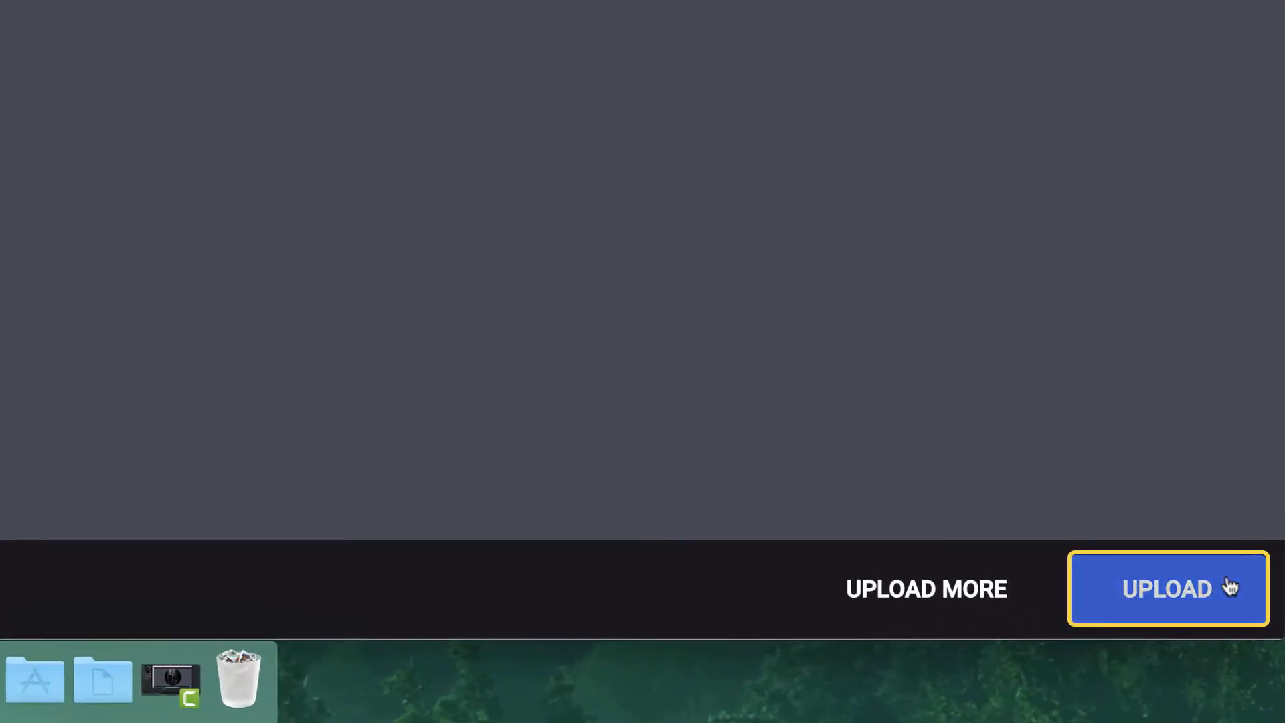
{"action": "left_click", "coordinate": [1168, 589]}
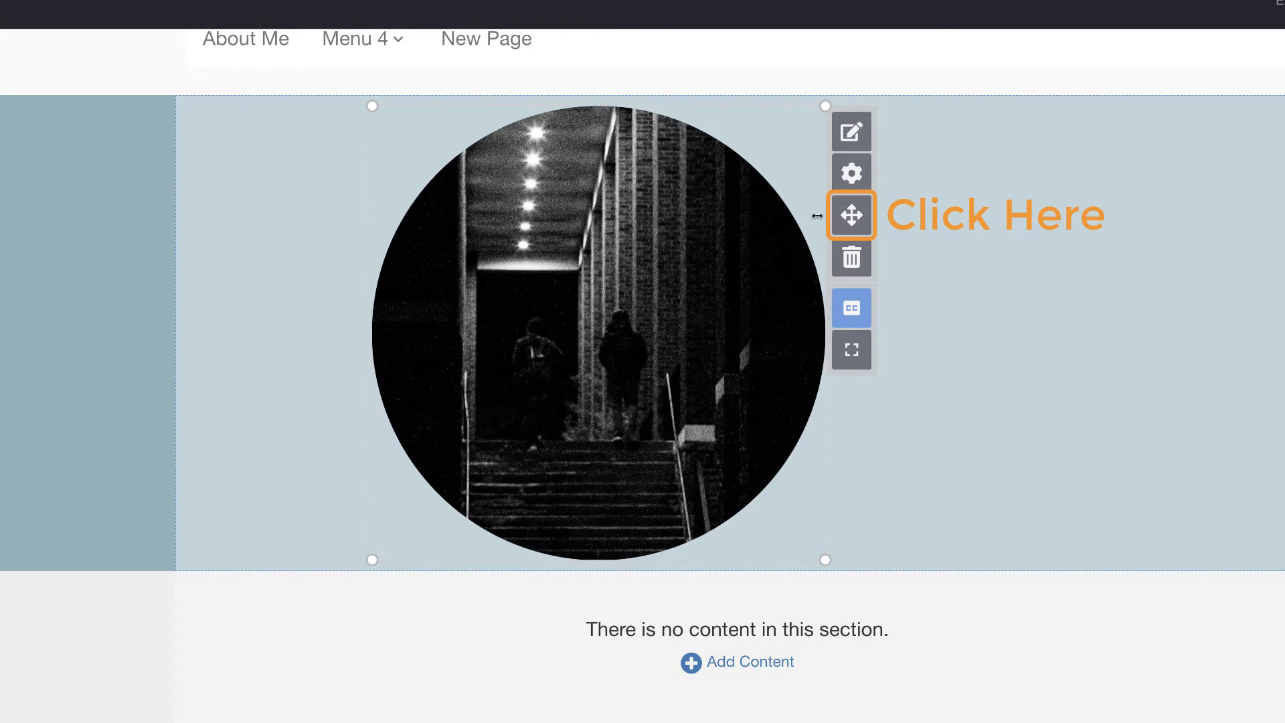
Drag the circular stairway photo to the left side of the section and reselect it.
{"action": "left_click", "coordinate": [851, 214]}
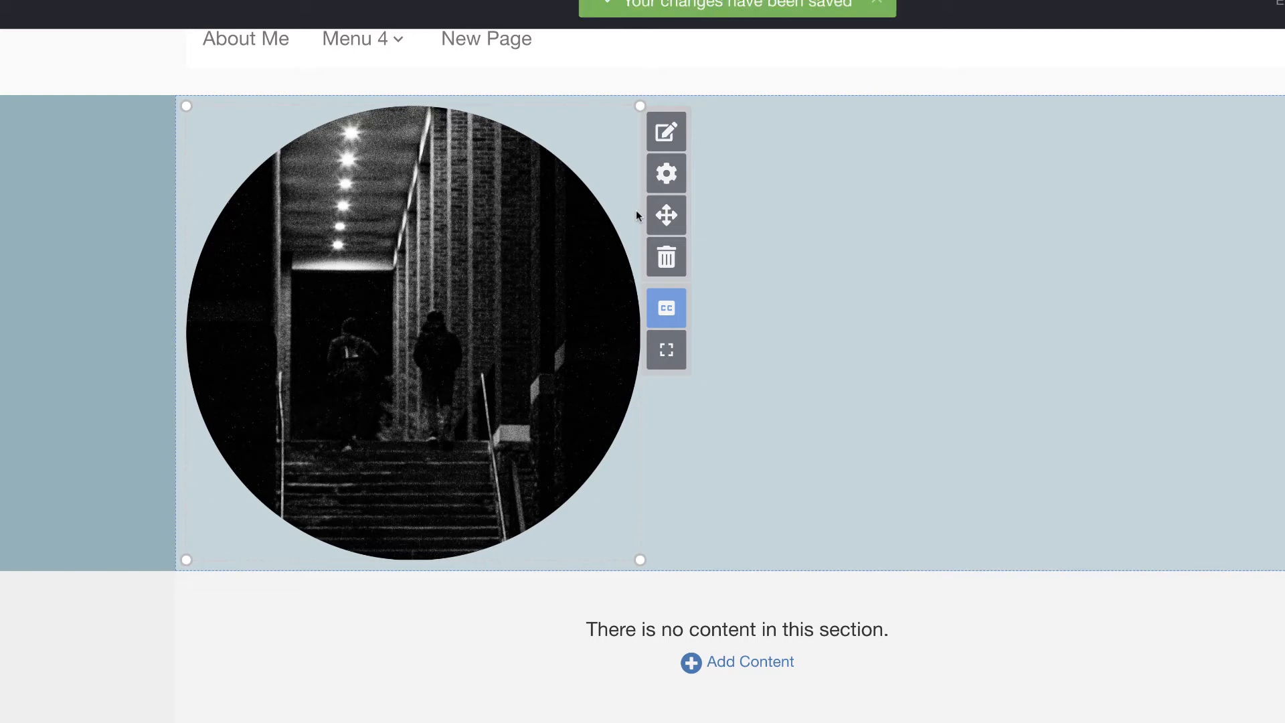
{"action": "left_click", "coordinate": [822, 275]}
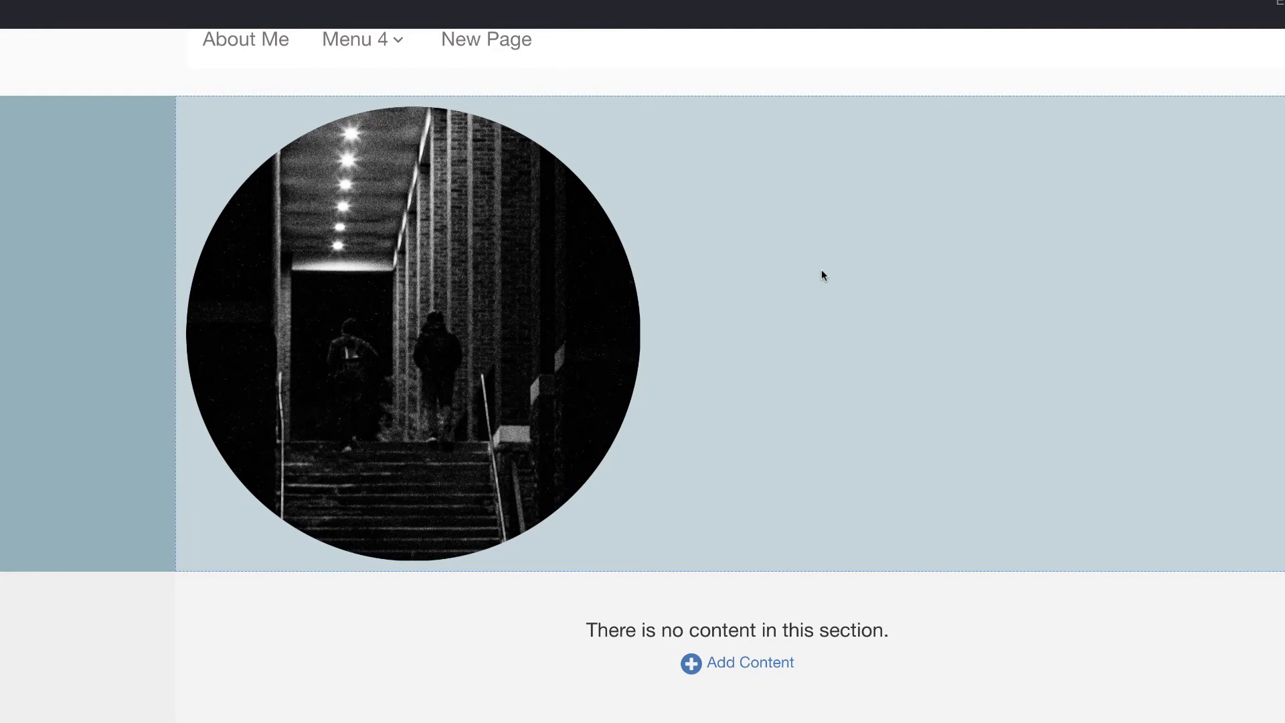
{"action": "left_click", "coordinate": [483, 163]}
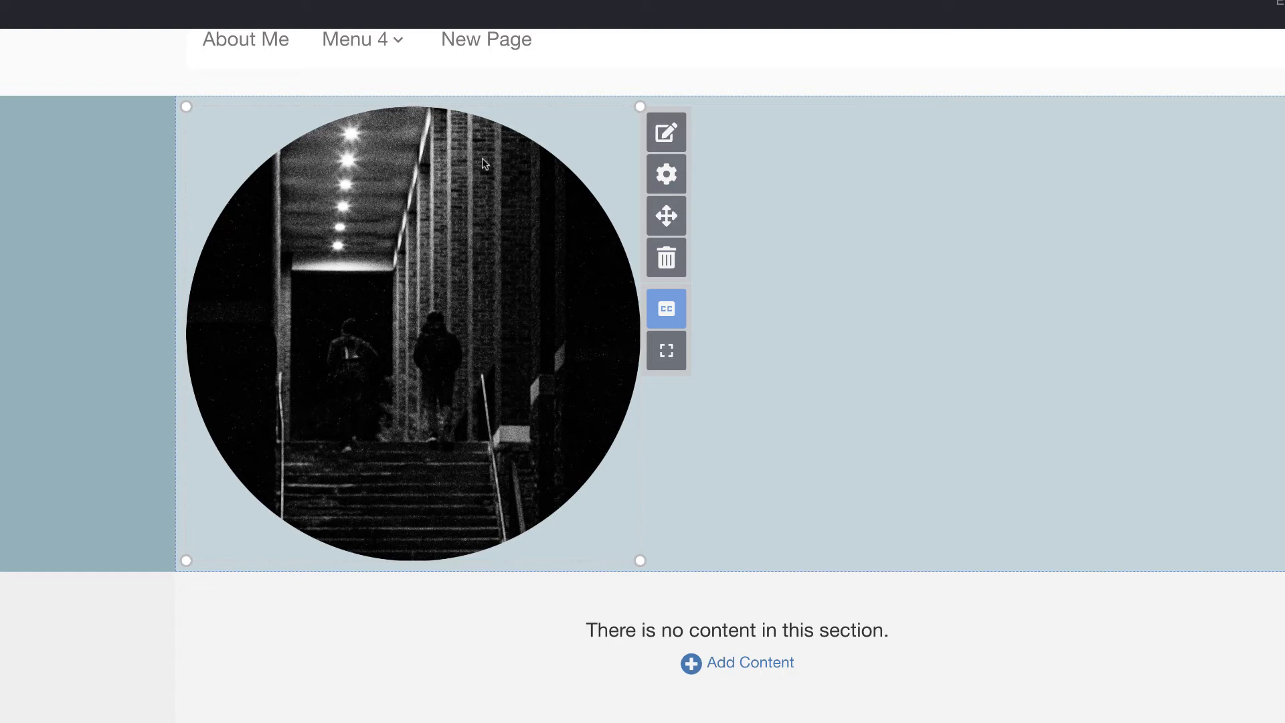
{"action": "mouse_move", "coordinate": [665, 132]}
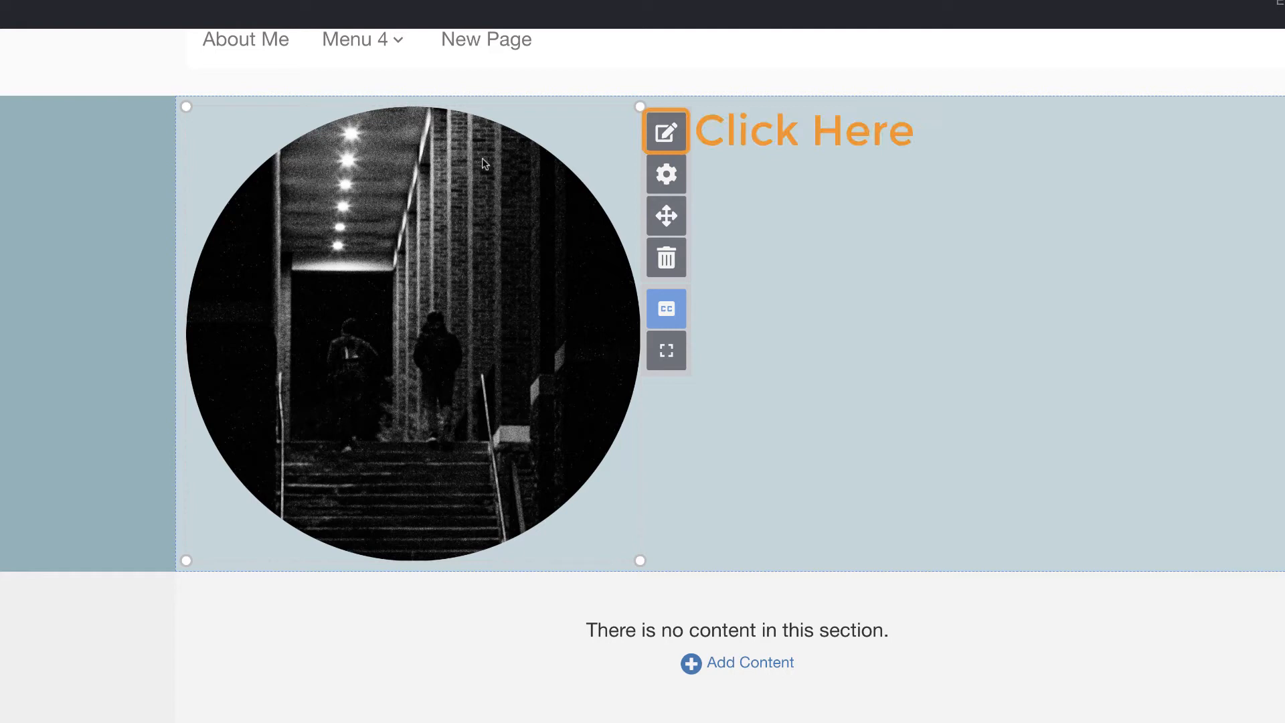
Upload three more image files into the photo module, making it a four-image gallery.
{"action": "left_click", "coordinate": [665, 133]}
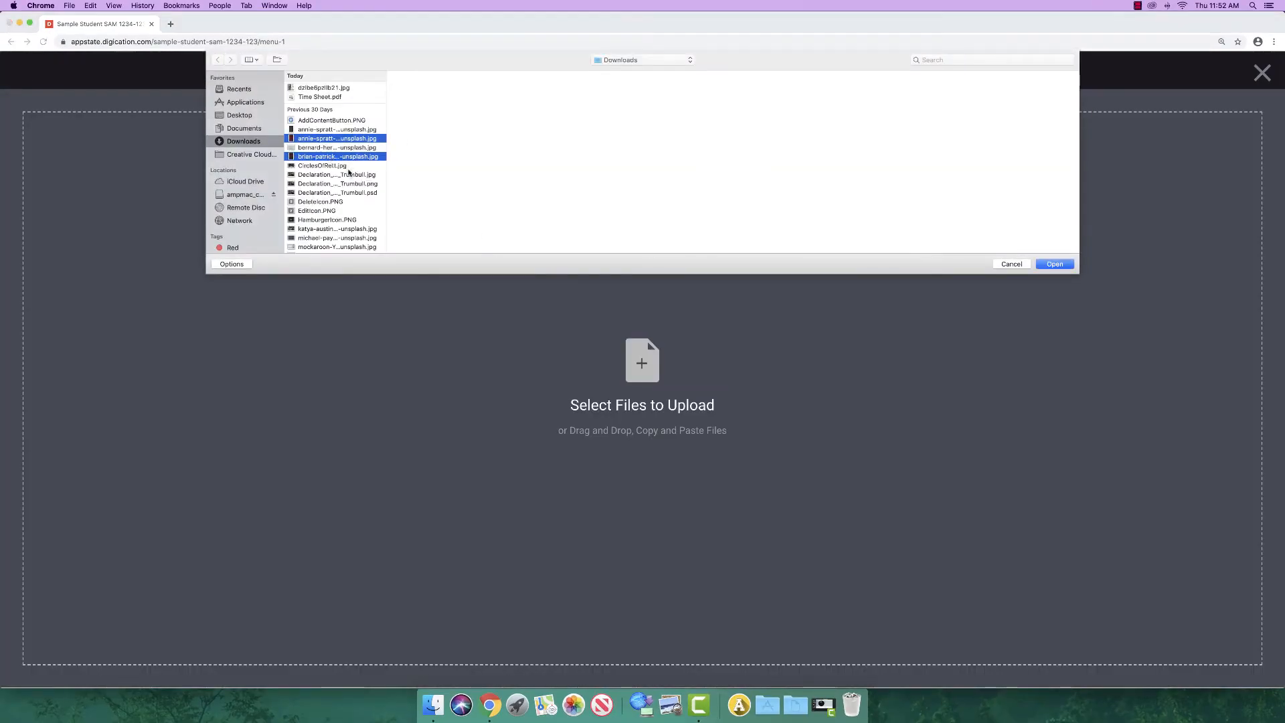
{"action": "left_click", "coordinate": [1055, 264]}
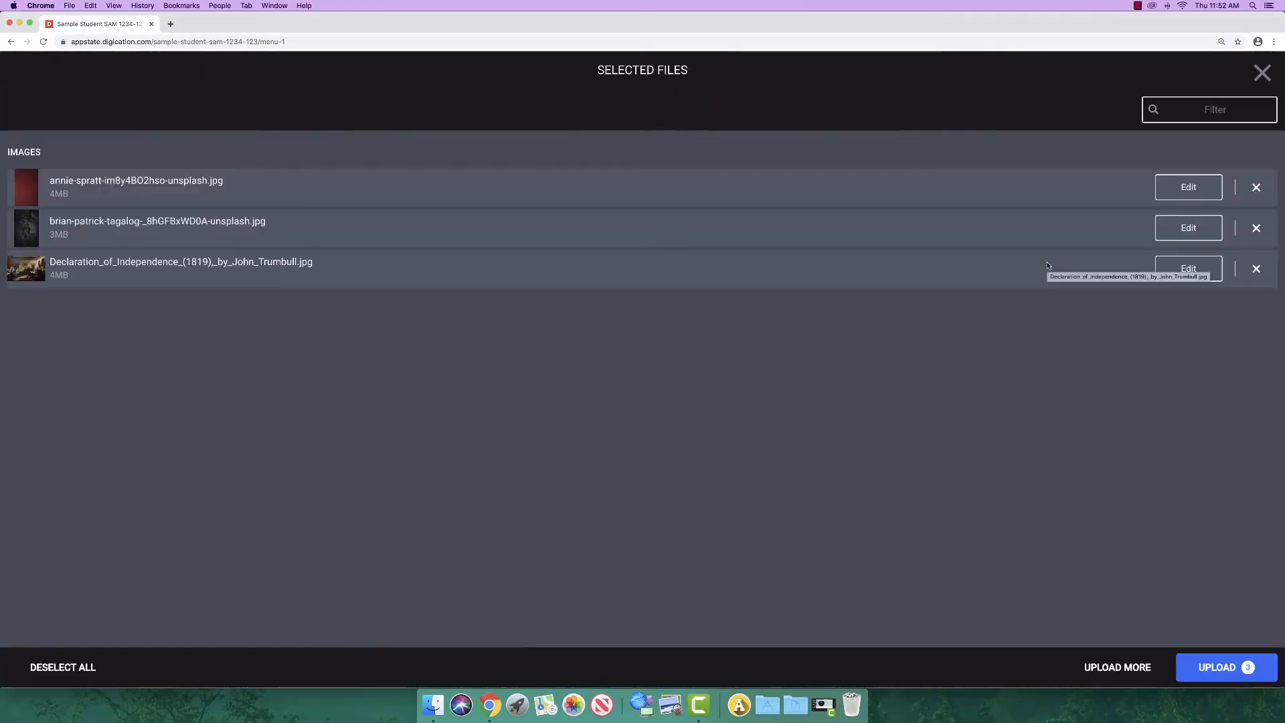
{"action": "left_click", "coordinate": [1227, 667]}
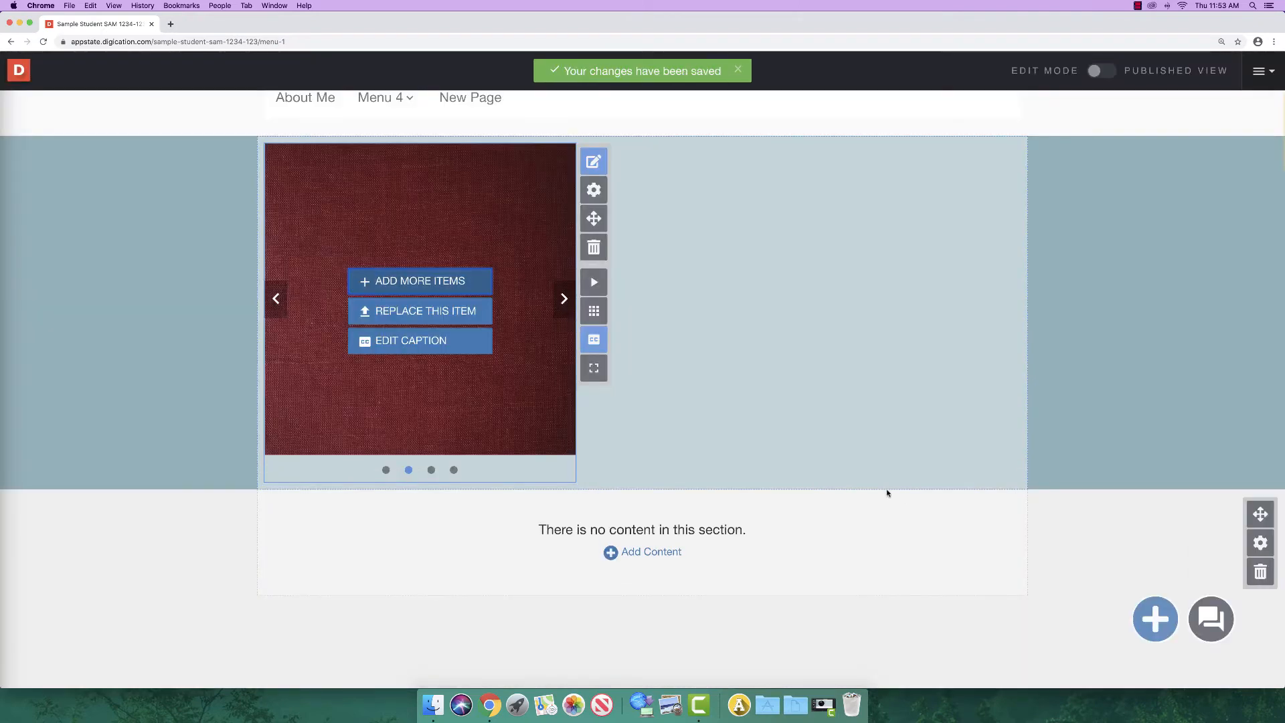
{"action": "mouse_move", "coordinate": [765, 359]}
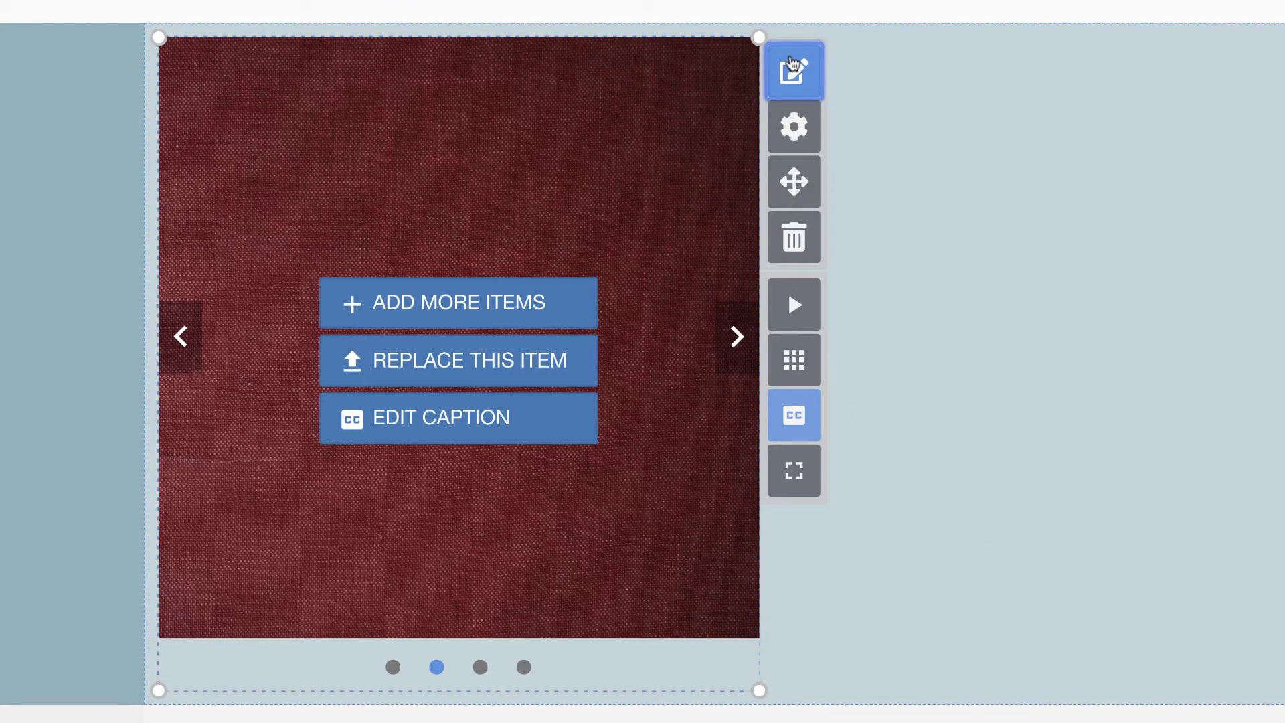
Caption the gallery slides, moving to the cracked rock slide and entering 'Caption 2'.
{"action": "left_click", "coordinate": [458, 418]}
{"action": "type", "text": "Caption 1"}
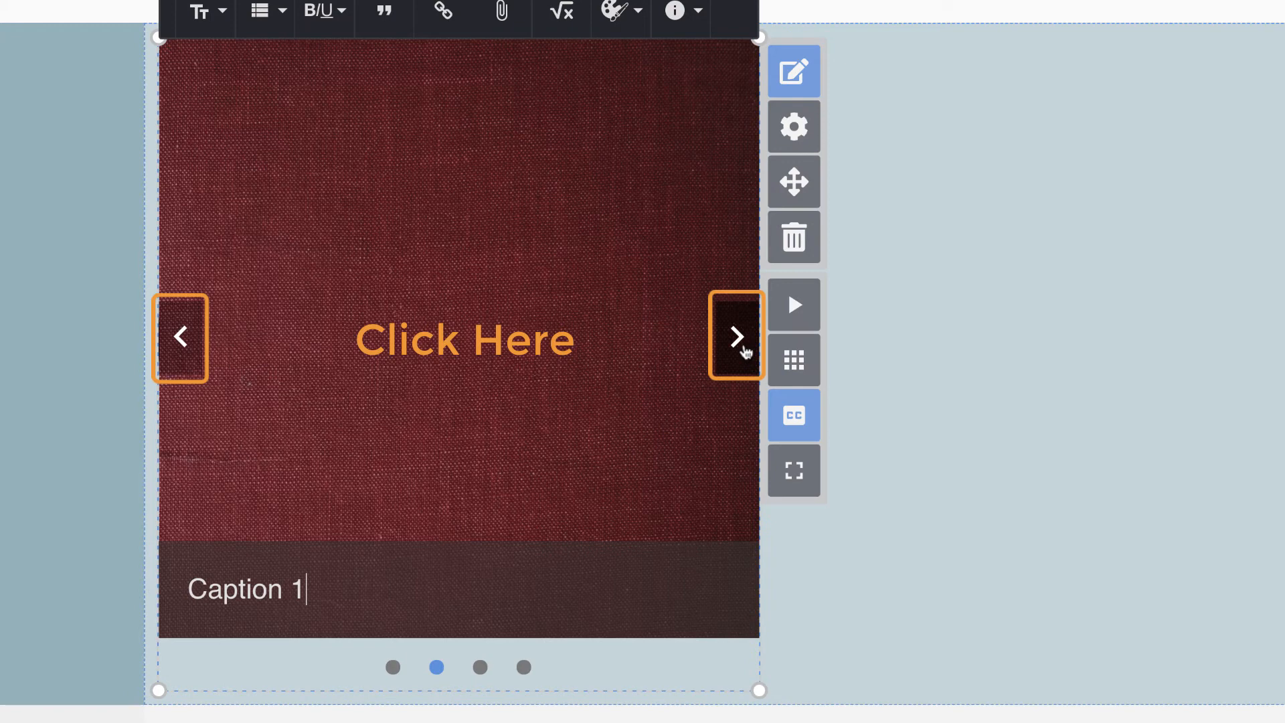
{"action": "left_click", "coordinate": [735, 337]}
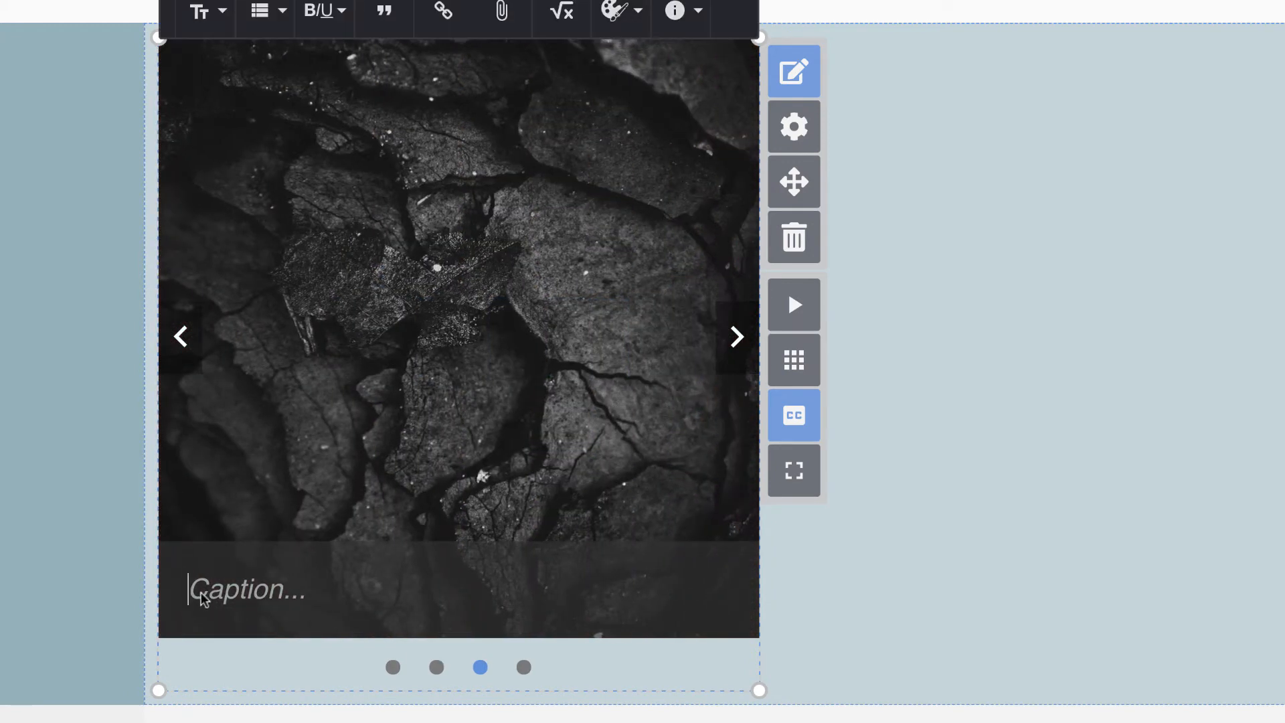
{"action": "type", "text": "Cap"}
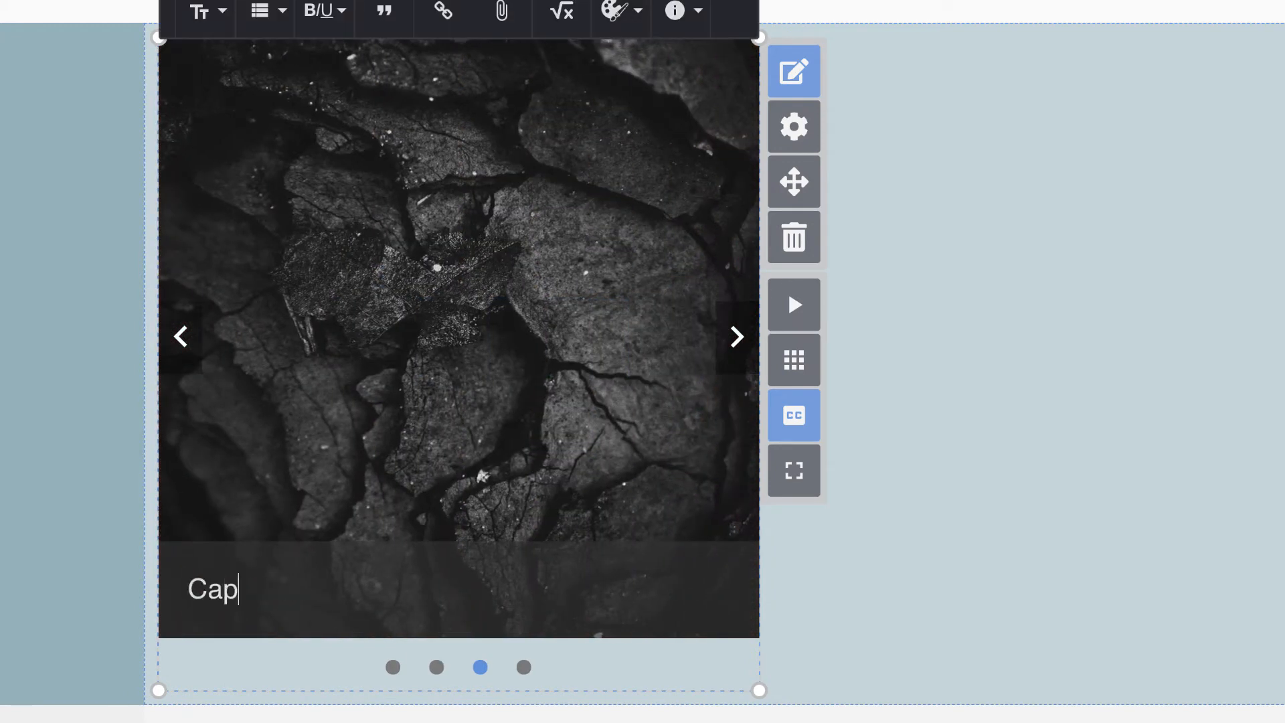
{"action": "type", "text": "tion 2"}
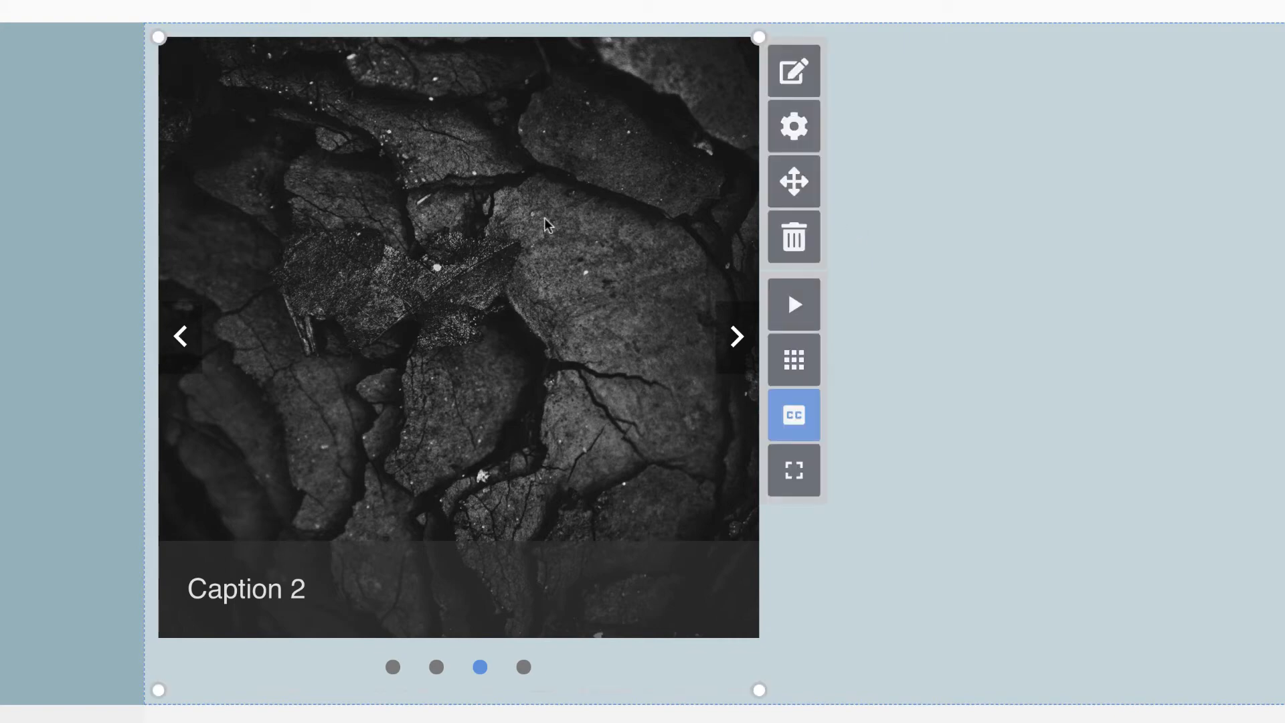
{"action": "mouse_move", "coordinate": [793, 126]}
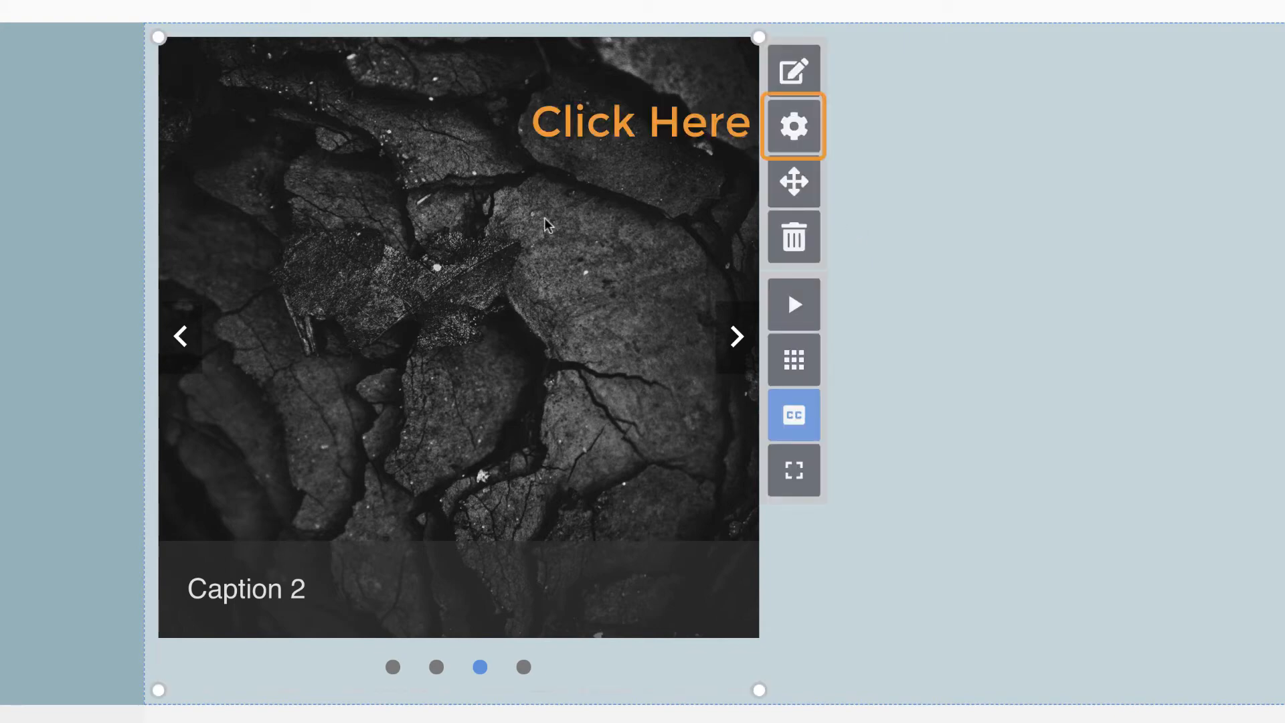
In Gallery Settings choose the layout with thumbnails above the main image.
{"action": "left_click", "coordinate": [791, 125]}
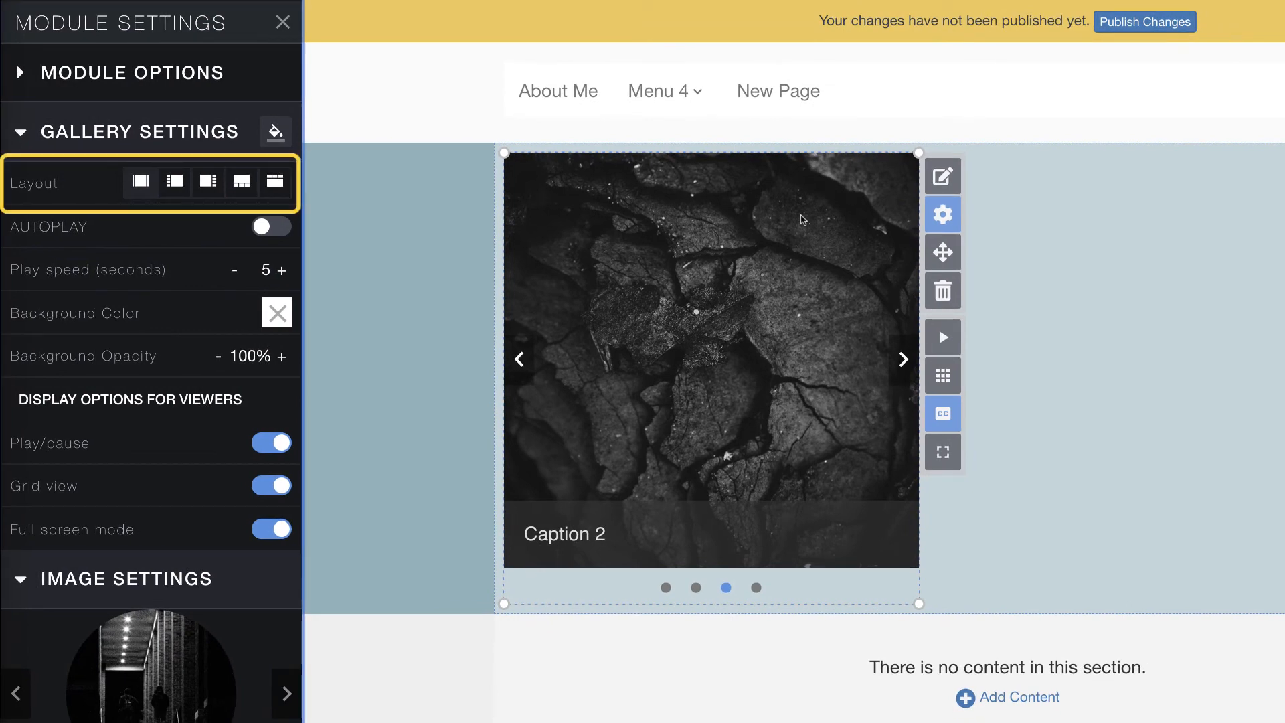
{"action": "left_click", "coordinate": [174, 184]}
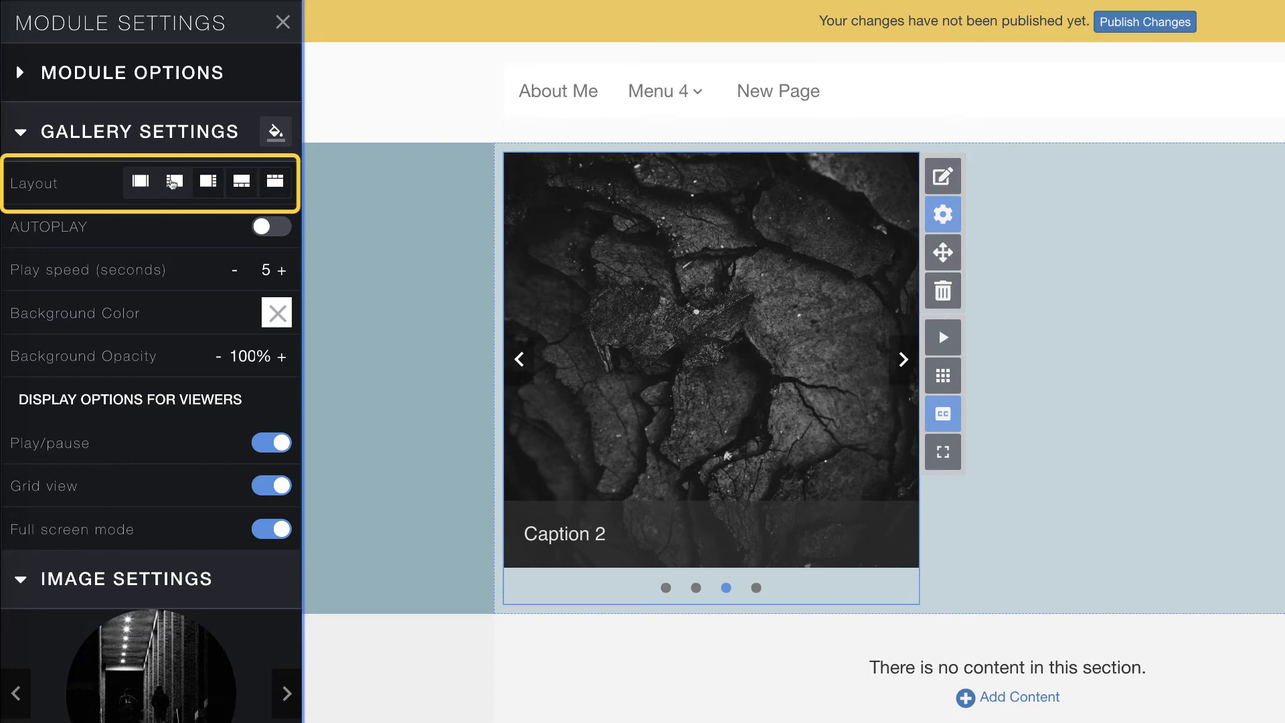
{"action": "left_click", "coordinate": [242, 182]}
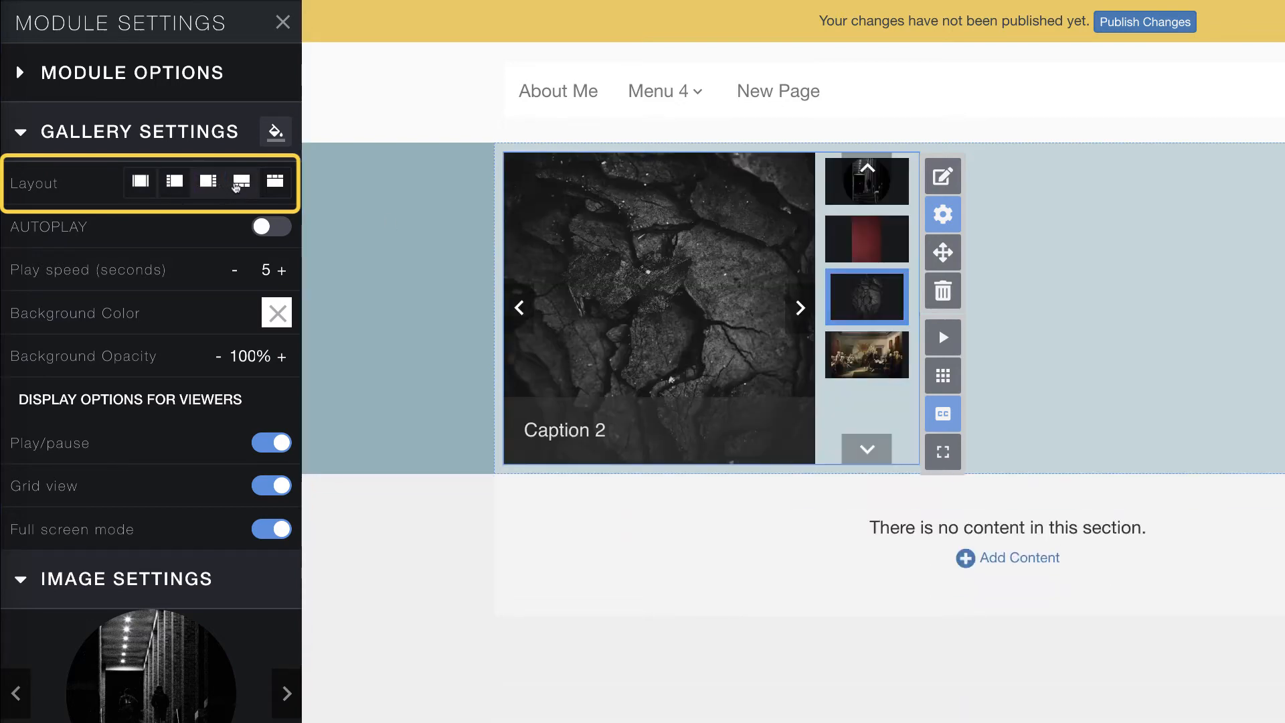
{"action": "left_click", "coordinate": [276, 182]}
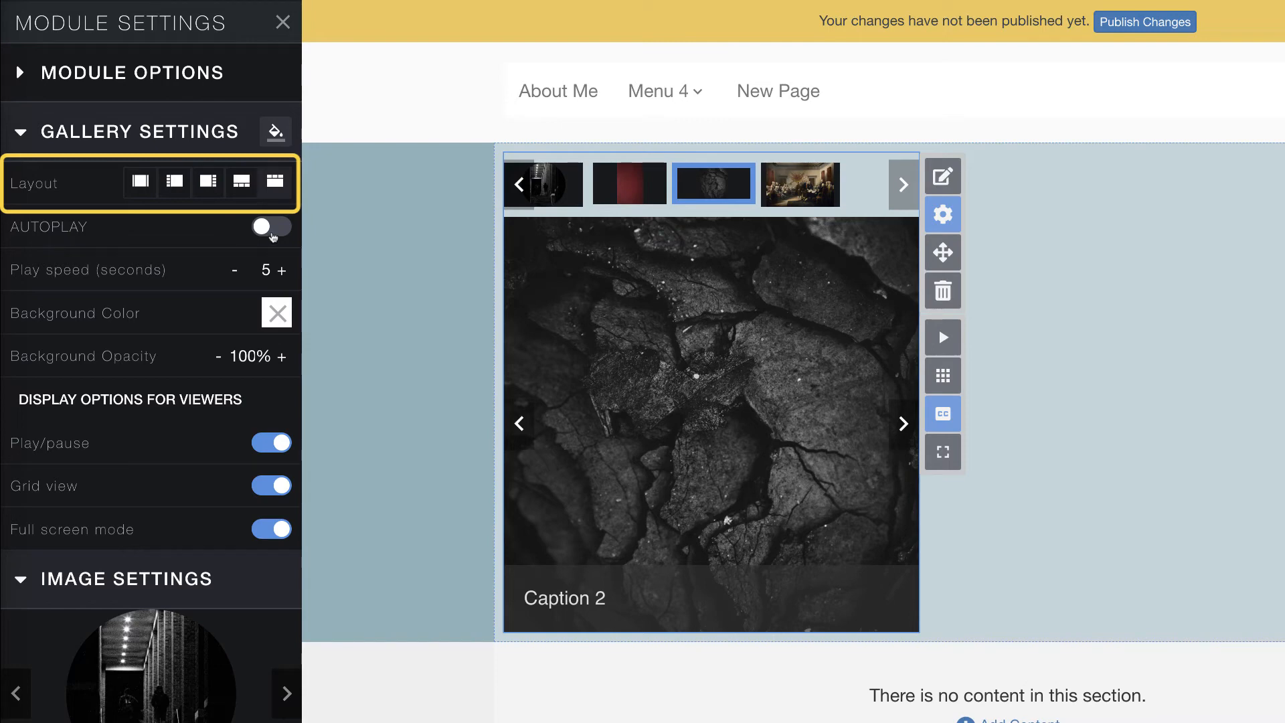
Turn on Autoplay with a 3-second play speed and return to the content library.
{"action": "left_click", "coordinate": [271, 228]}
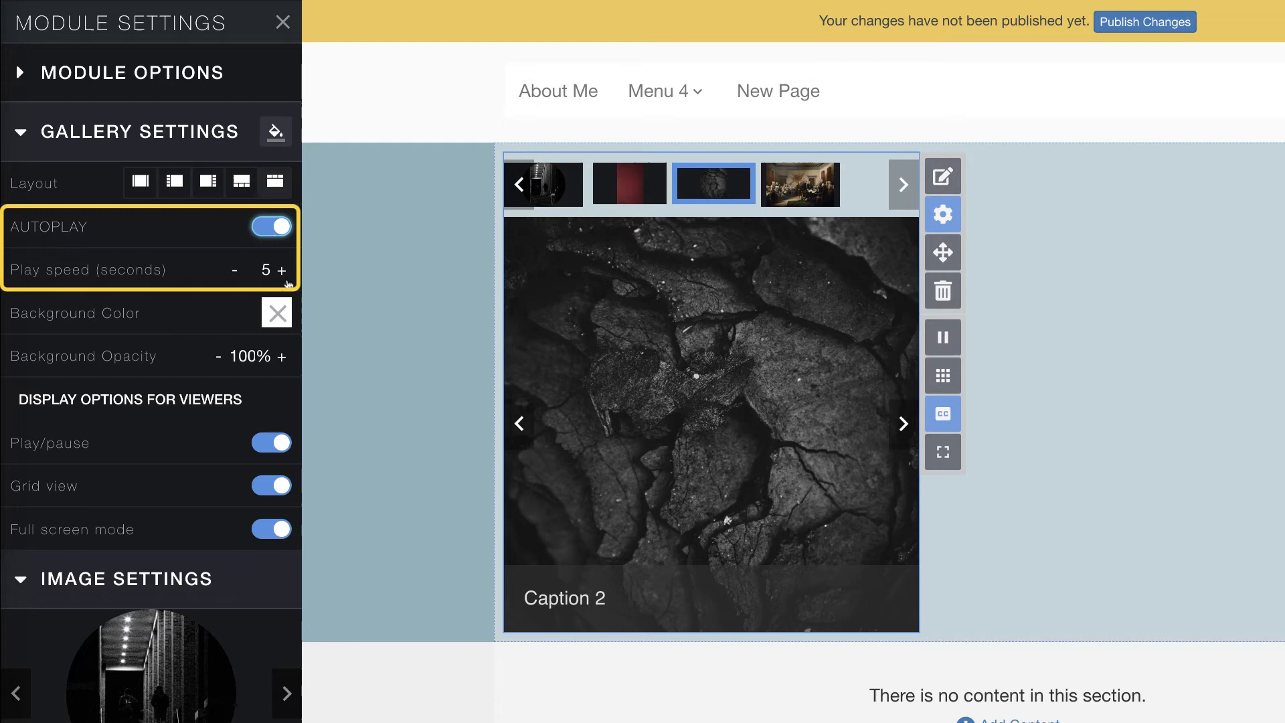
{"action": "left_click", "coordinate": [235, 269]}
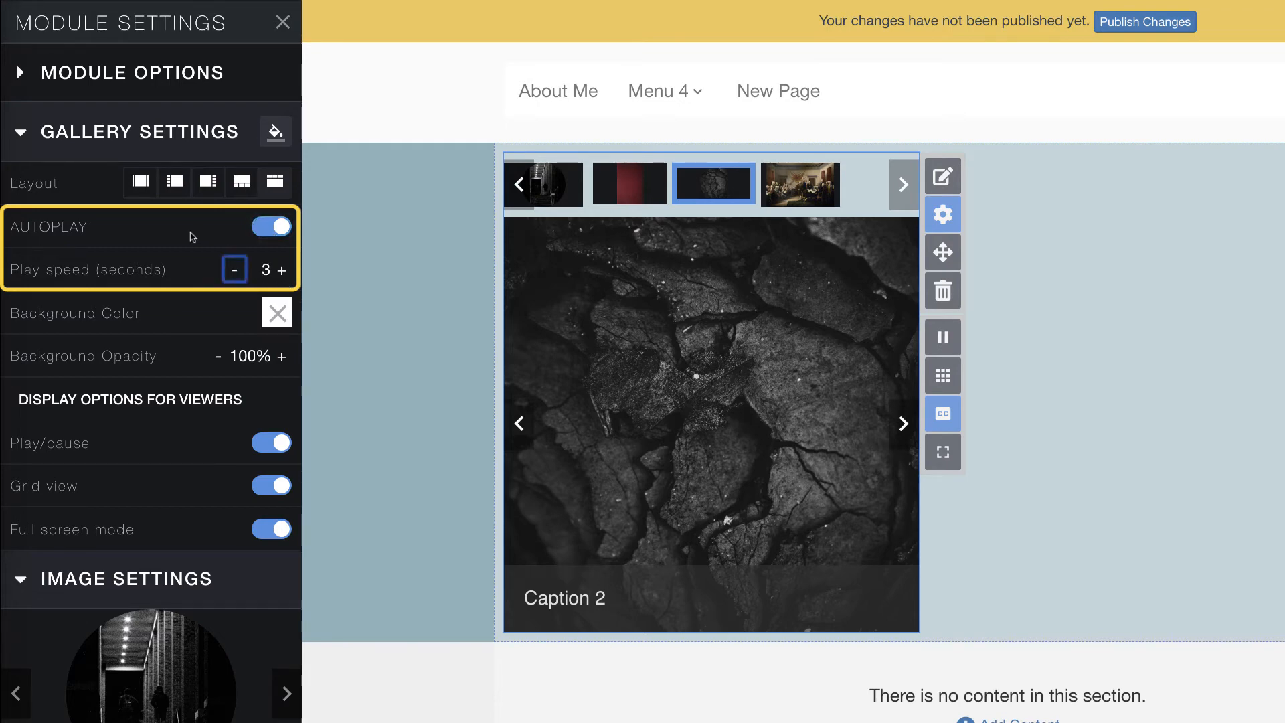
{"action": "left_click", "coordinate": [797, 184]}
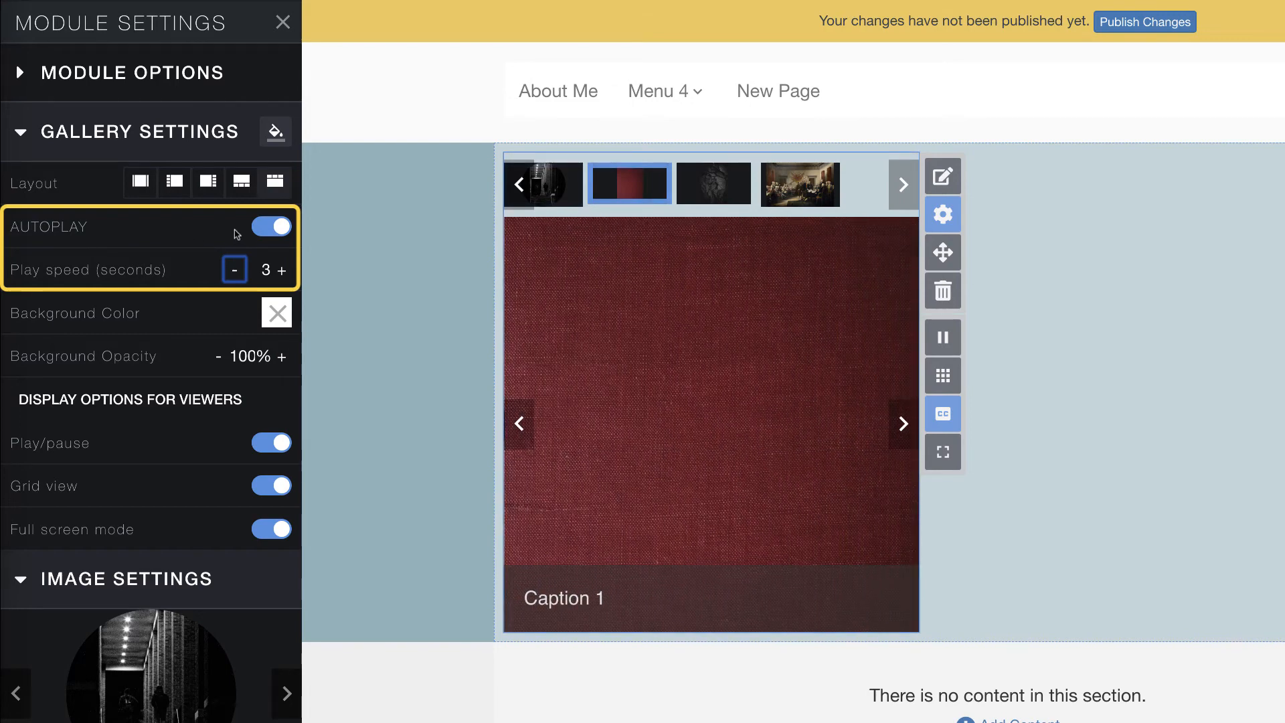
{"action": "left_click", "coordinate": [282, 23]}
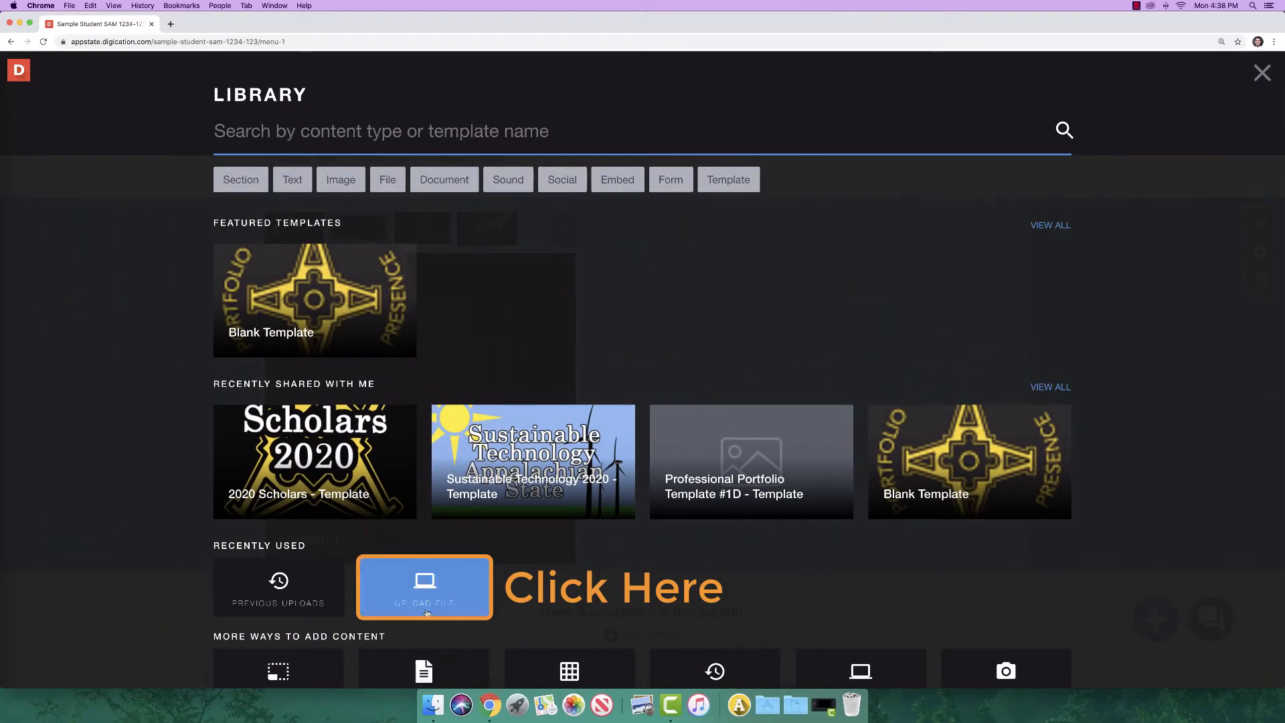
Upload sample.pdf from the computer so it appears beneath the gallery.
{"action": "left_click", "coordinate": [425, 587]}
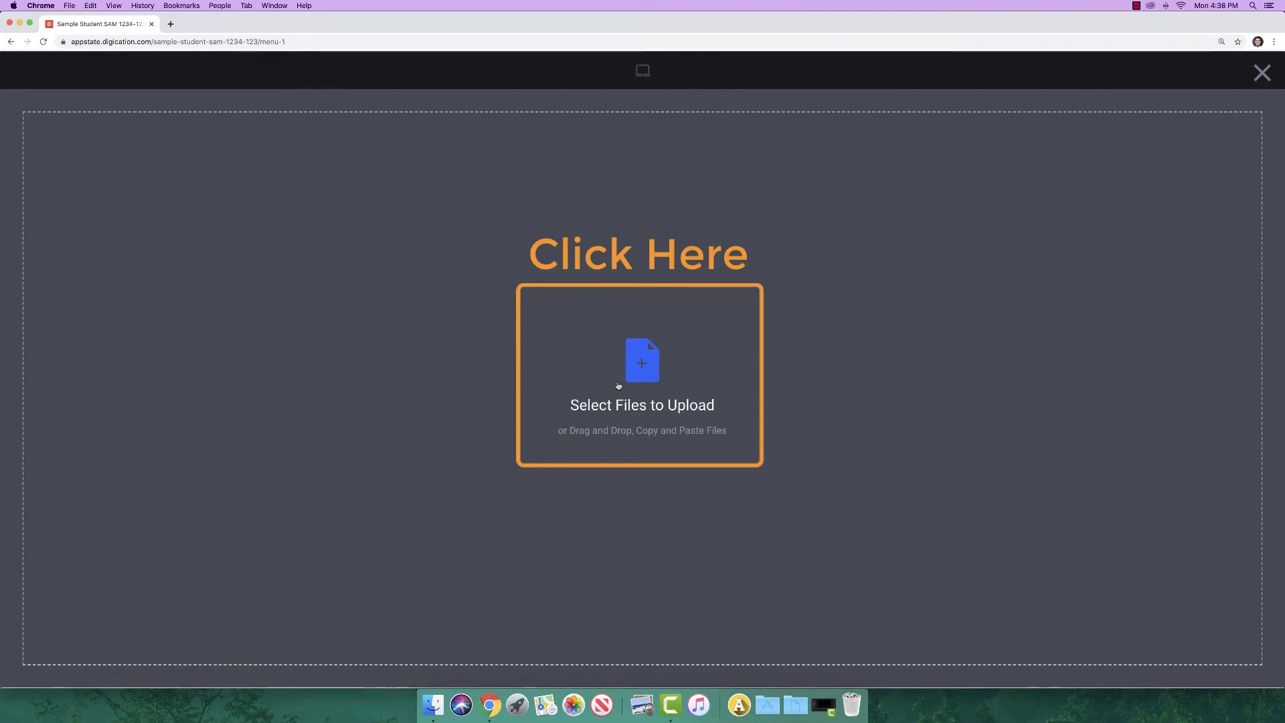
{"action": "left_click", "coordinate": [641, 375]}
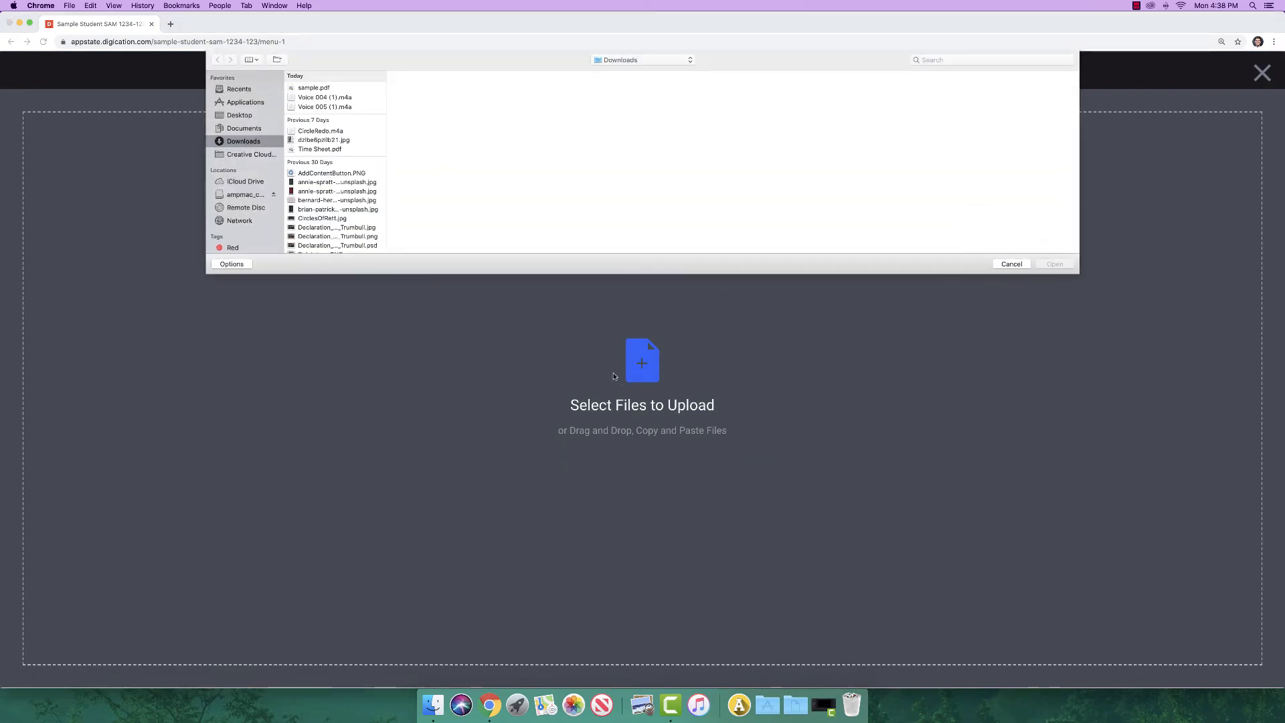
{"action": "left_click", "coordinate": [313, 89]}
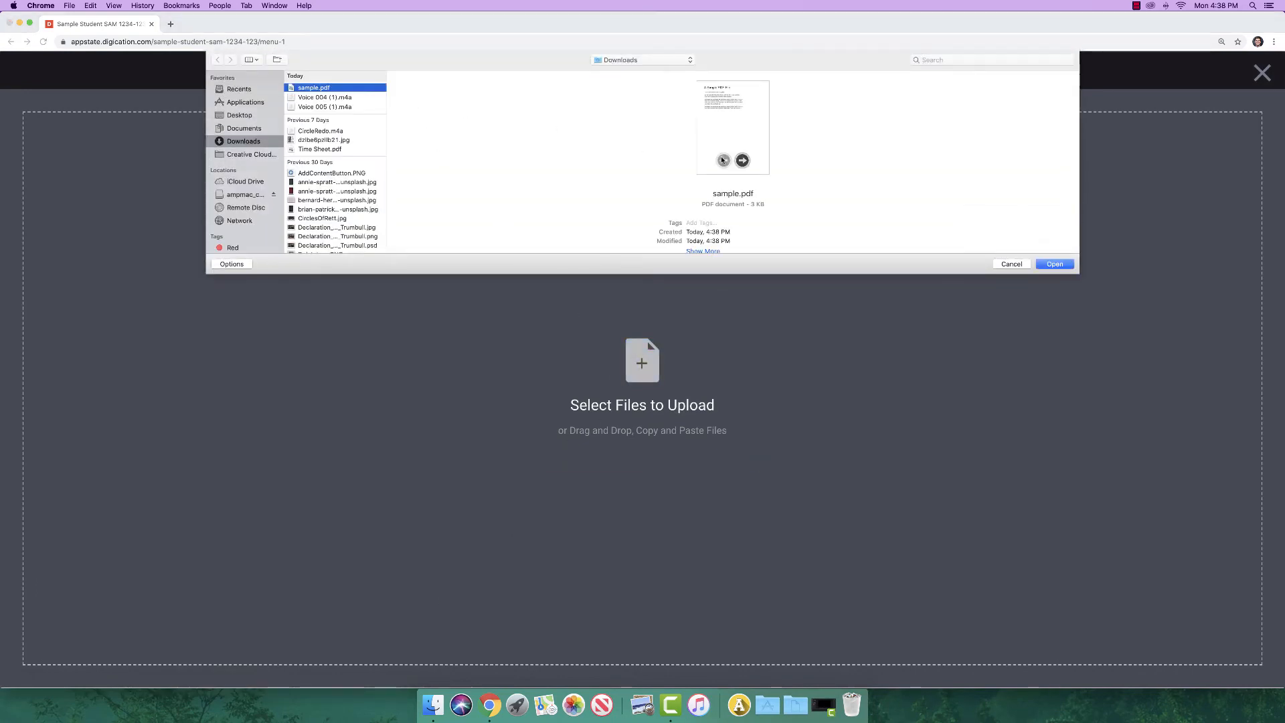
{"action": "left_click", "coordinate": [1055, 264]}
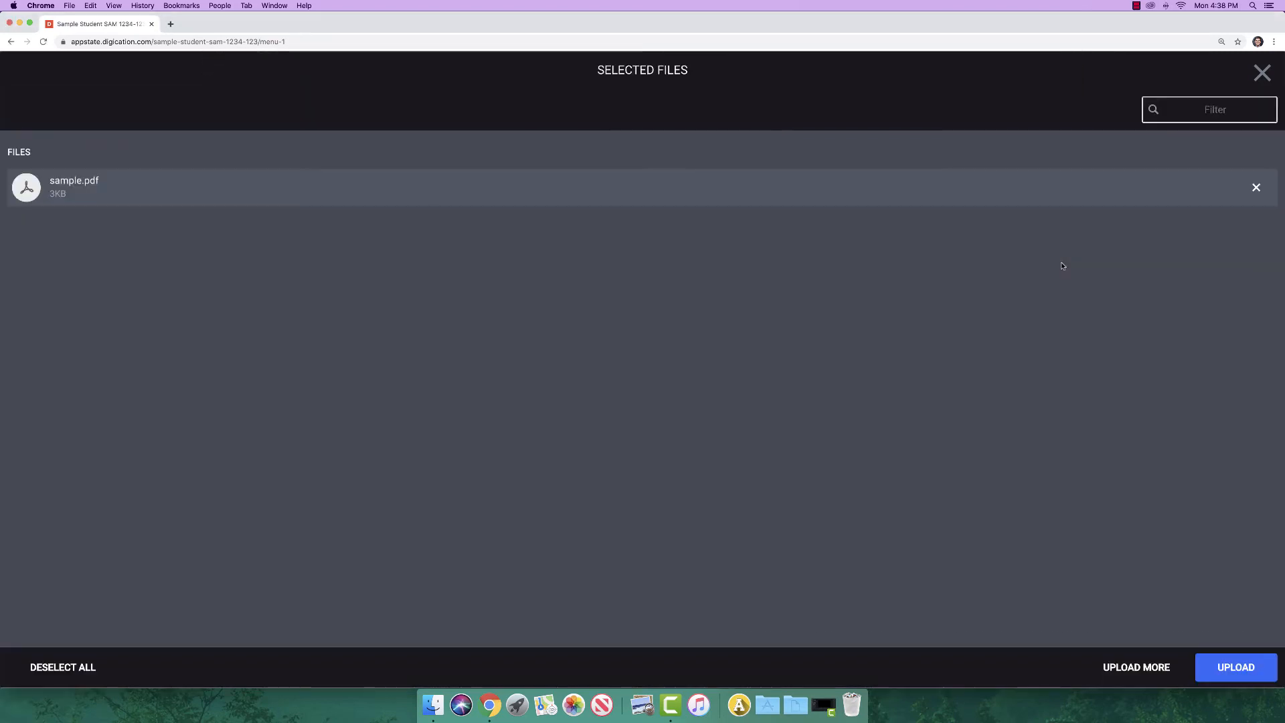
{"action": "mouse_move", "coordinate": [1236, 667]}
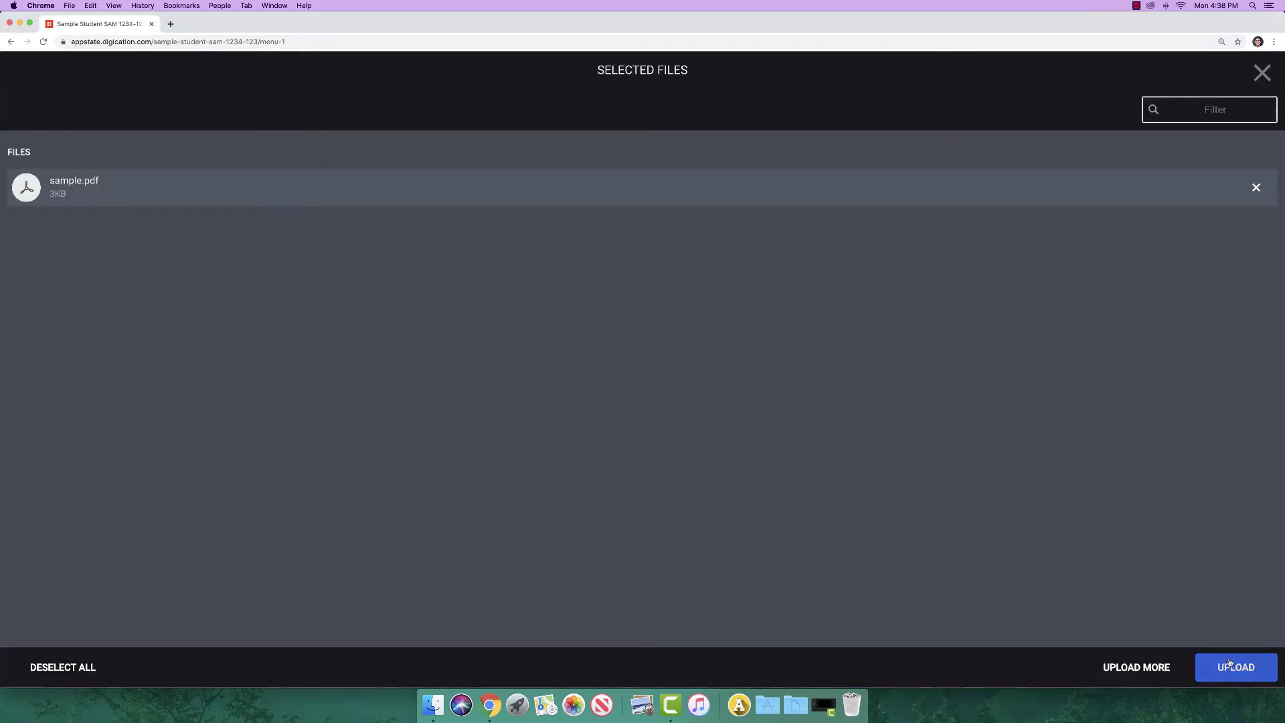
{"action": "left_click", "coordinate": [1236, 667]}
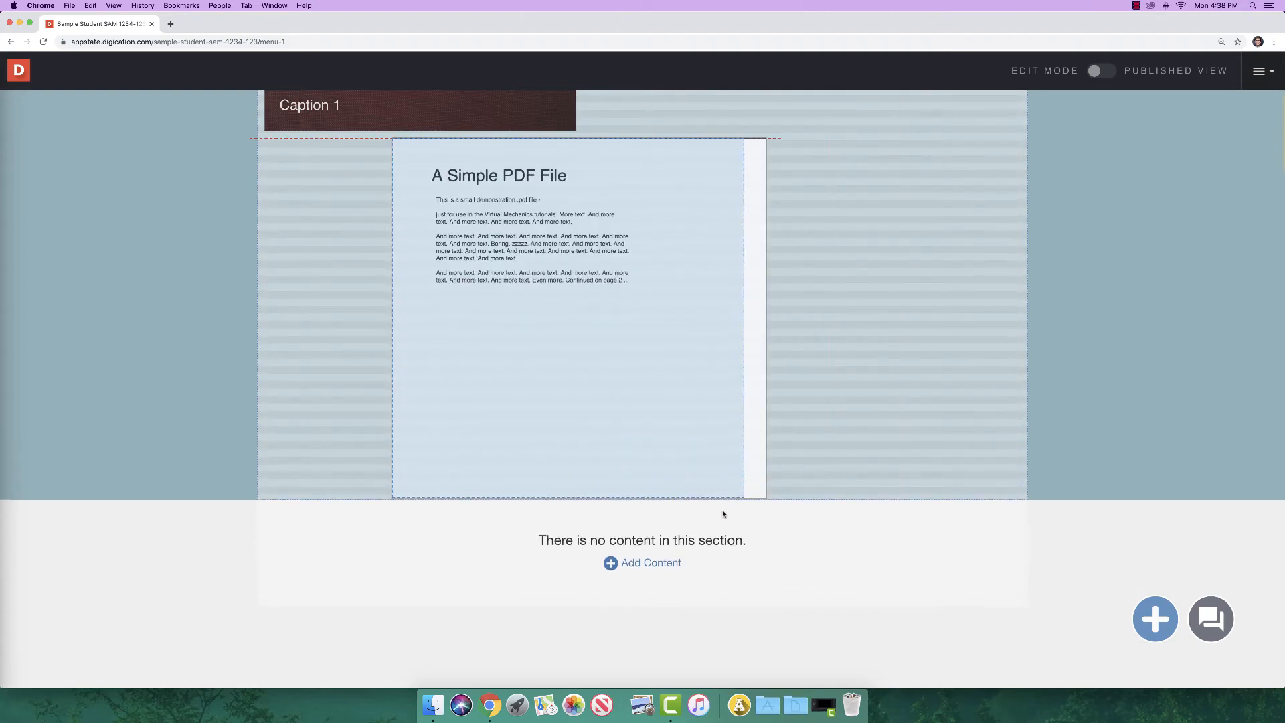
Drop the PDF module into its own section directly below the gallery.
{"action": "left_click", "coordinate": [570, 328]}
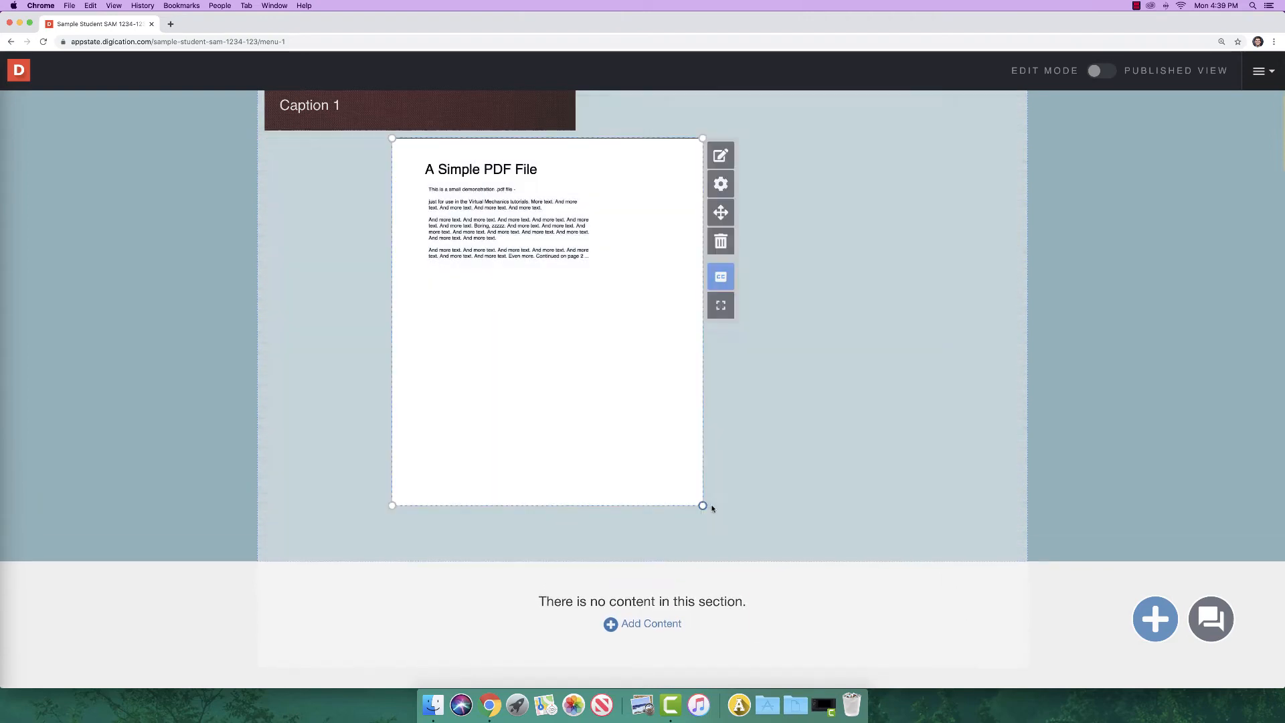
{"action": "scroll", "scroll_direction": "up", "scroll_amount": 3}
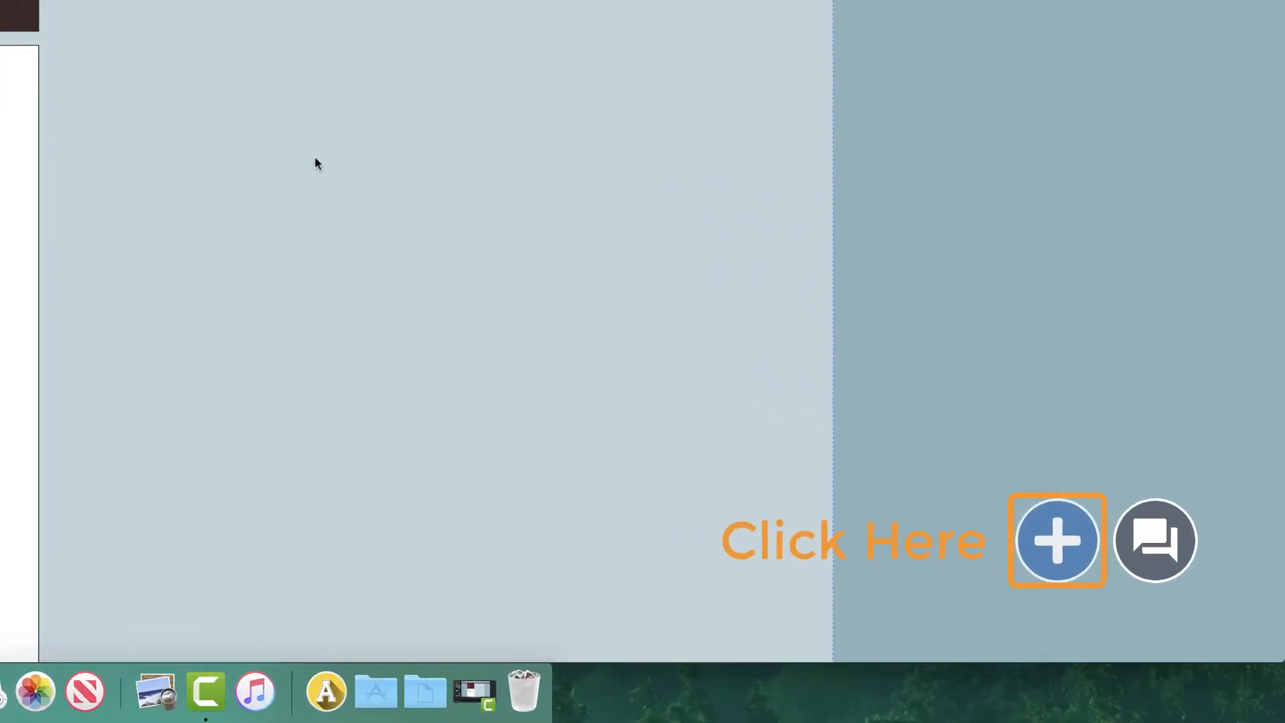
Add a Text content block and move it to the right of the gallery.
{"action": "left_click", "coordinate": [1056, 540]}
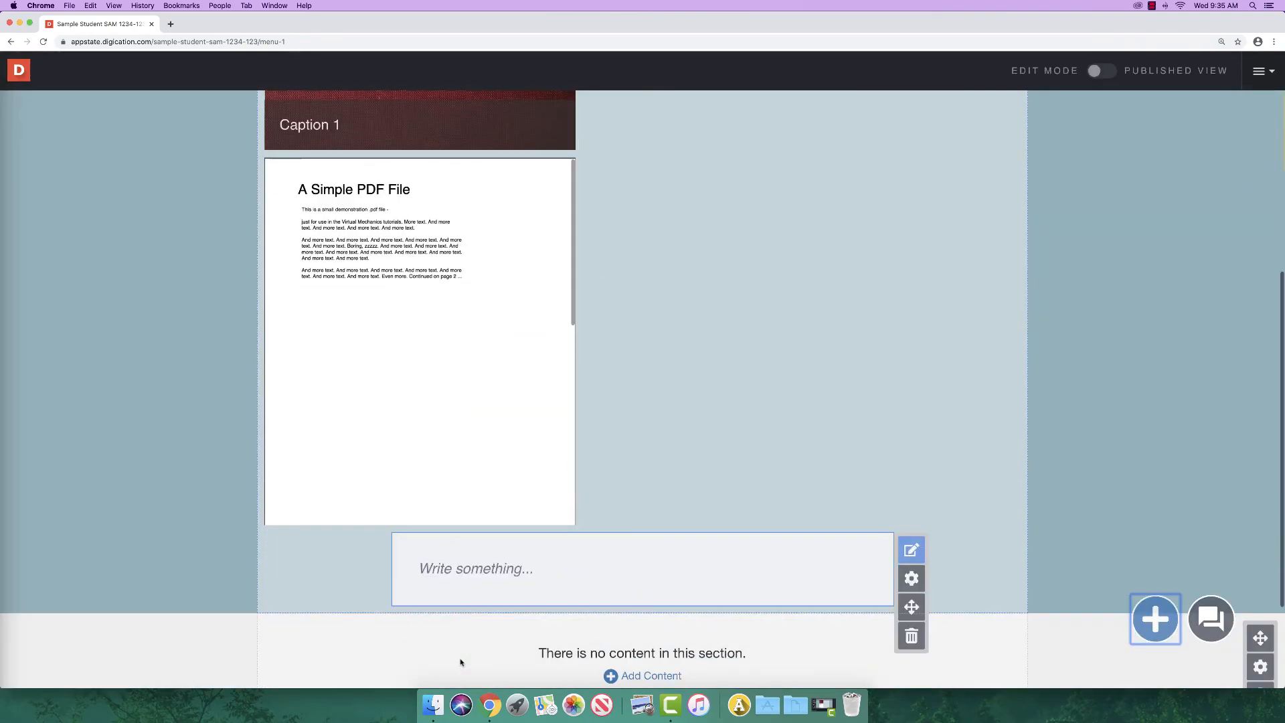
{"action": "left_click", "coordinate": [641, 568]}
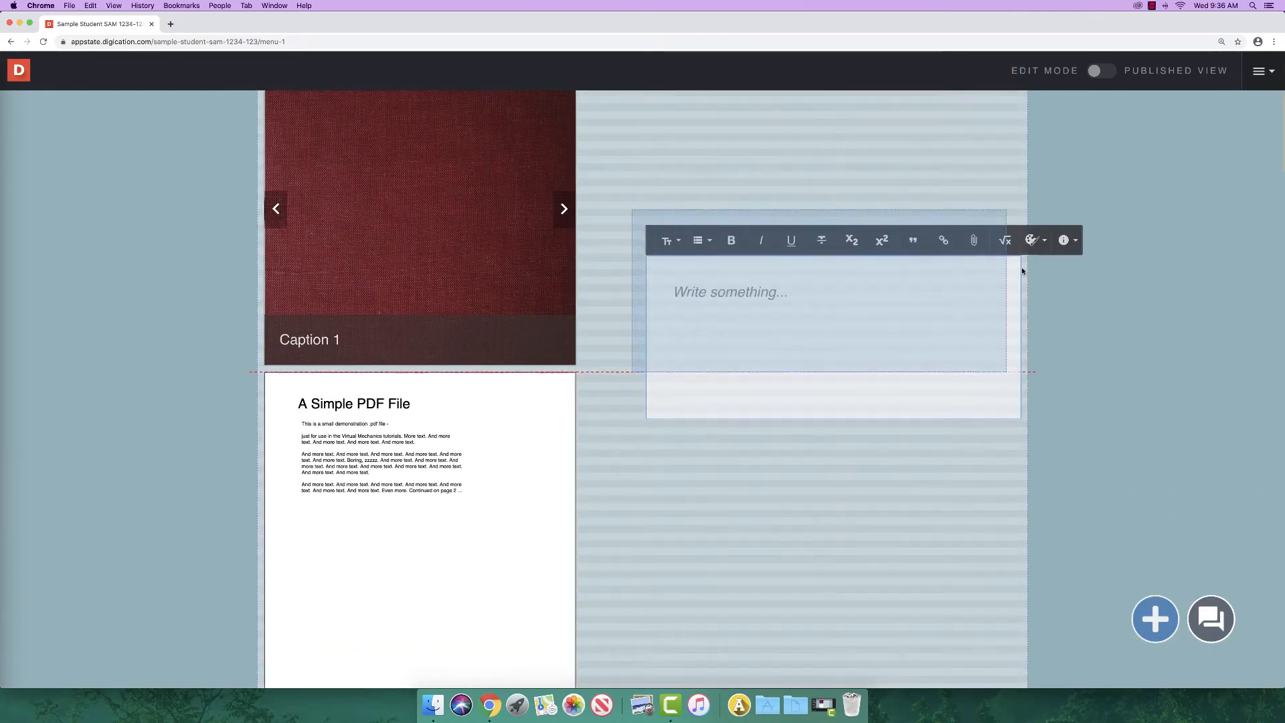
{"action": "scroll", "scroll_direction": "up", "scroll_amount": 3}
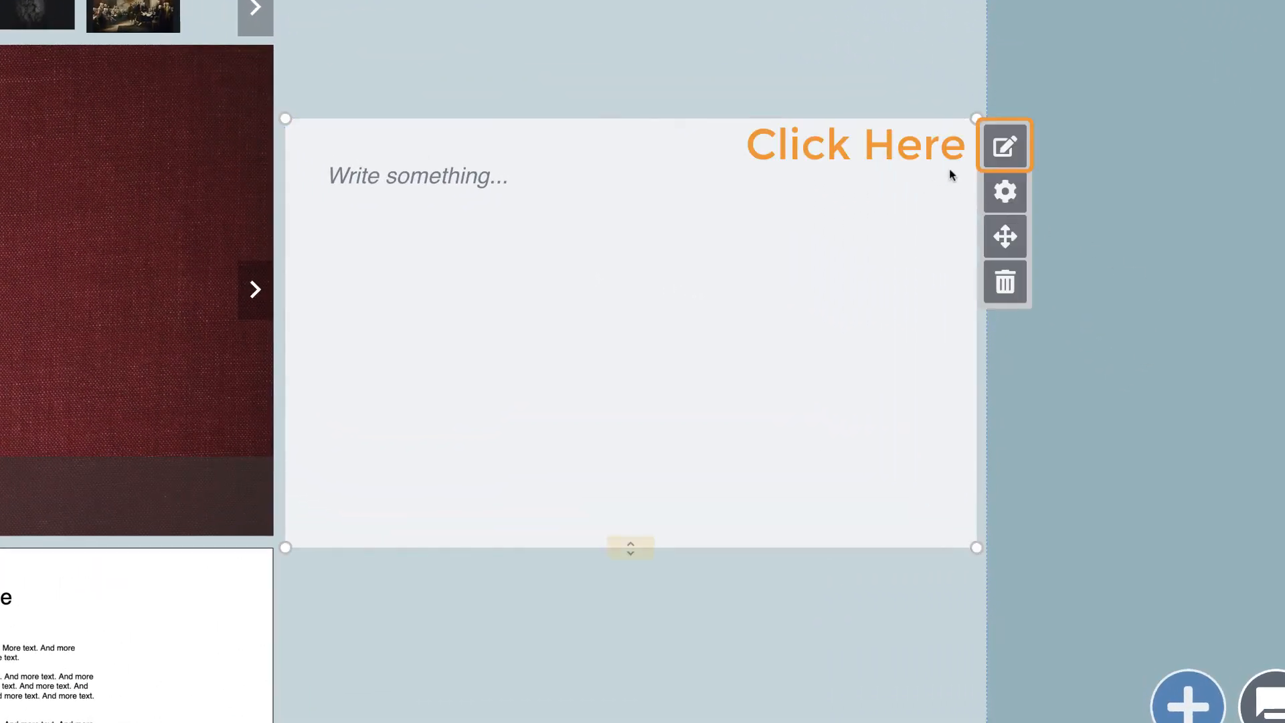
Edit the text block, set Heading style and enter 'Sample Student'.
{"action": "left_click", "coordinate": [1003, 144]}
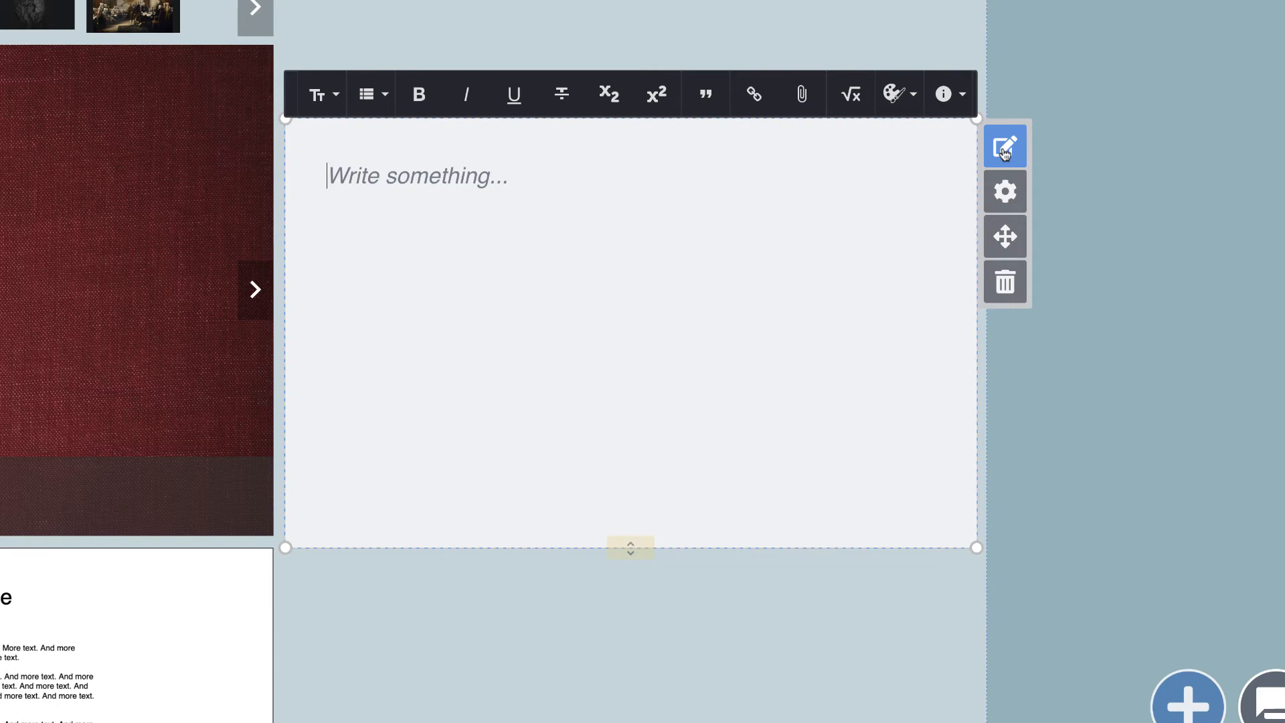
{"action": "left_click", "coordinate": [320, 94]}
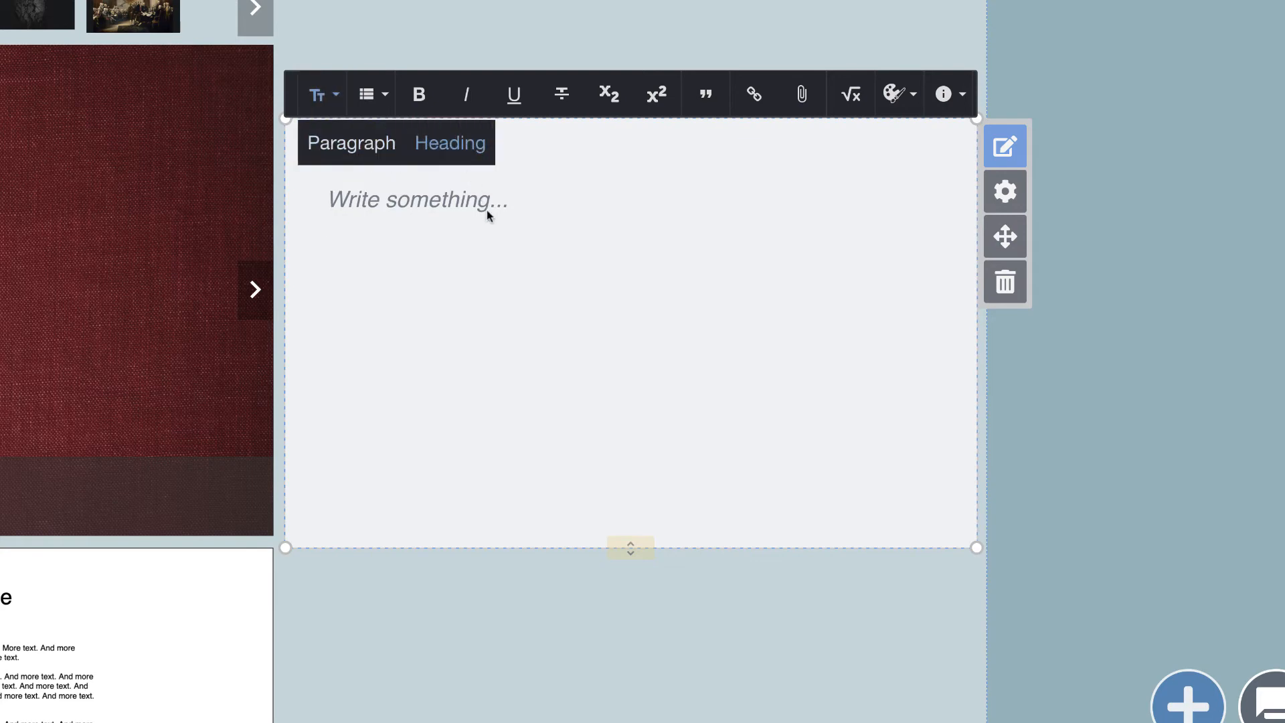
{"action": "type", "text": "Sampl"}
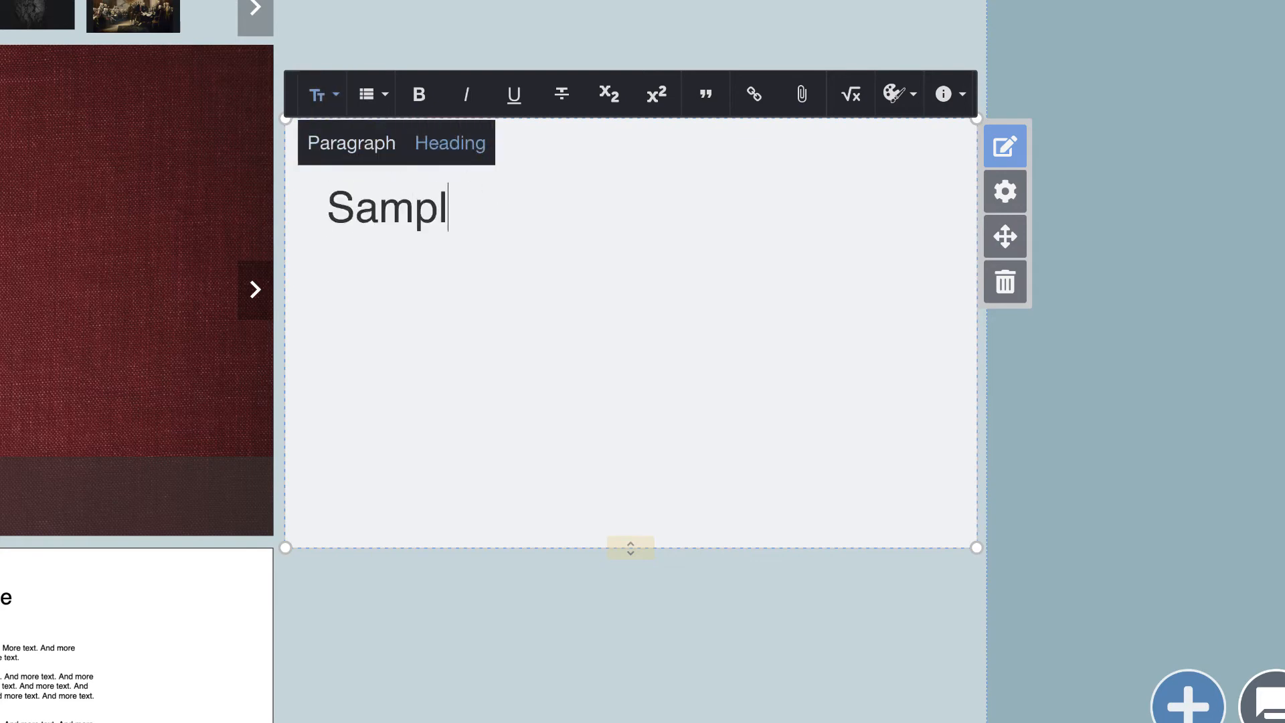
{"action": "type", "text": "e Student"}
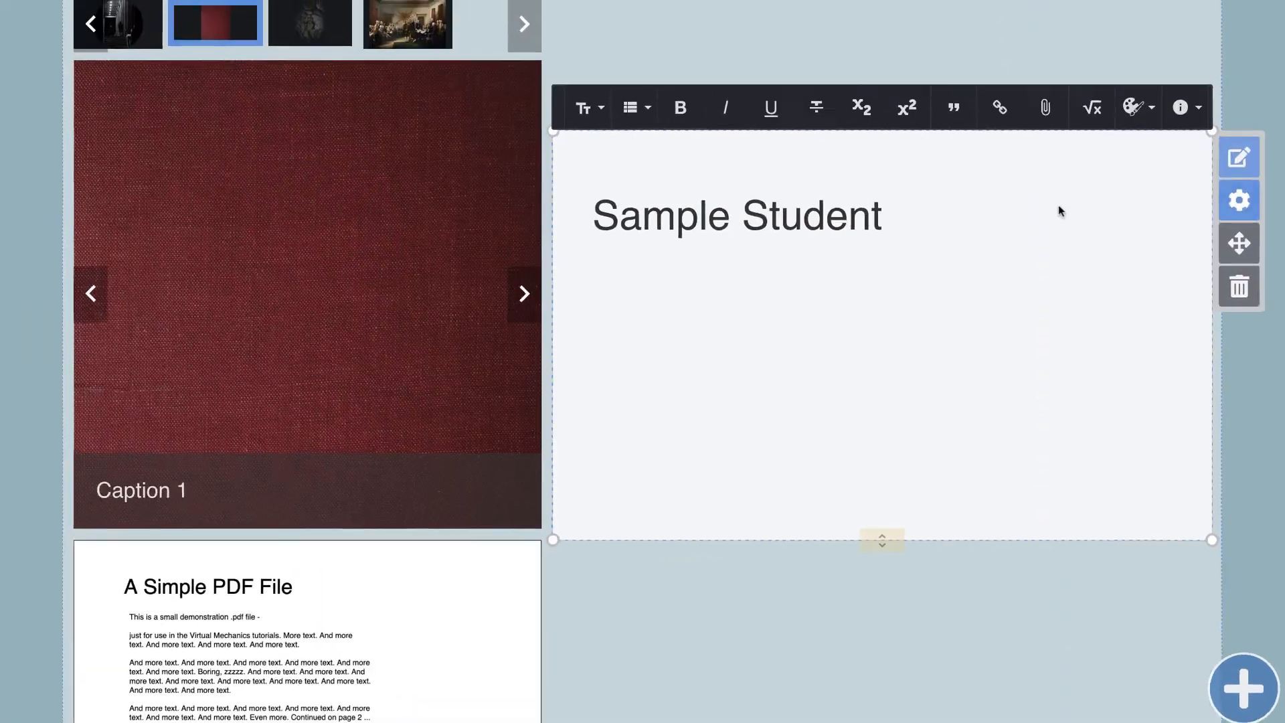
Under Customize Style set the text block's background colour to yellow.
{"action": "left_click", "coordinate": [1238, 200]}
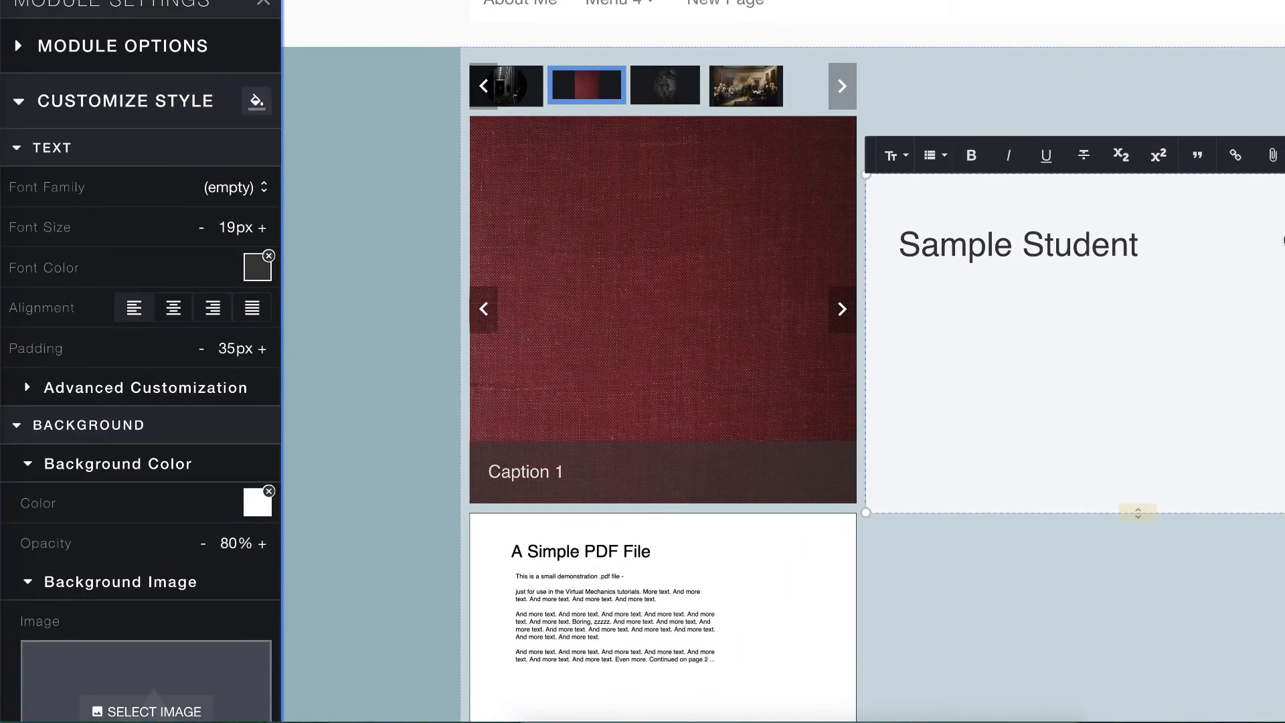
{"action": "left_click", "coordinate": [139, 187]}
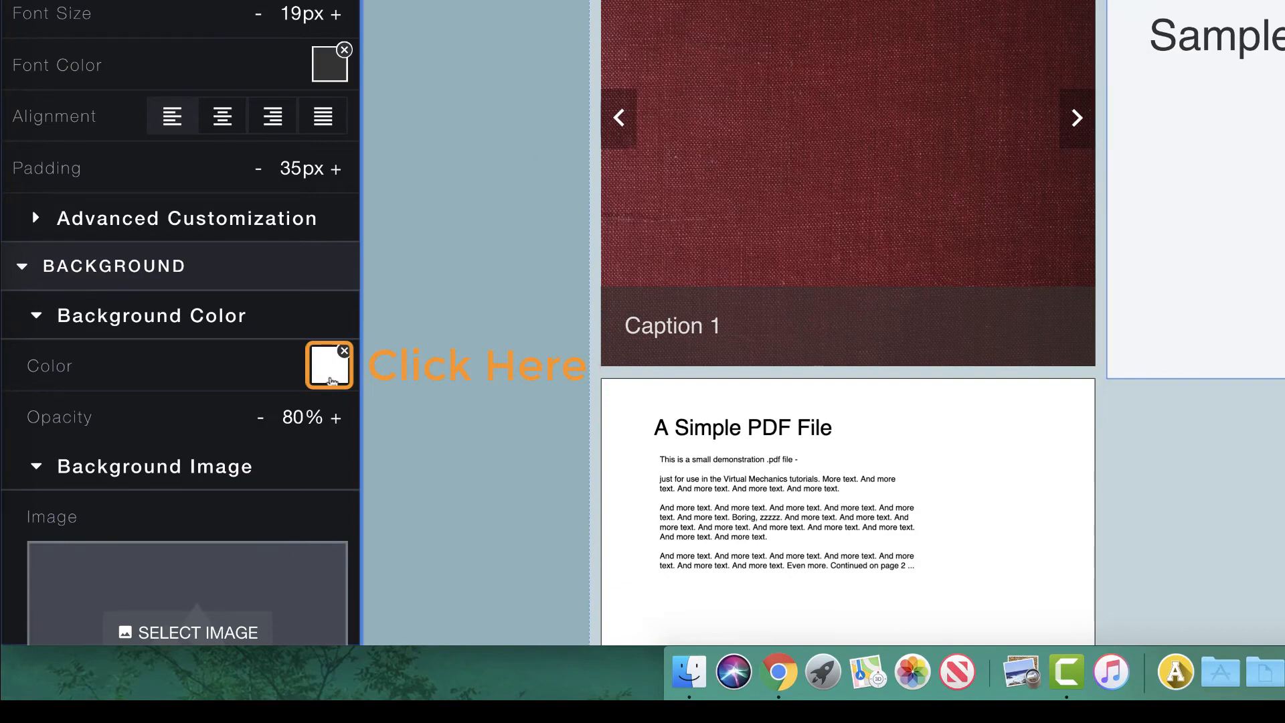
{"action": "left_click", "coordinate": [329, 364]}
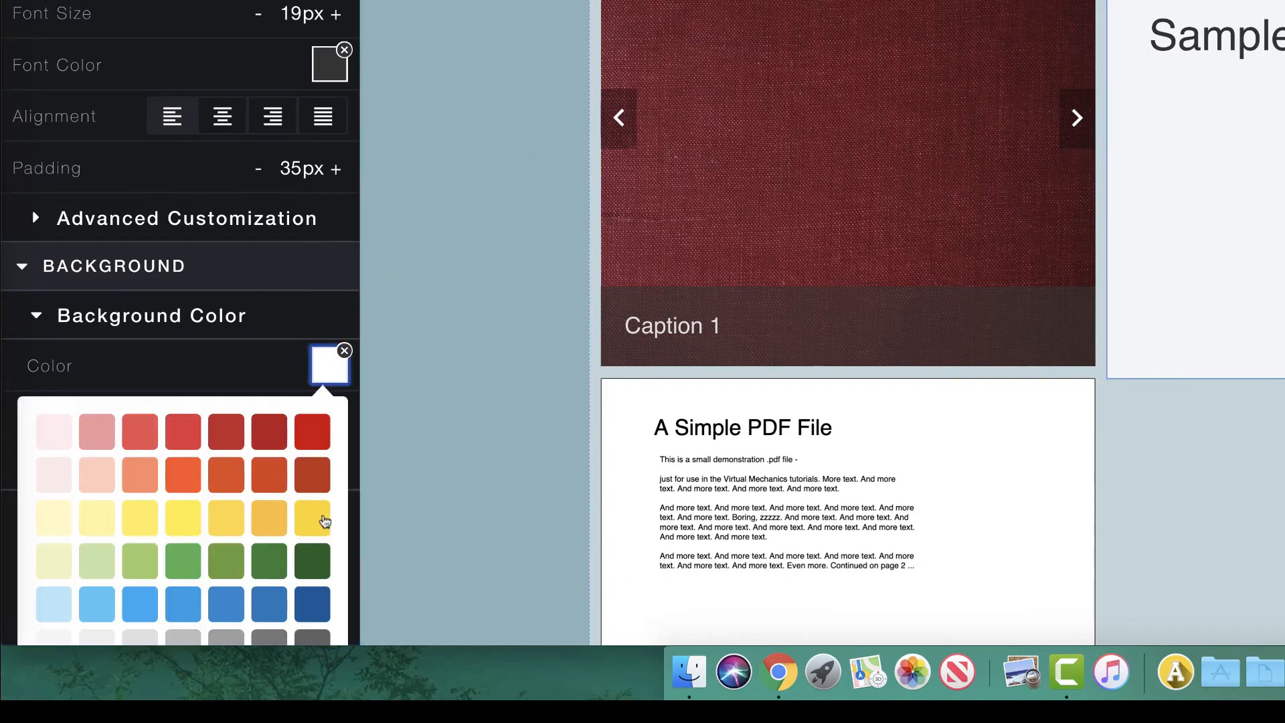
{"action": "left_click", "coordinate": [324, 520]}
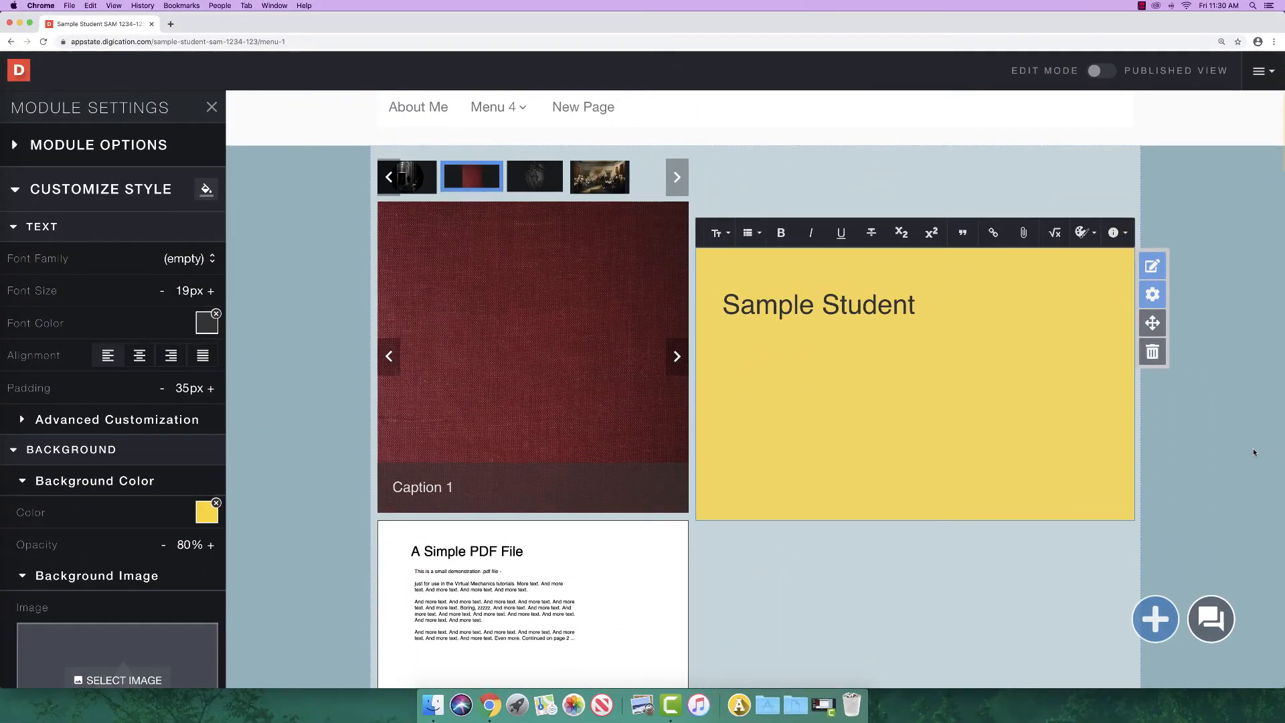
In Section Settings, set the Top Layer Background colour to black as a dark overlay.
{"action": "left_click", "coordinate": [211, 107]}
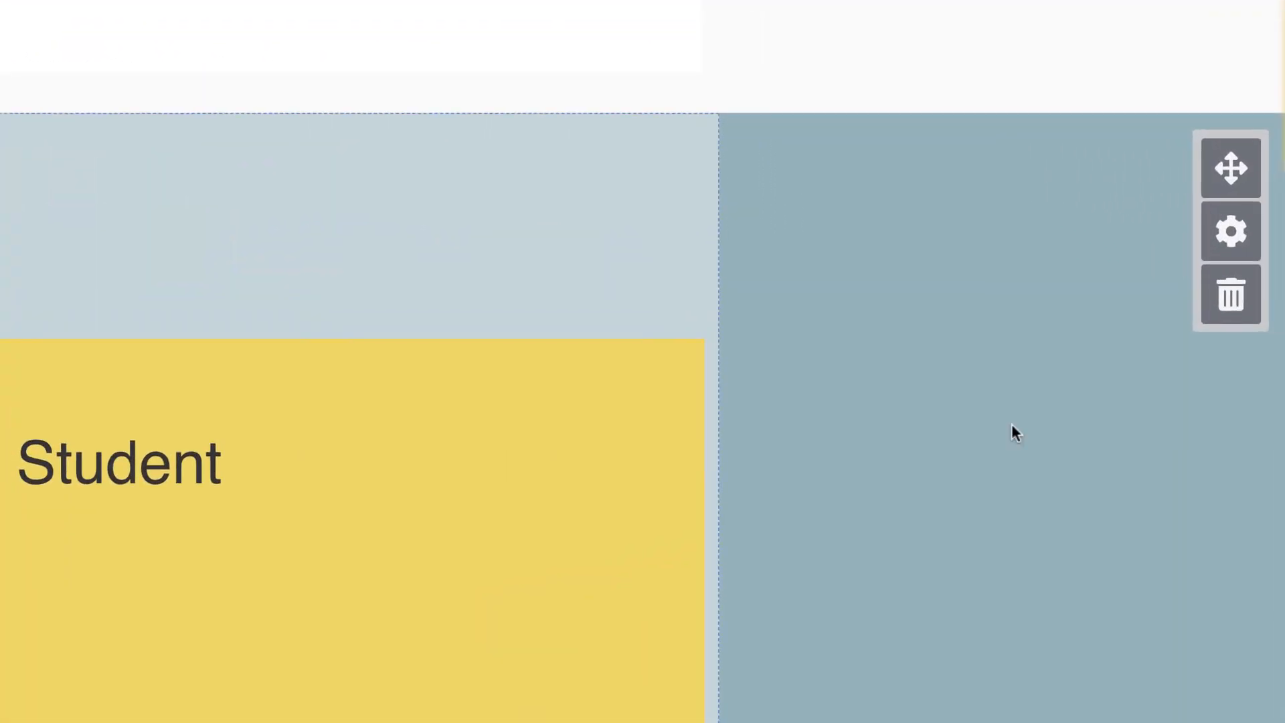
{"action": "left_click", "coordinate": [1229, 231]}
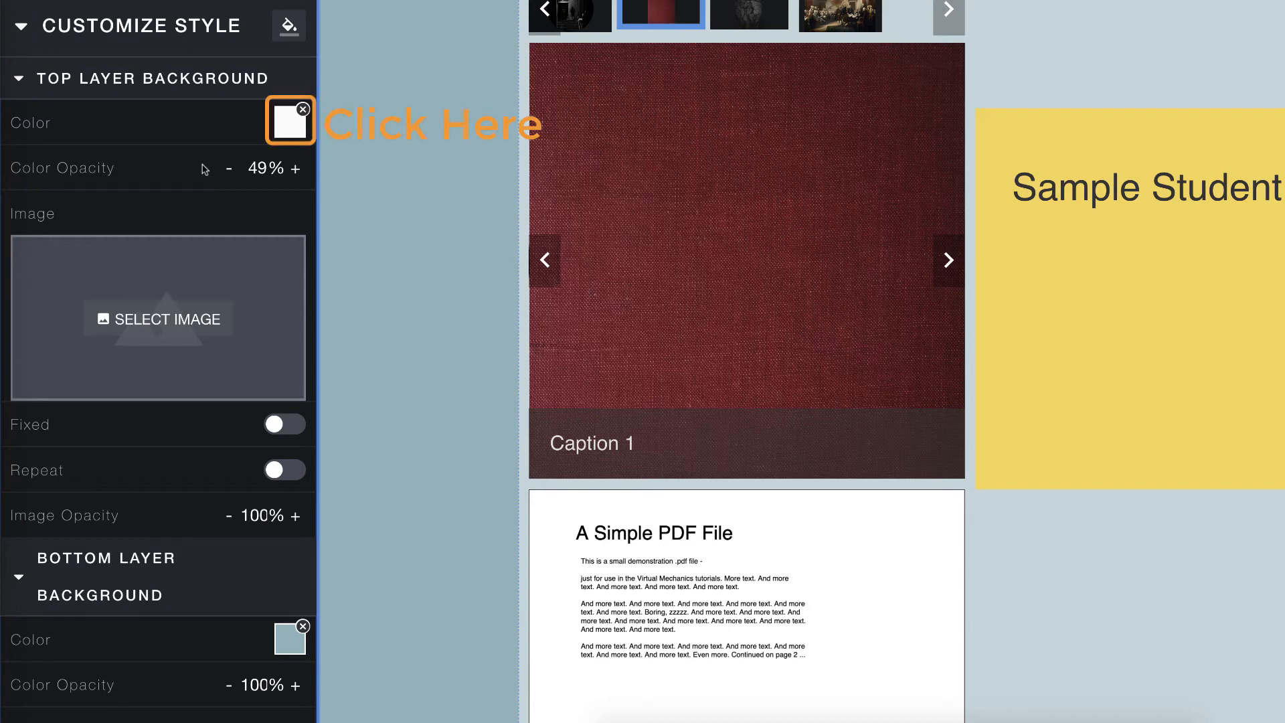
{"action": "left_click", "coordinate": [289, 122]}
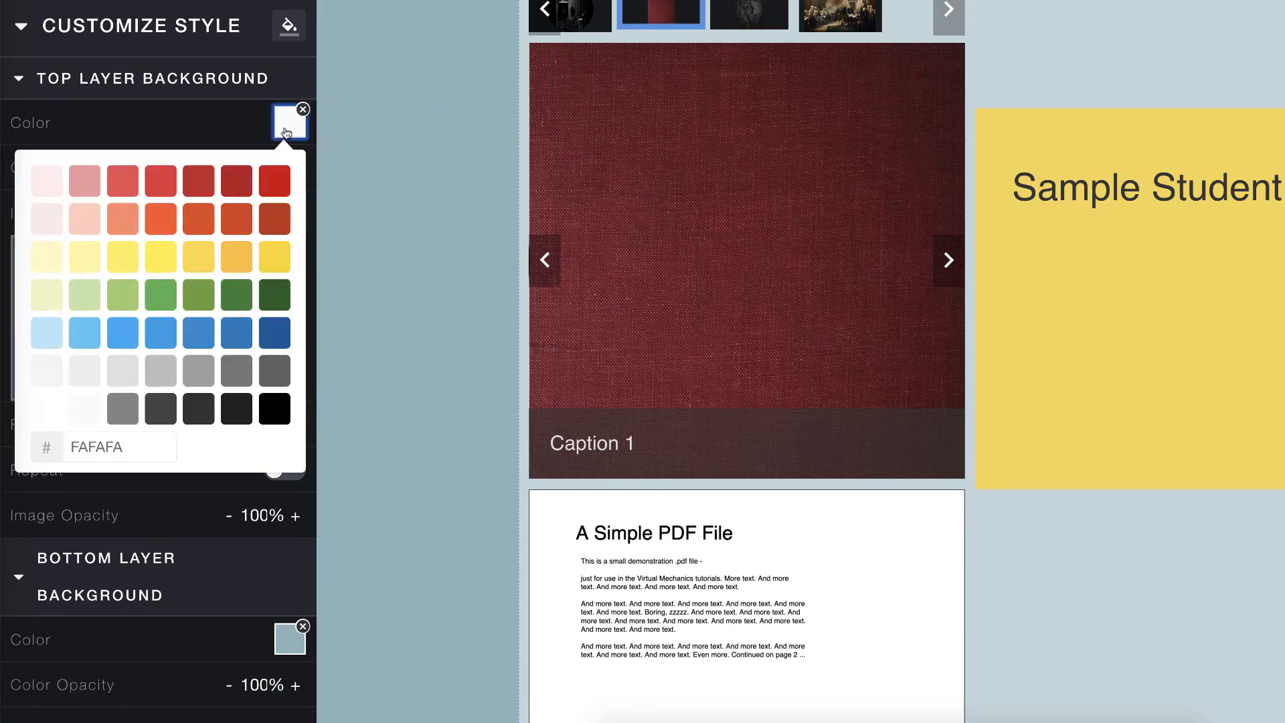
{"action": "left_click", "coordinate": [274, 409]}
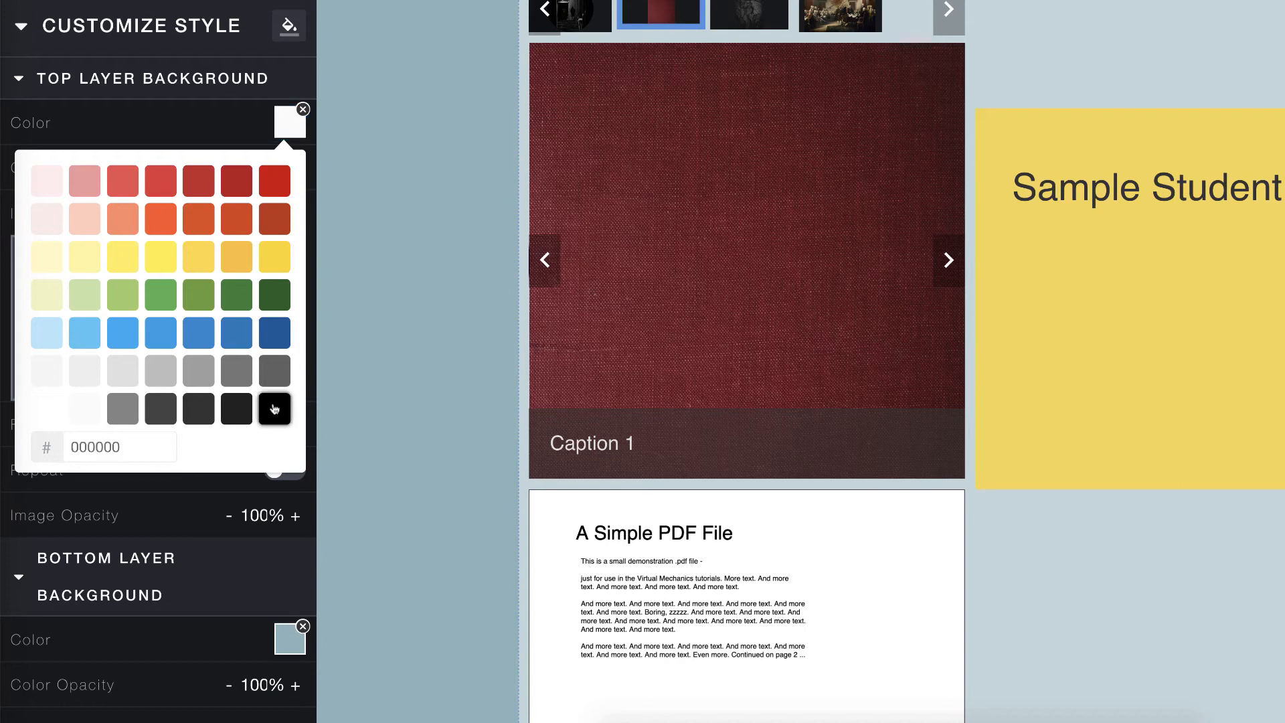
{"action": "left_click", "coordinate": [274, 410]}
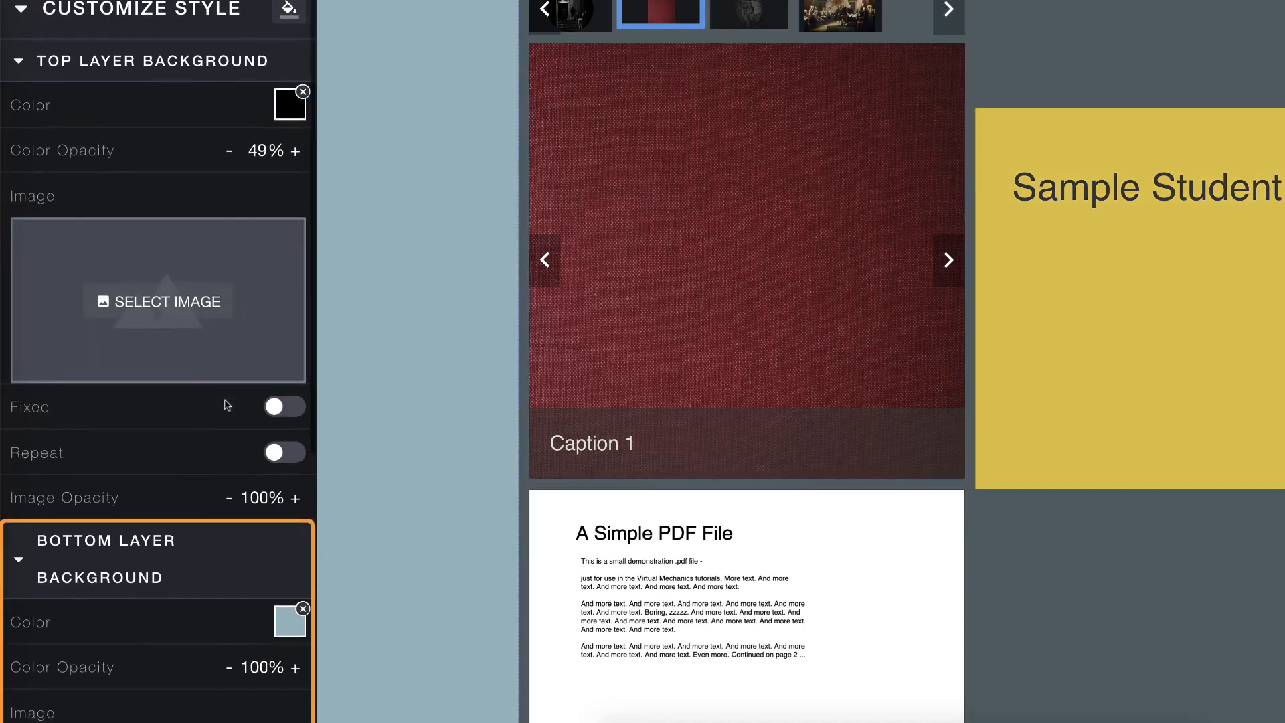
Set the forest landscape photo as the section's Bottom Layer Background image.
{"action": "scroll", "scroll_direction": "down", "scroll_amount": 3}
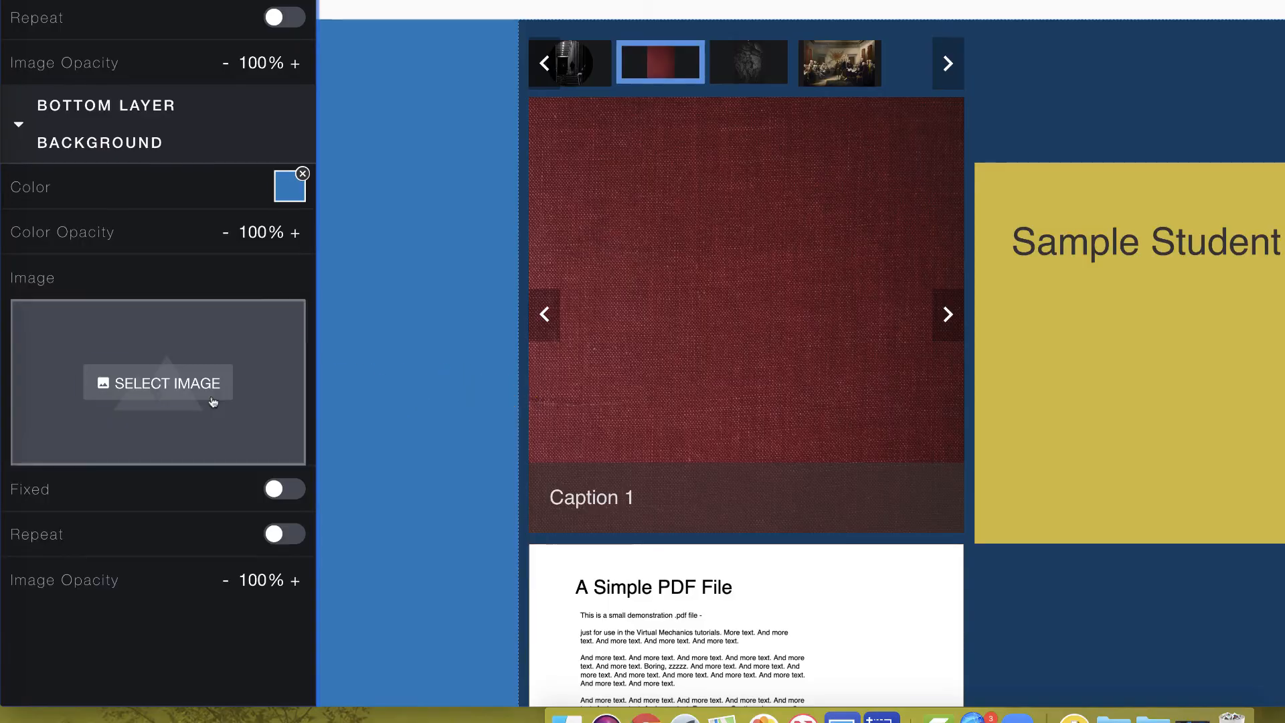
{"action": "left_click", "coordinate": [158, 383]}
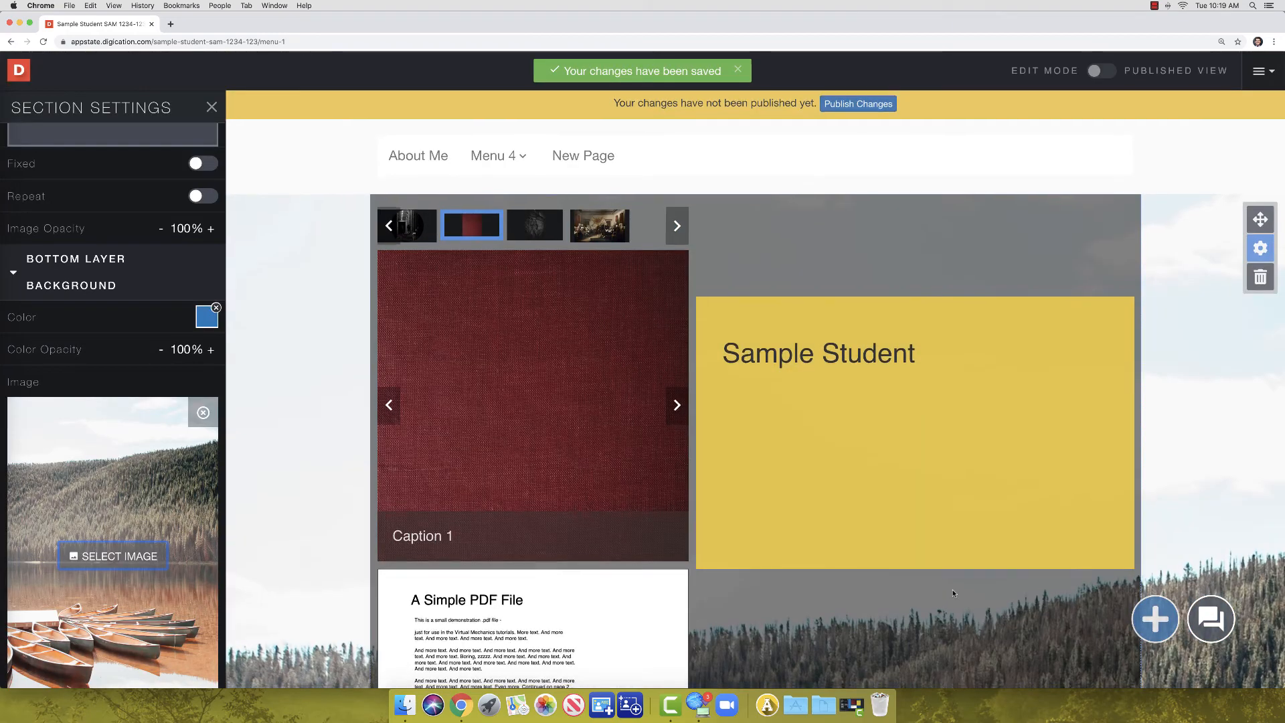
Try the overlay's Color Opacity at darker, fully transparent and mid settings, leaving it dimmed.
{"action": "scroll", "scroll_direction": "down", "scroll_amount": 3}
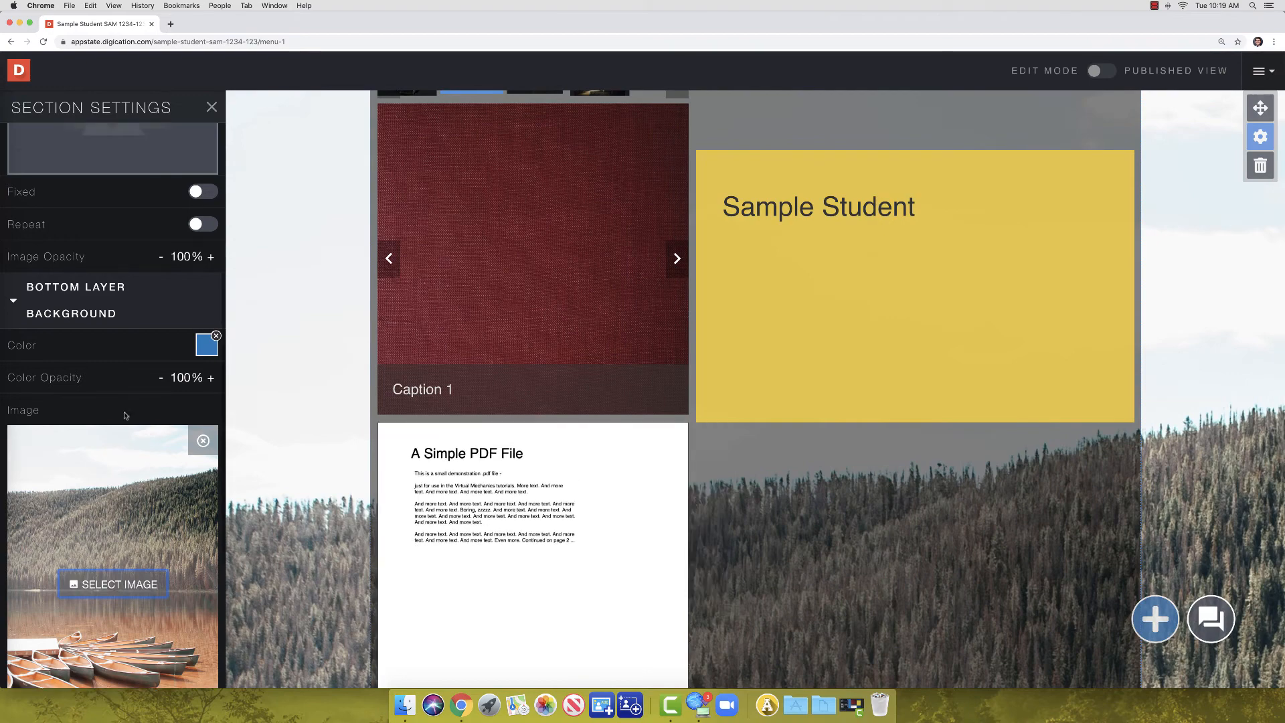
{"action": "scroll", "scroll_direction": "up", "scroll_amount": 3}
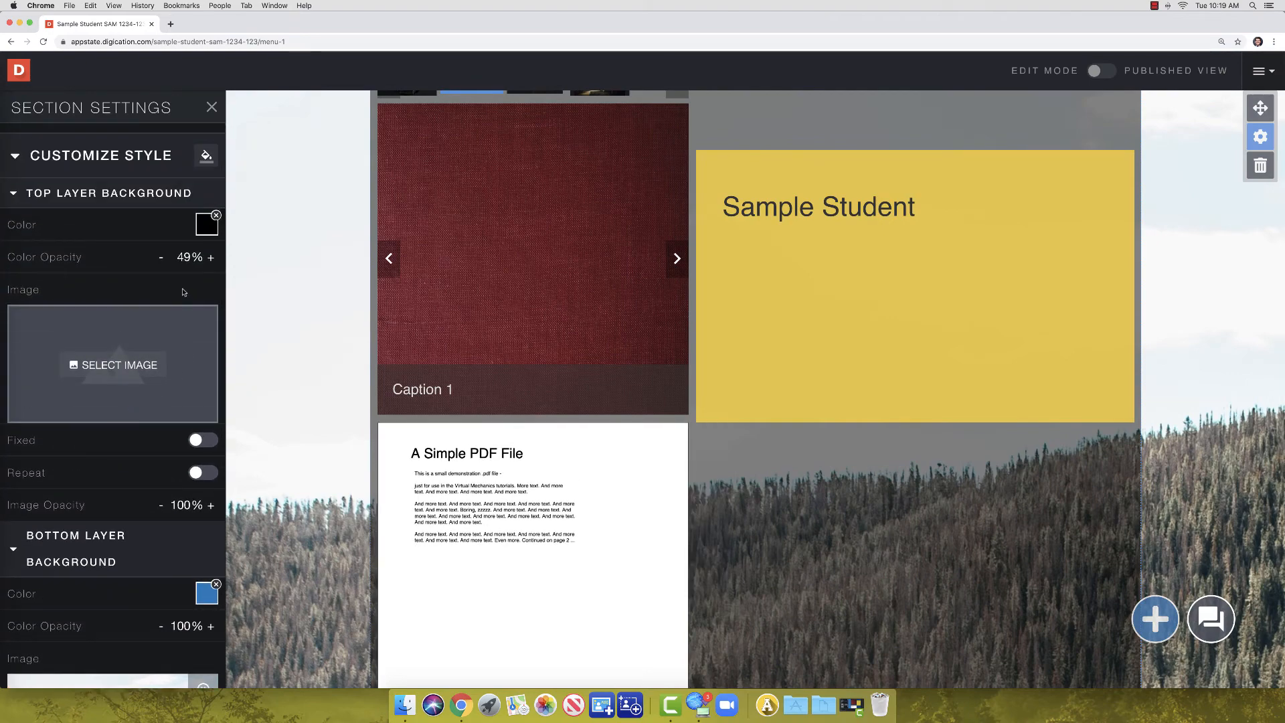
{"action": "left_click", "coordinate": [189, 257]}
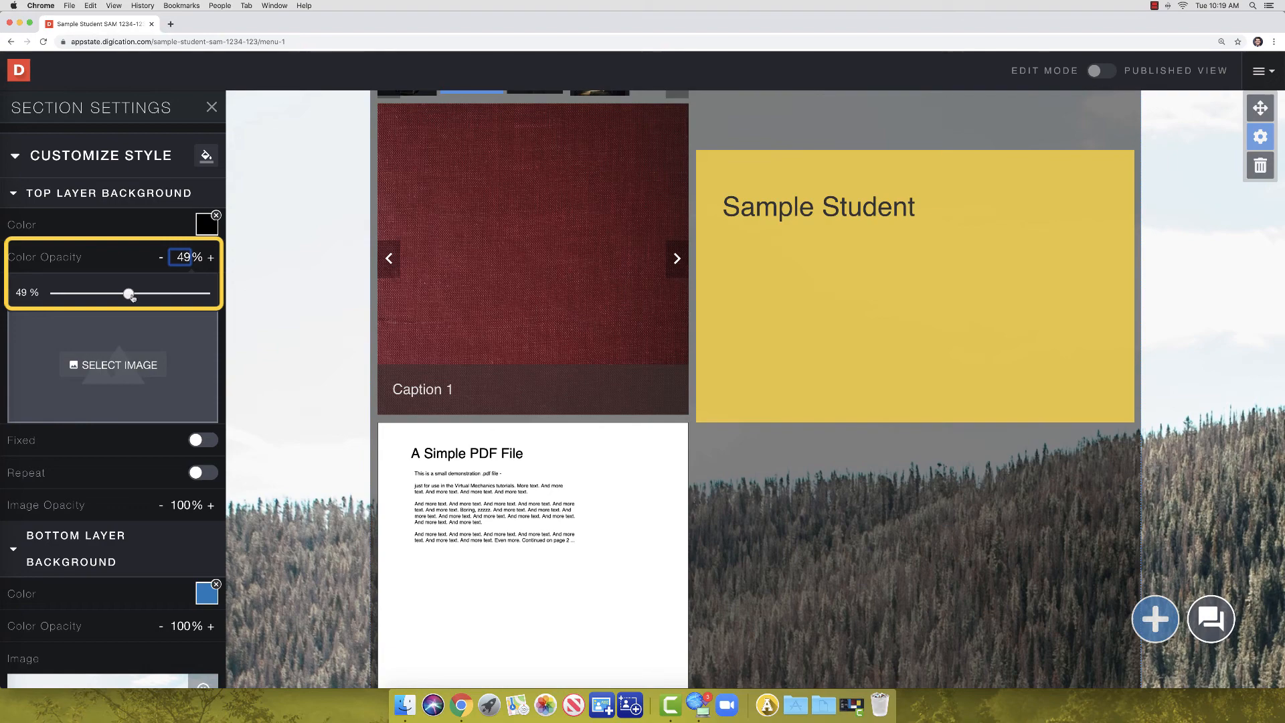
{"action": "left_click_drag", "start_coordinate": [128, 294], "coordinate": [185, 293]}
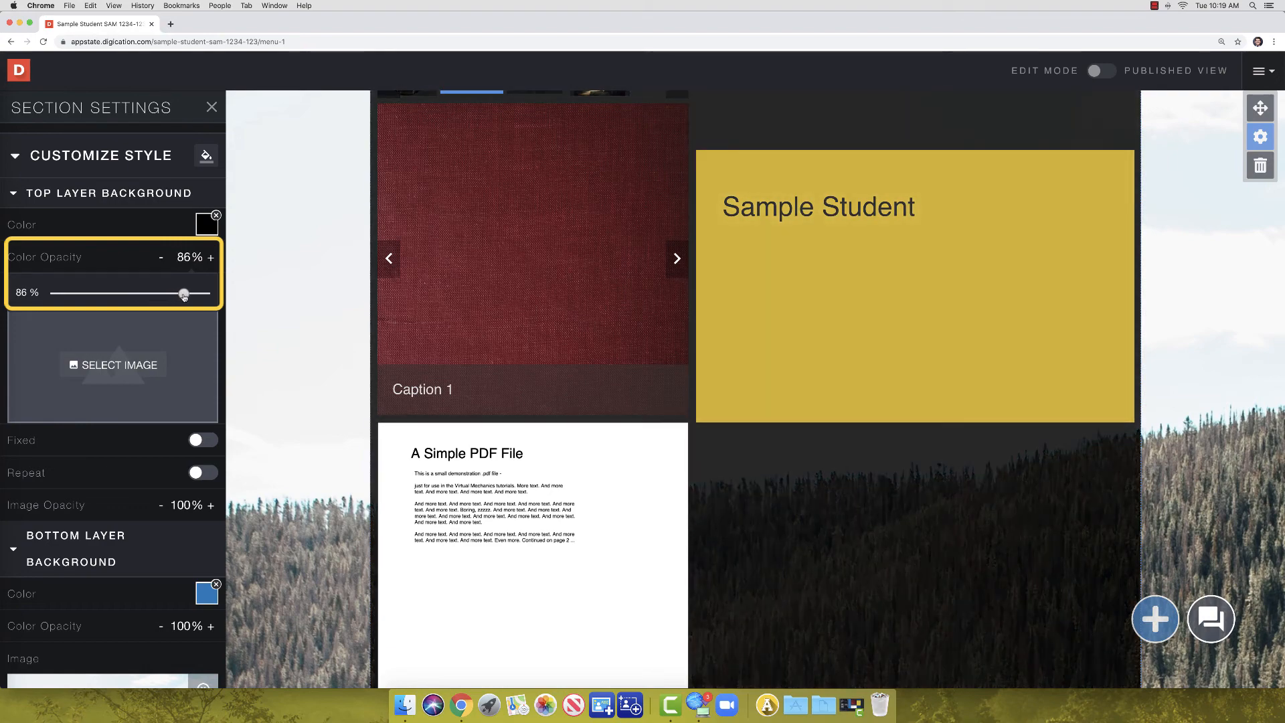
{"action": "left_click_drag", "start_coordinate": [184, 293], "coordinate": [50, 293]}
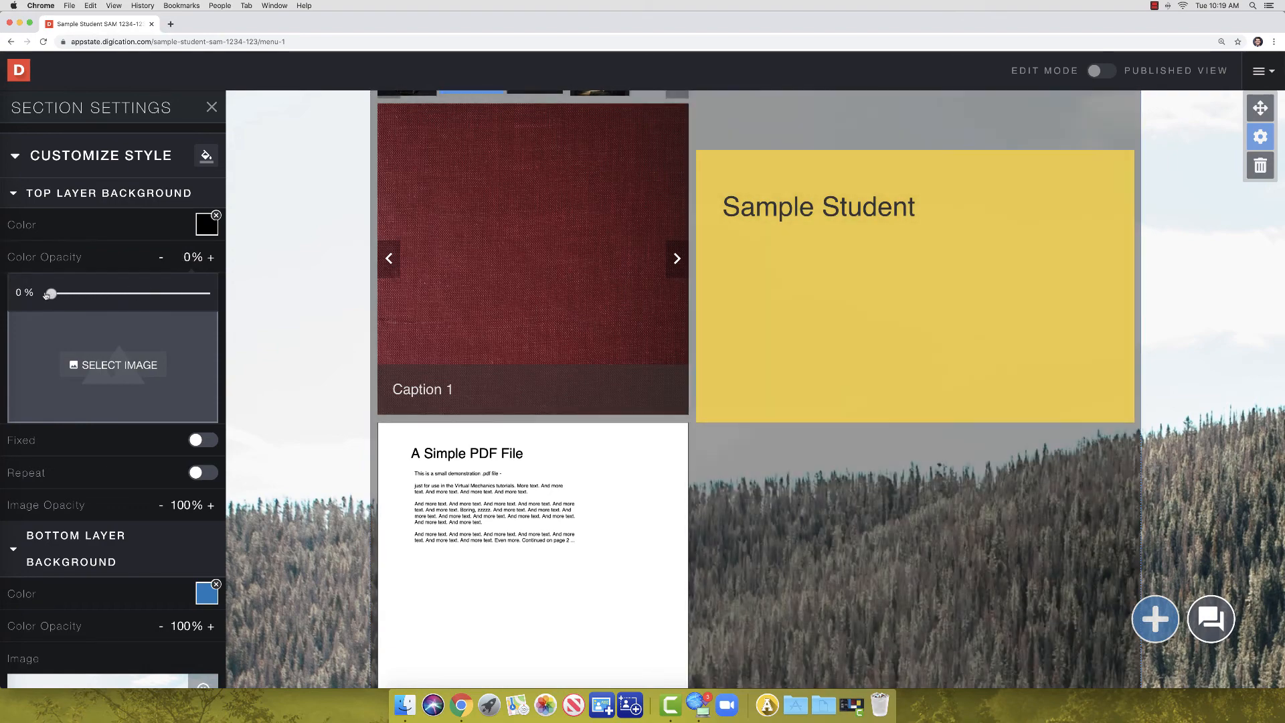
{"action": "left_click_drag", "start_coordinate": [50, 293], "coordinate": [127, 293]}
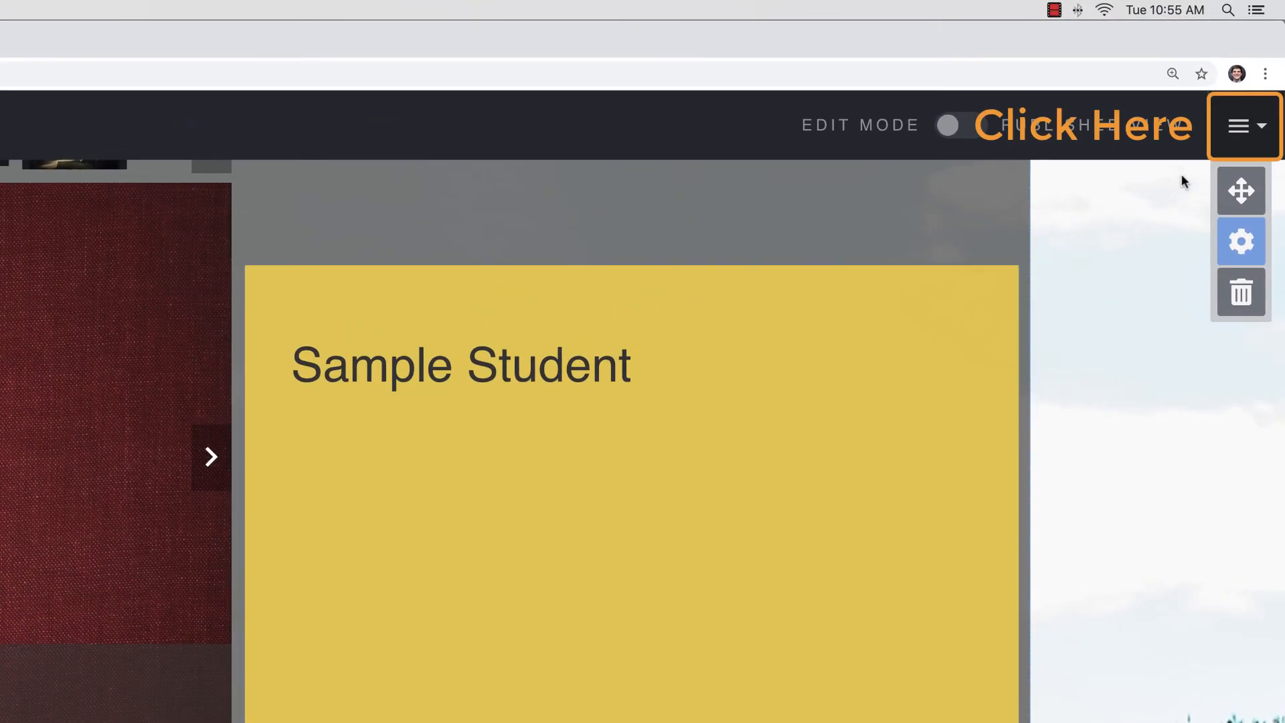
In portfolio Settings, edit 'Also share with' and search 'ci 2300' to add its Faculty and Students as Viewers.
{"action": "left_click", "coordinate": [1239, 126]}
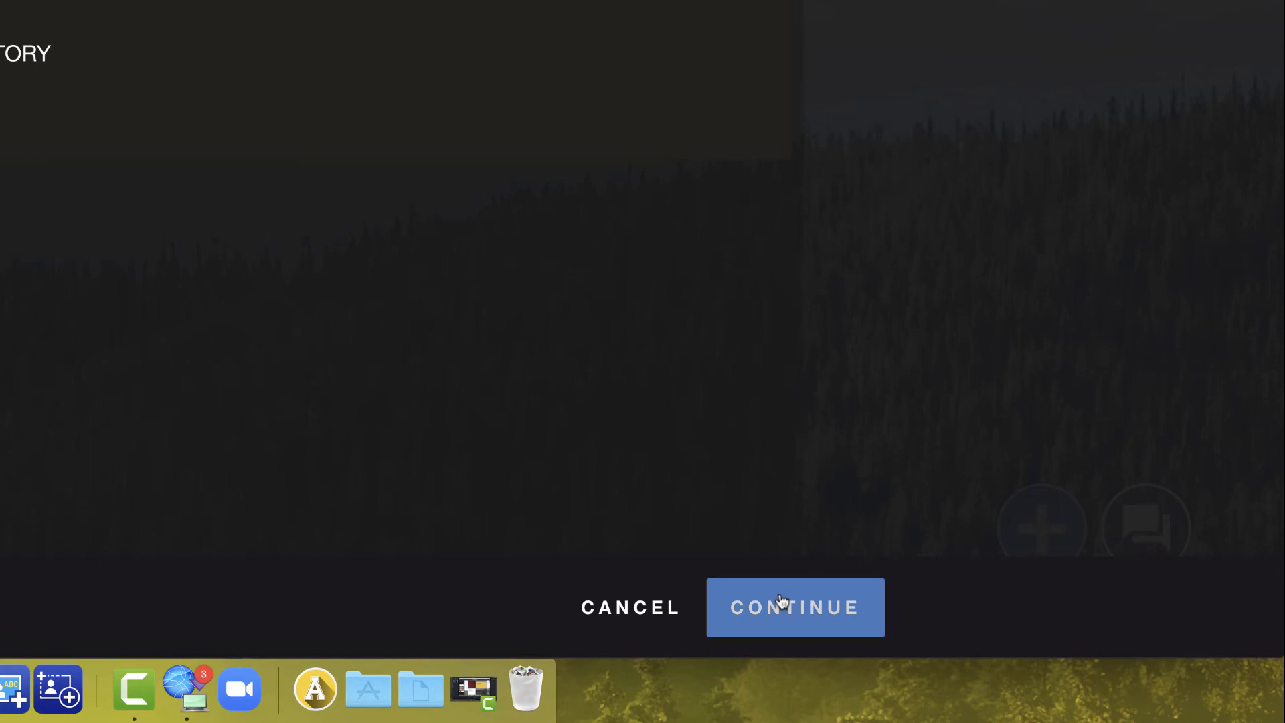
{"action": "left_click", "coordinate": [793, 608]}
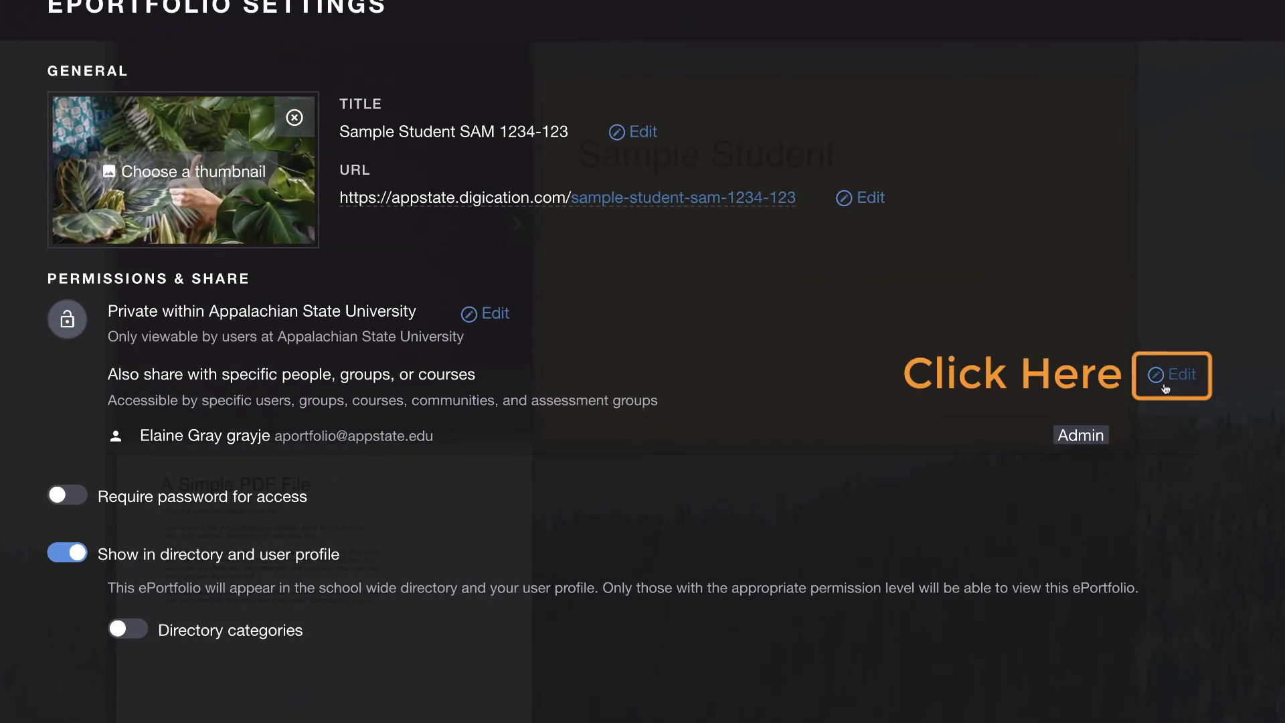
{"action": "left_click", "coordinate": [1171, 375]}
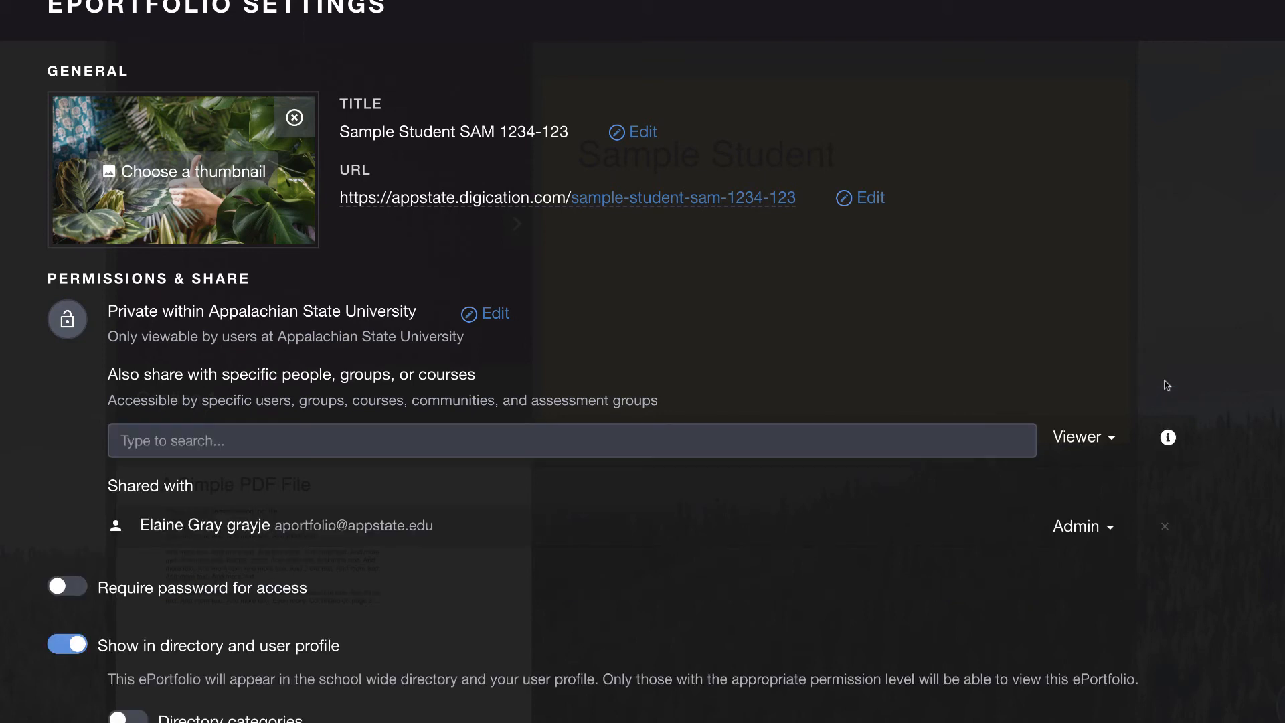
{"action": "mouse_move", "coordinate": [826, 434]}
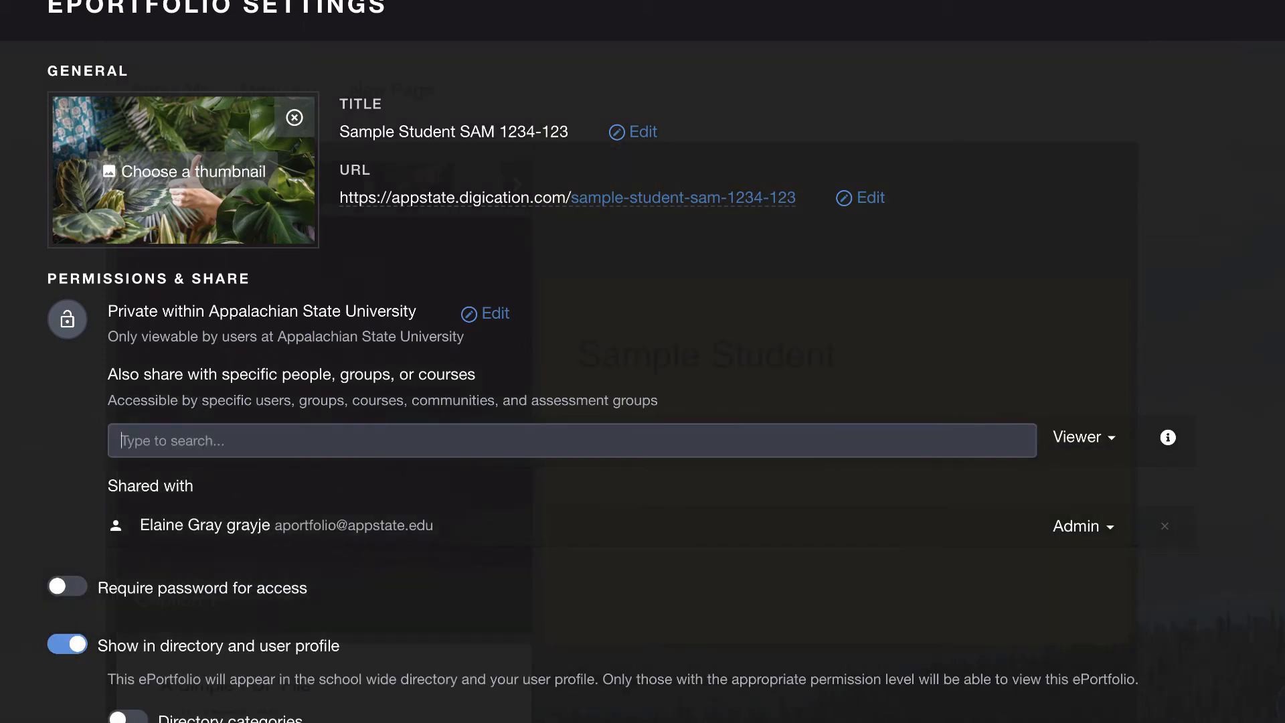
{"action": "type", "text": "ci 2300"}
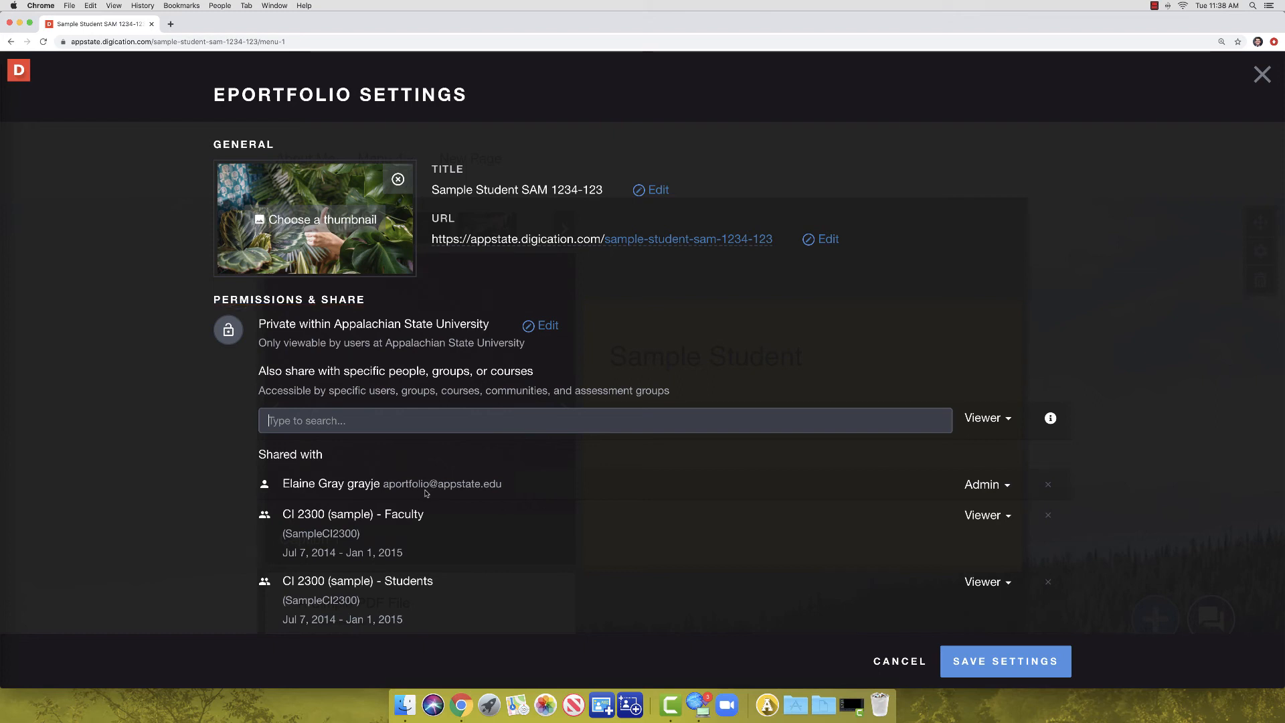
{"action": "mouse_move", "coordinate": [1103, 499]}
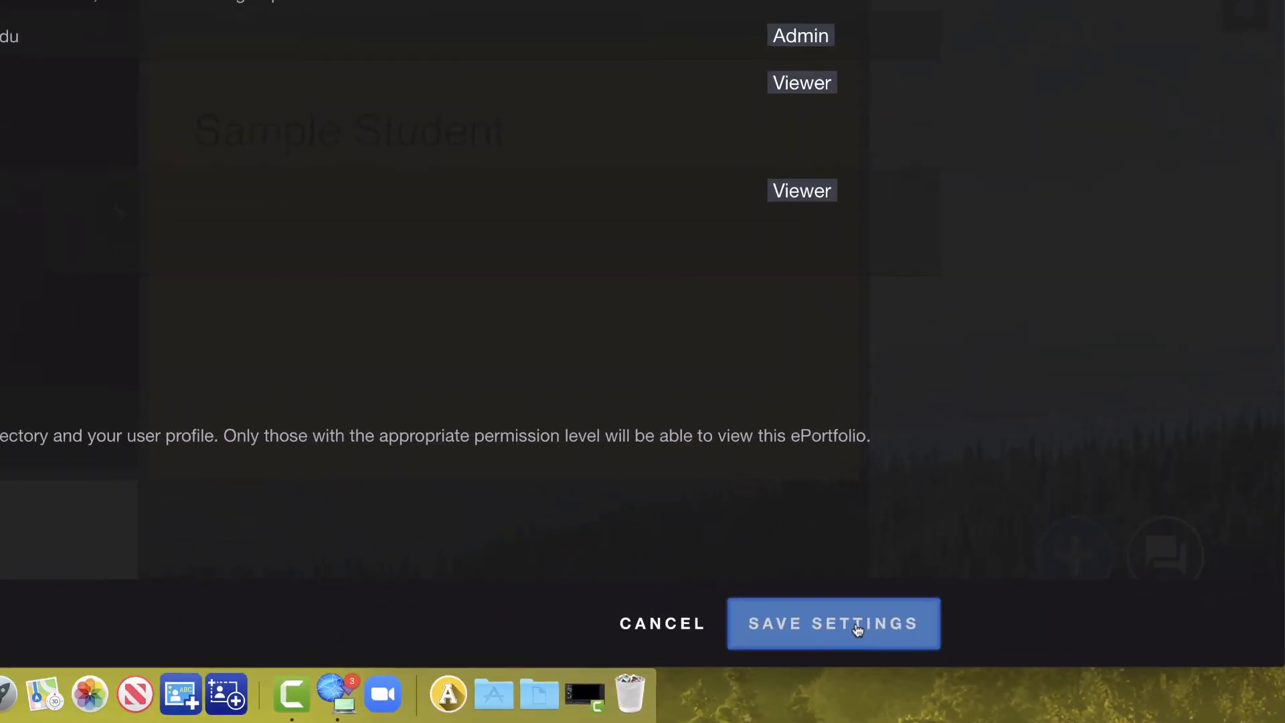
Save the sharing settings and publish the pending page changes.
{"action": "left_click", "coordinate": [832, 622]}
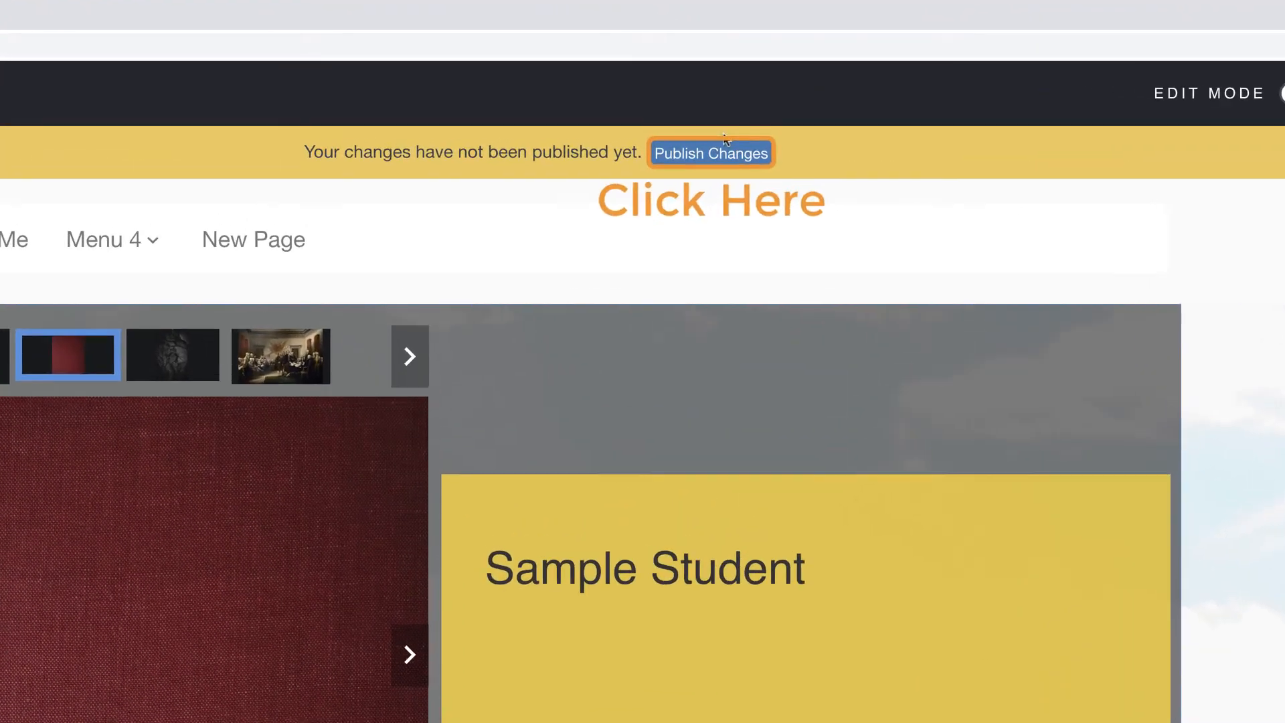
{"action": "left_click", "coordinate": [709, 153]}
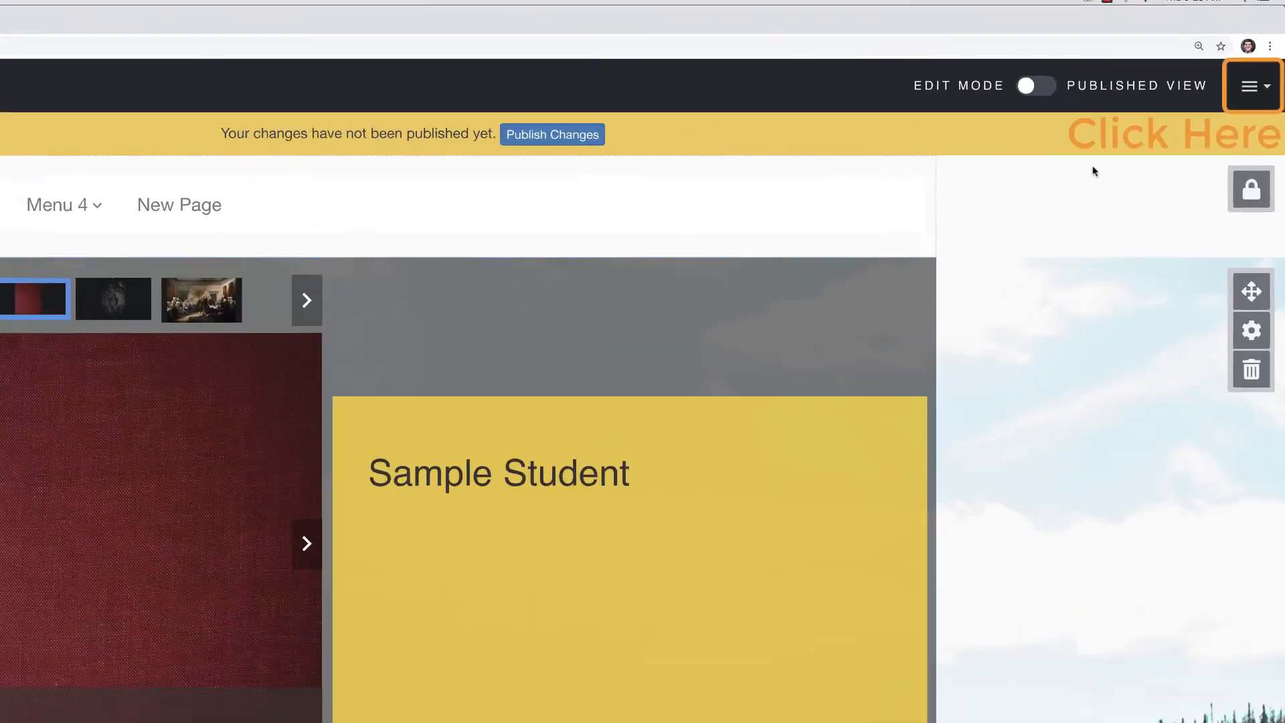
Publish the current page from the portfolio menu, clearing the unpublished-changes notice.
{"action": "left_click", "coordinate": [1252, 85]}
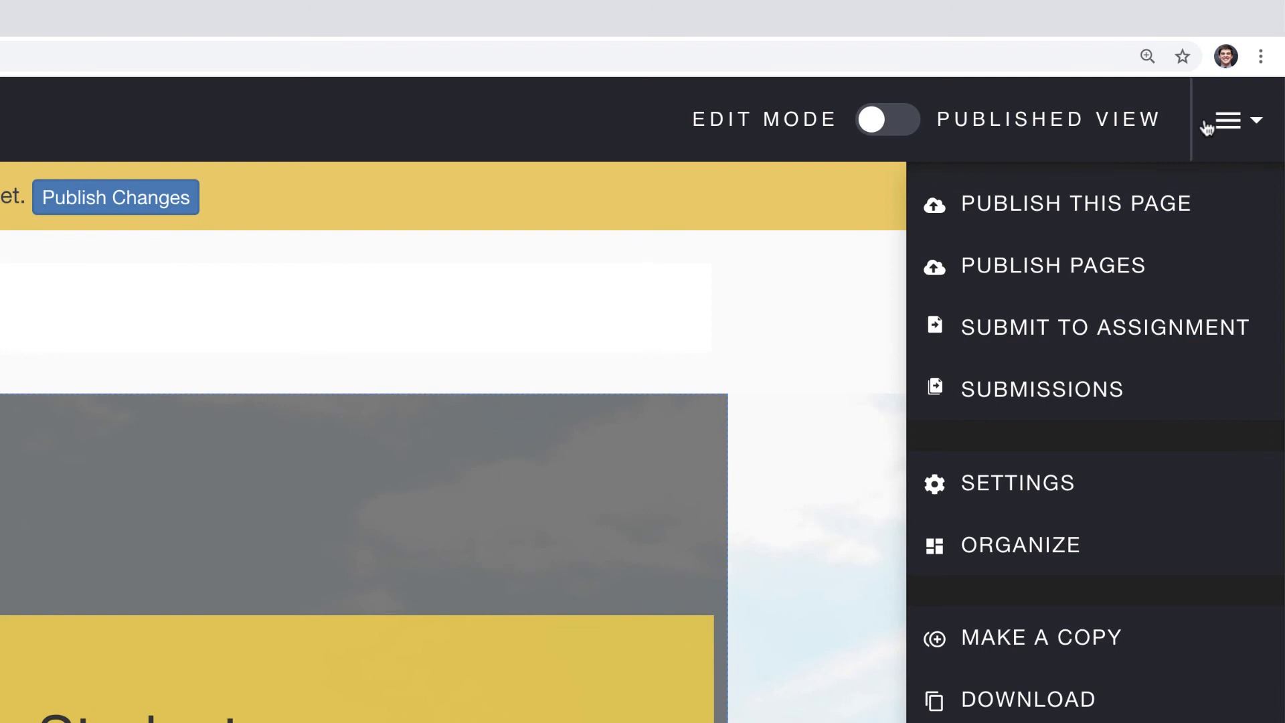
{"action": "left_click", "coordinate": [1075, 204]}
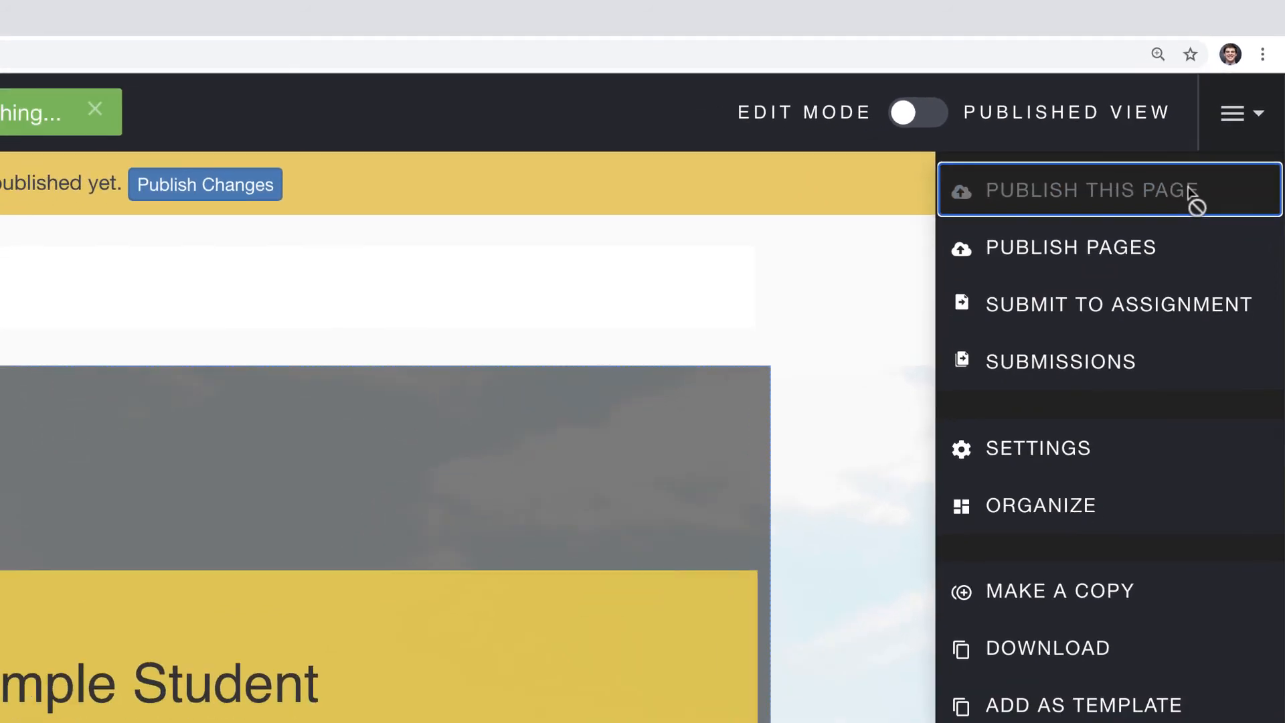
{"action": "left_click", "coordinate": [1082, 189]}
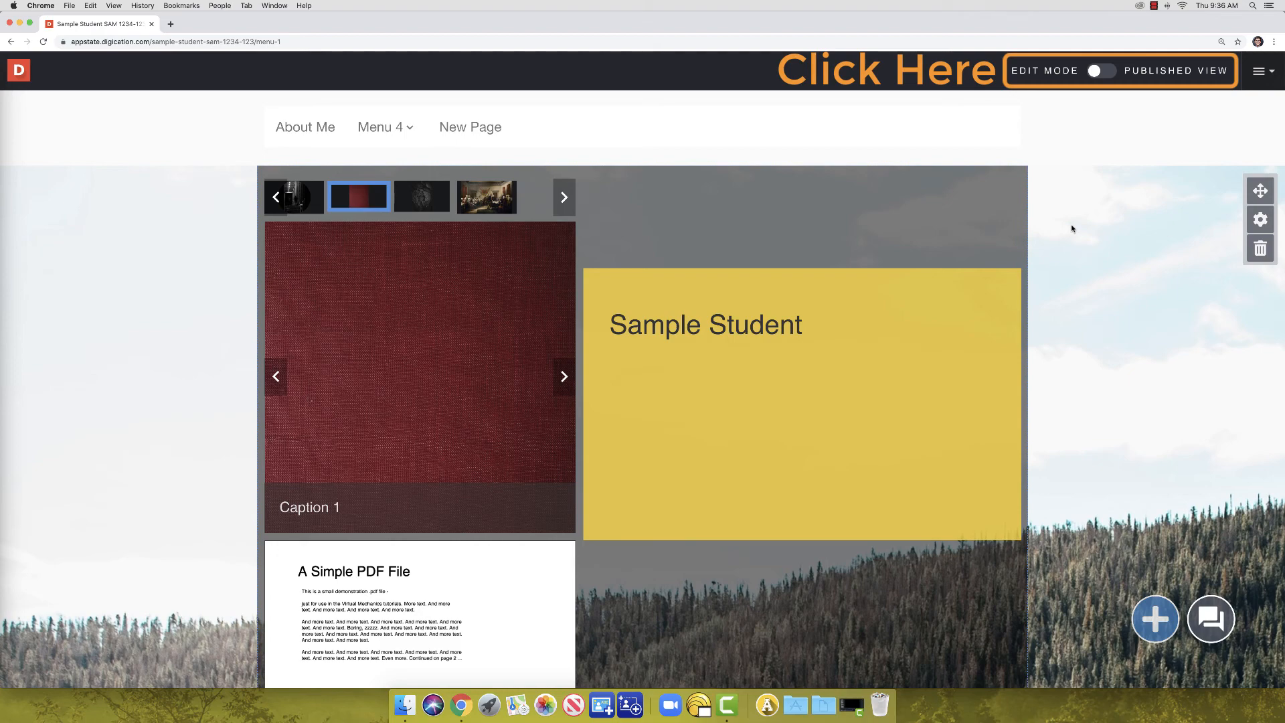
{"action": "left_click", "coordinate": [1102, 71]}
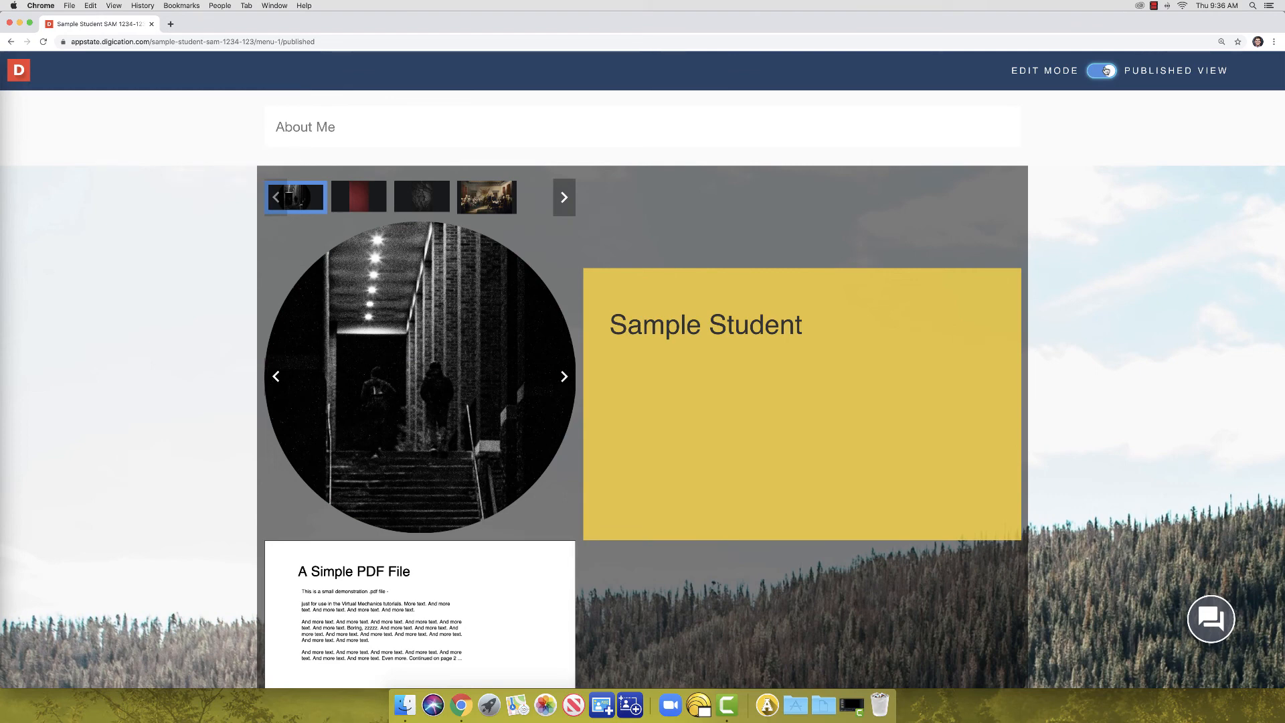
{"action": "left_click", "coordinate": [1101, 71]}
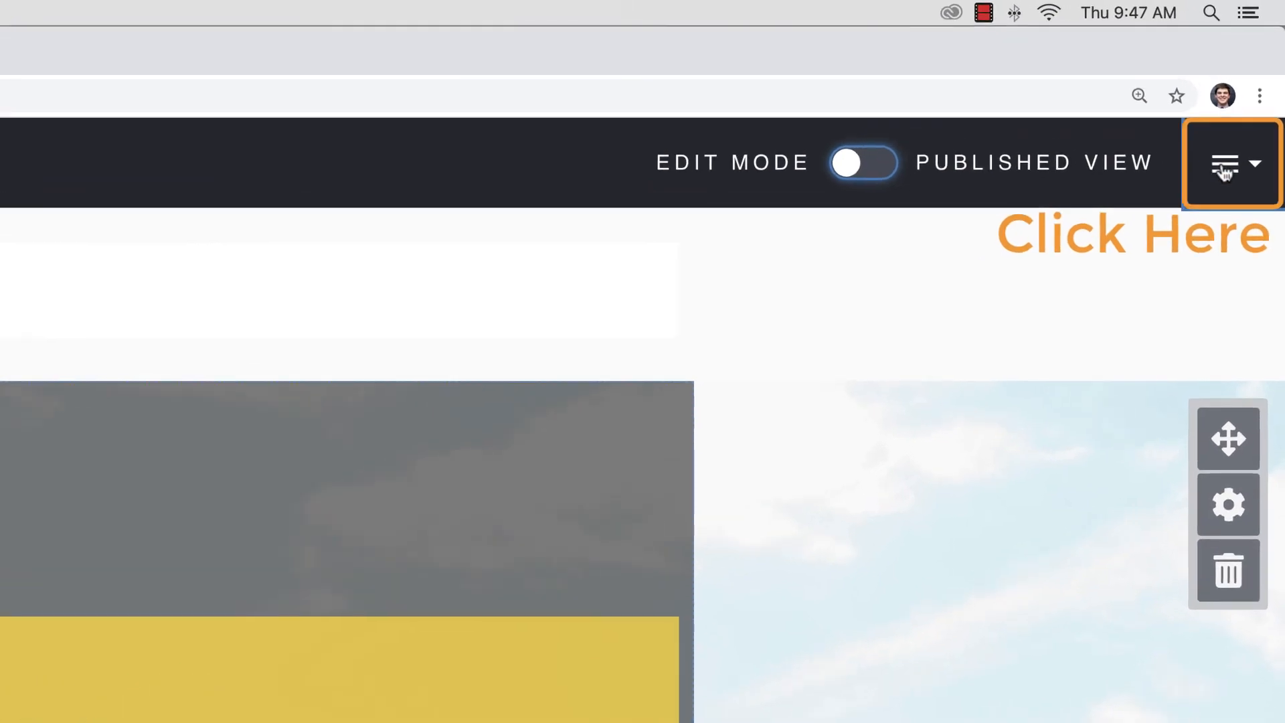
Publish Pages with All pages ticked and dismiss the success confirmation.
{"action": "left_click", "coordinate": [1233, 162]}
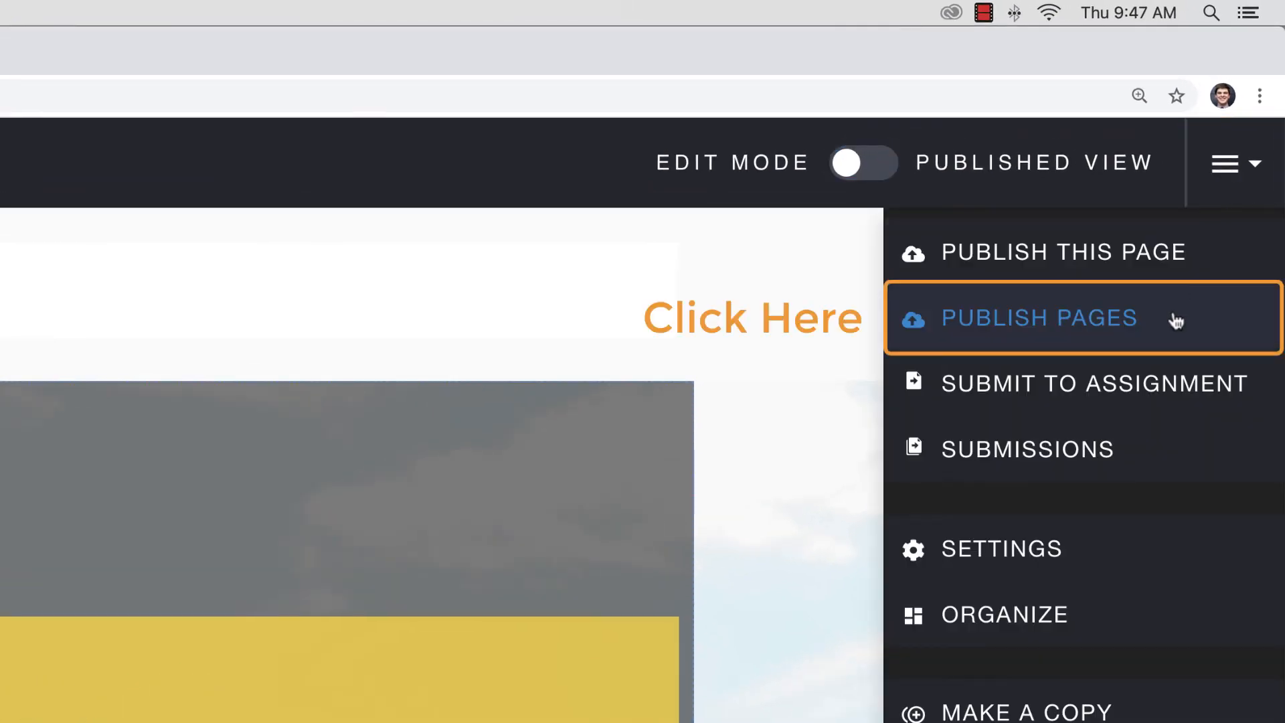
{"action": "left_click", "coordinate": [1038, 319]}
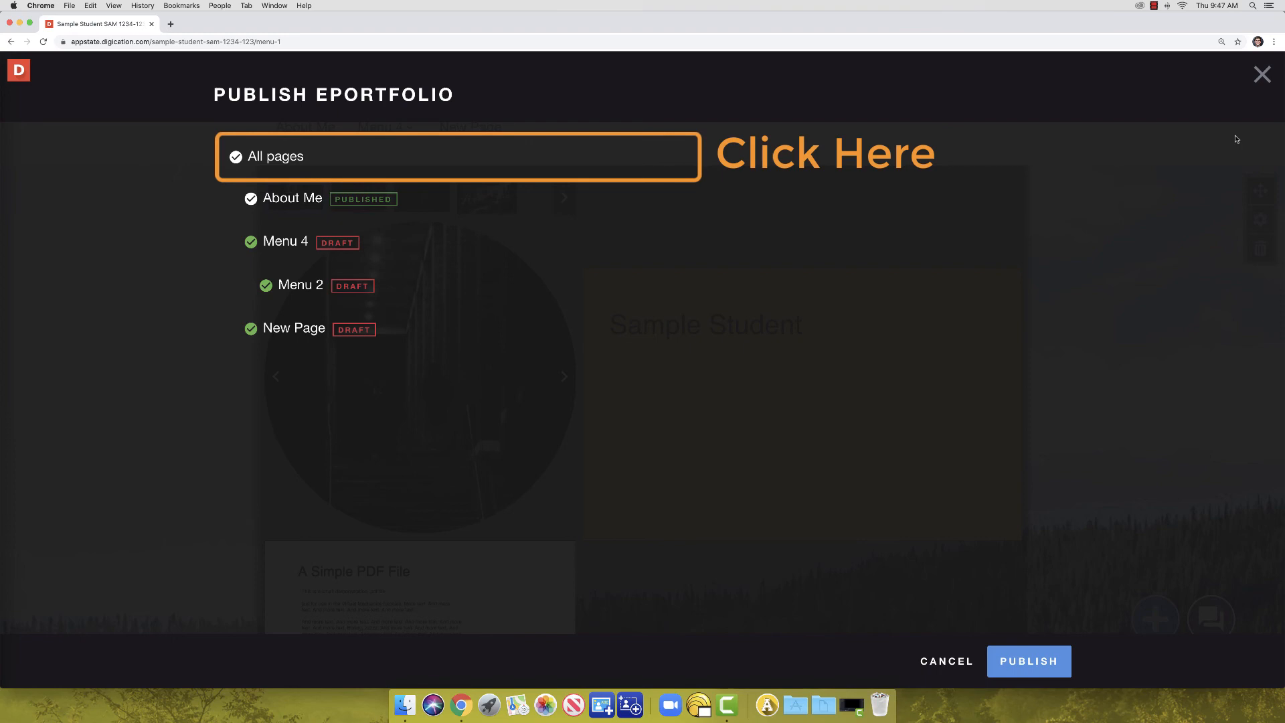
{"action": "left_click", "coordinate": [235, 156]}
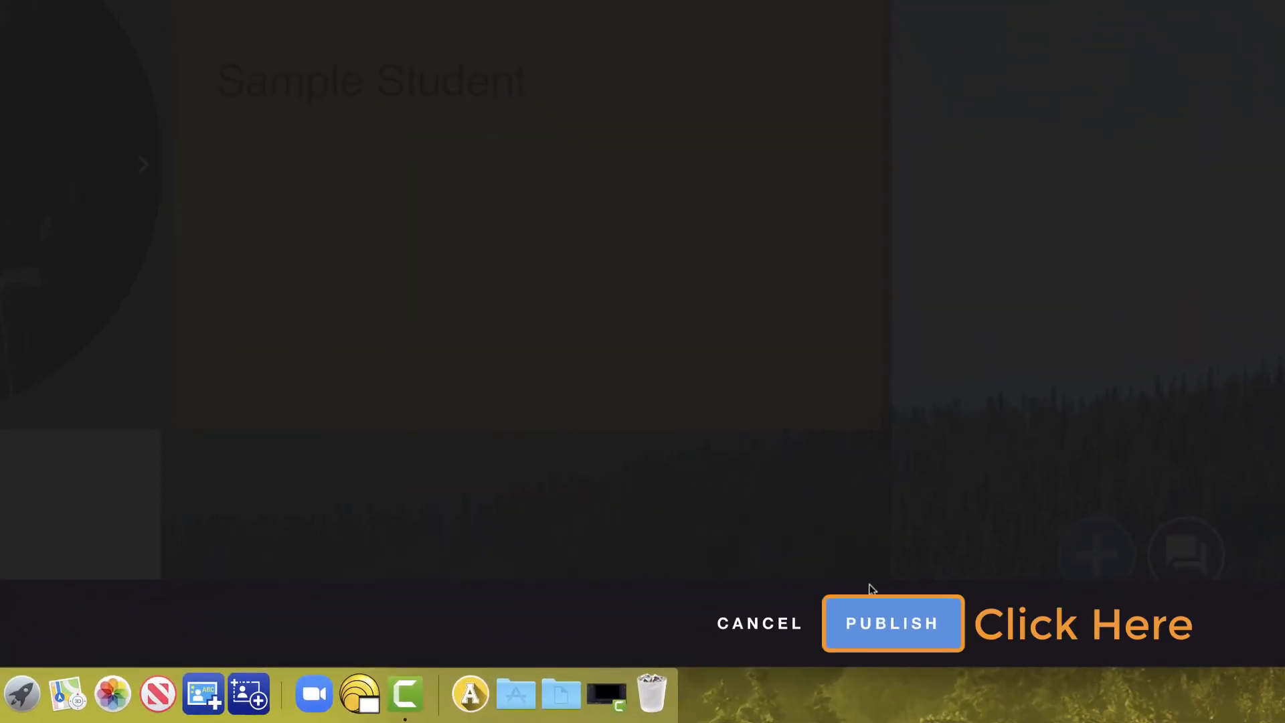
{"action": "left_click", "coordinate": [892, 624]}
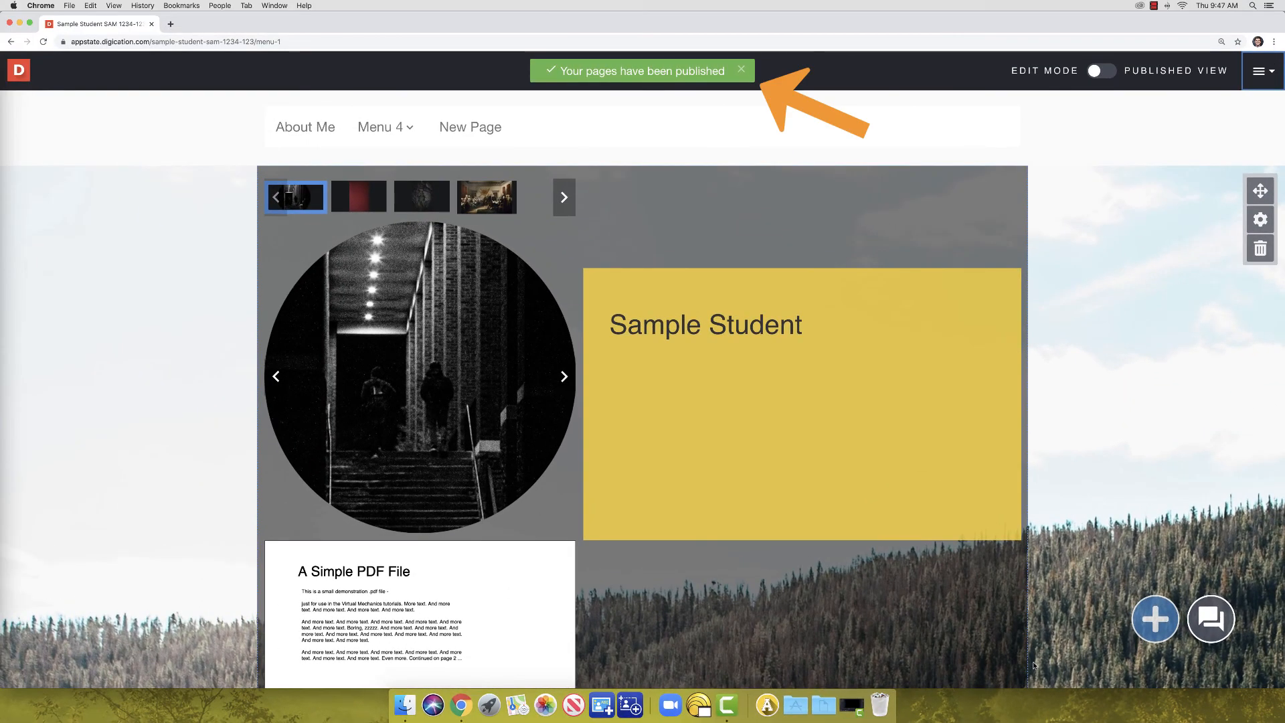
{"action": "left_click", "coordinate": [740, 70]}
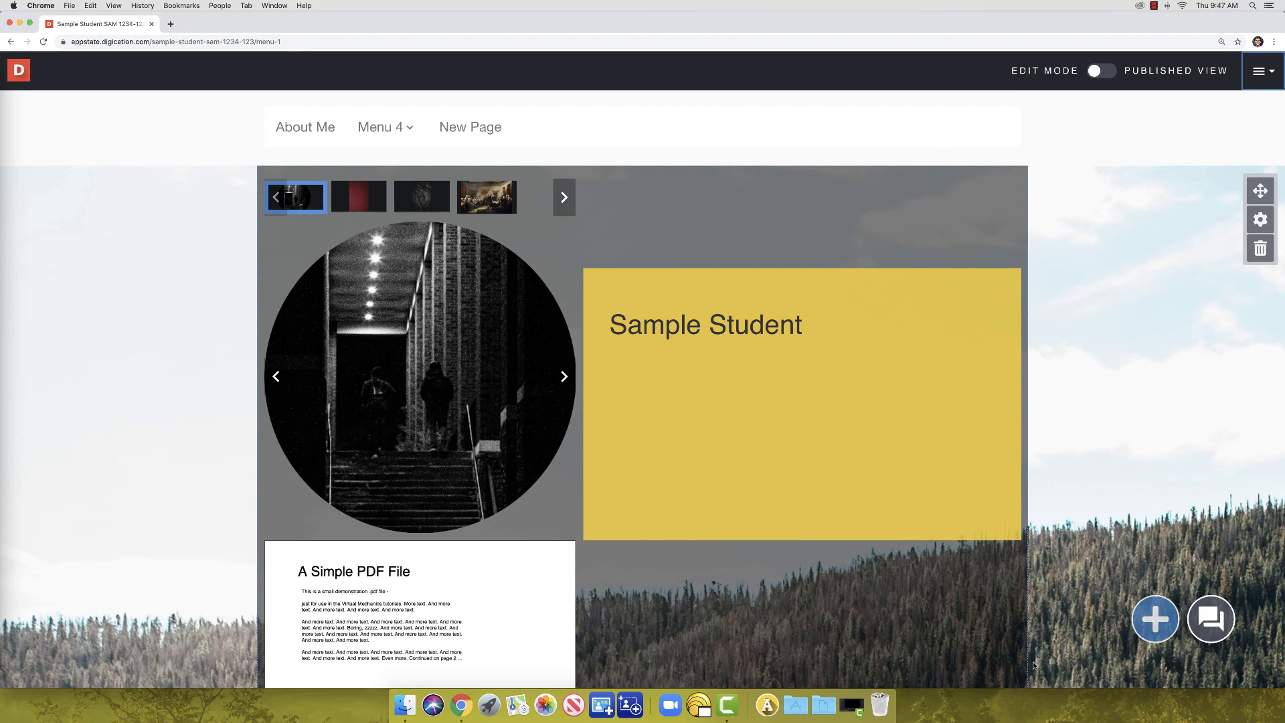
{"action": "mouse_move", "coordinate": [1064, 284]}
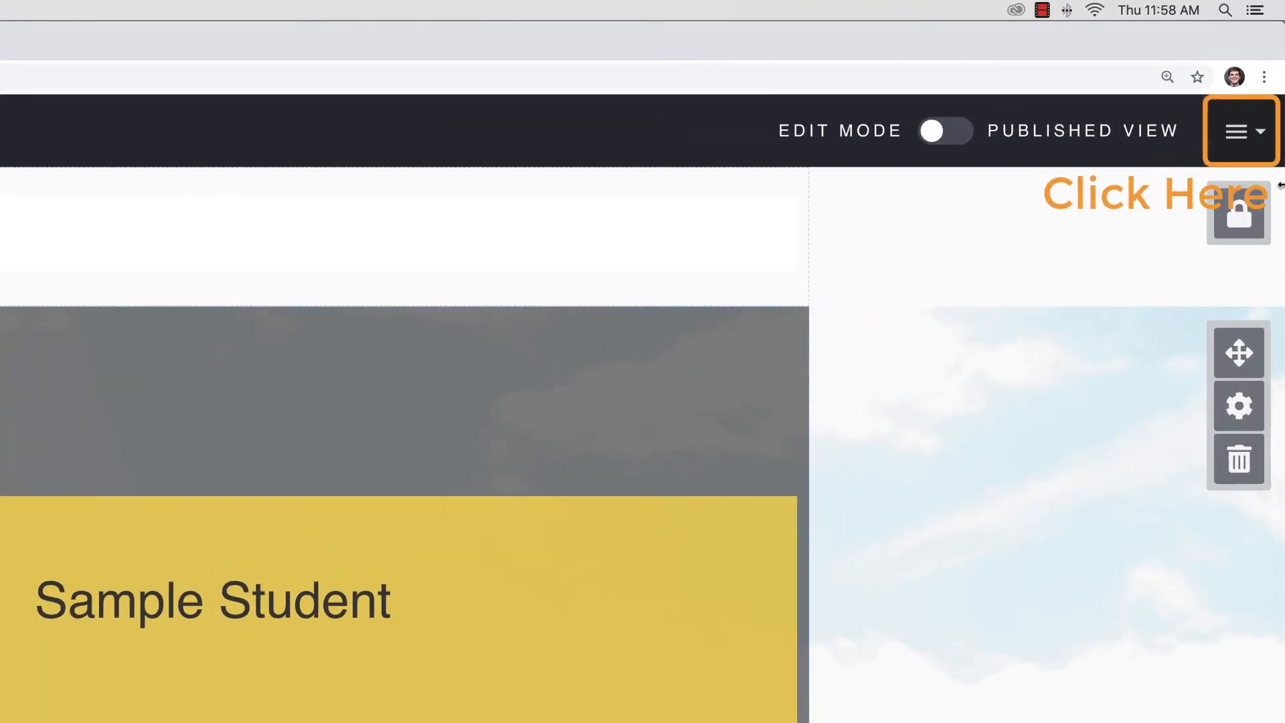
Submit the portfolio to the Writing Sample assignment in Sample Course and close the progress window.
{"action": "left_click", "coordinate": [1240, 132]}
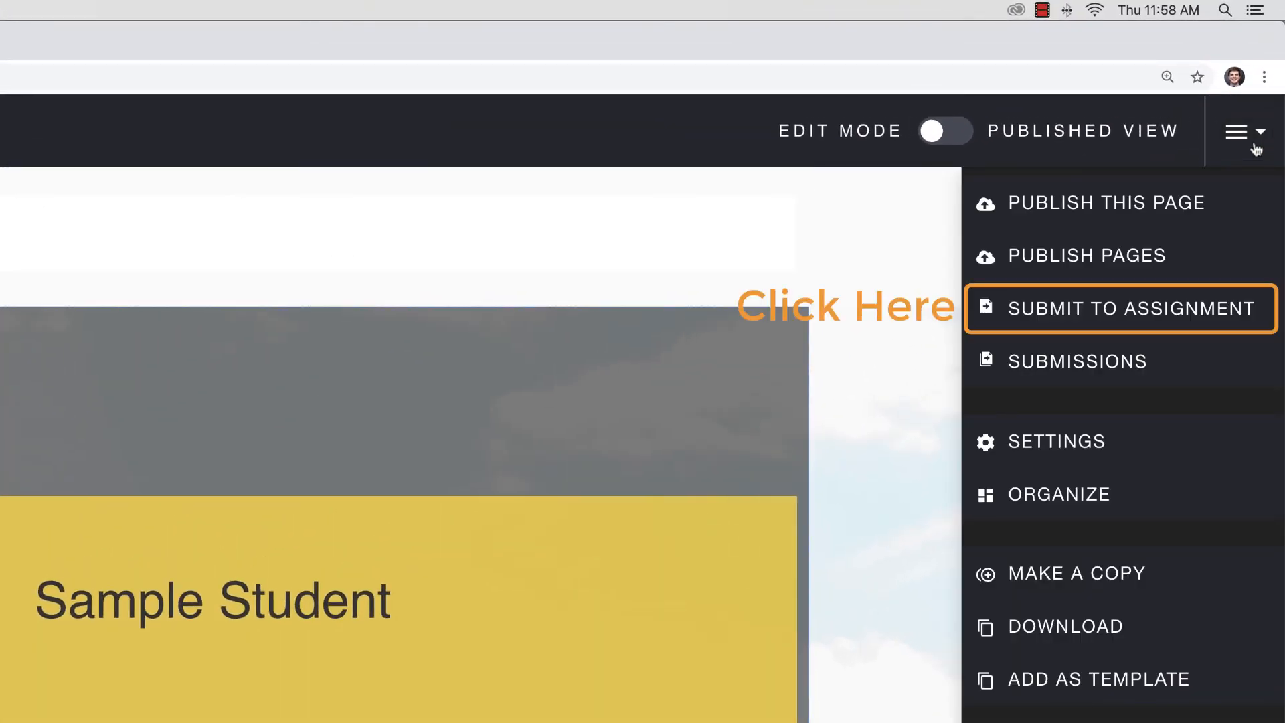
{"action": "left_click", "coordinate": [1132, 308]}
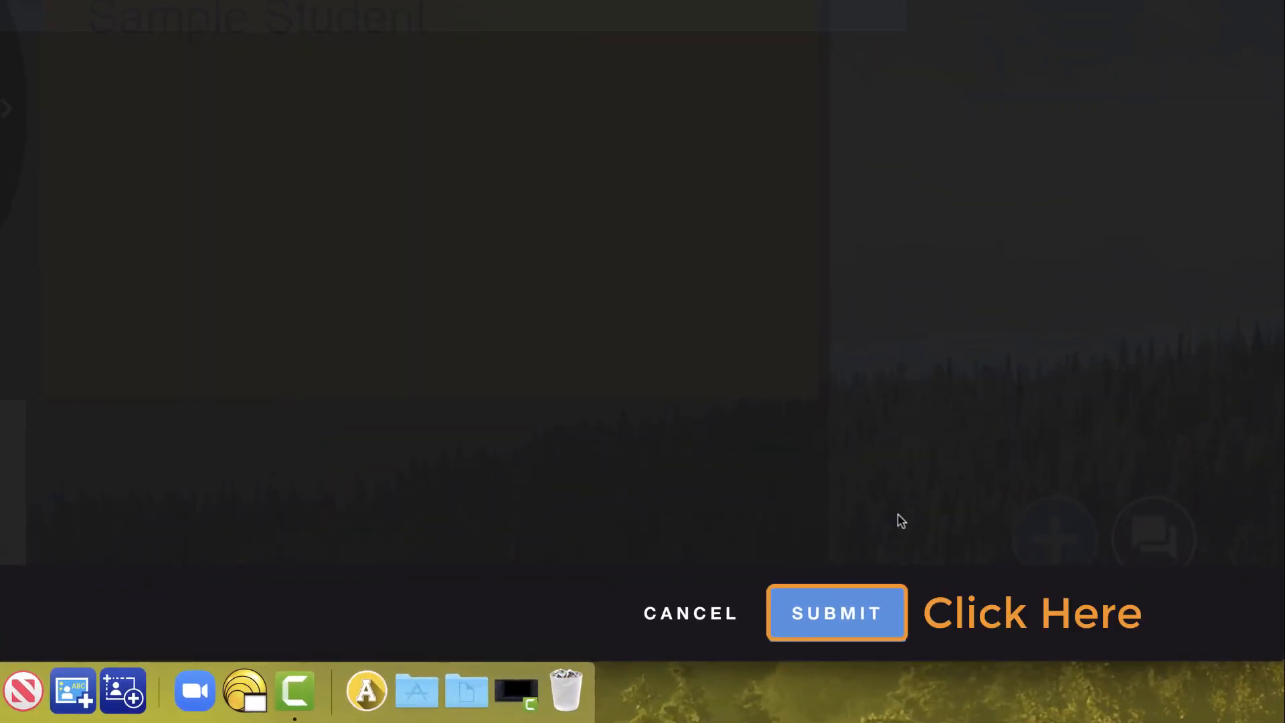
{"action": "left_click", "coordinate": [835, 611]}
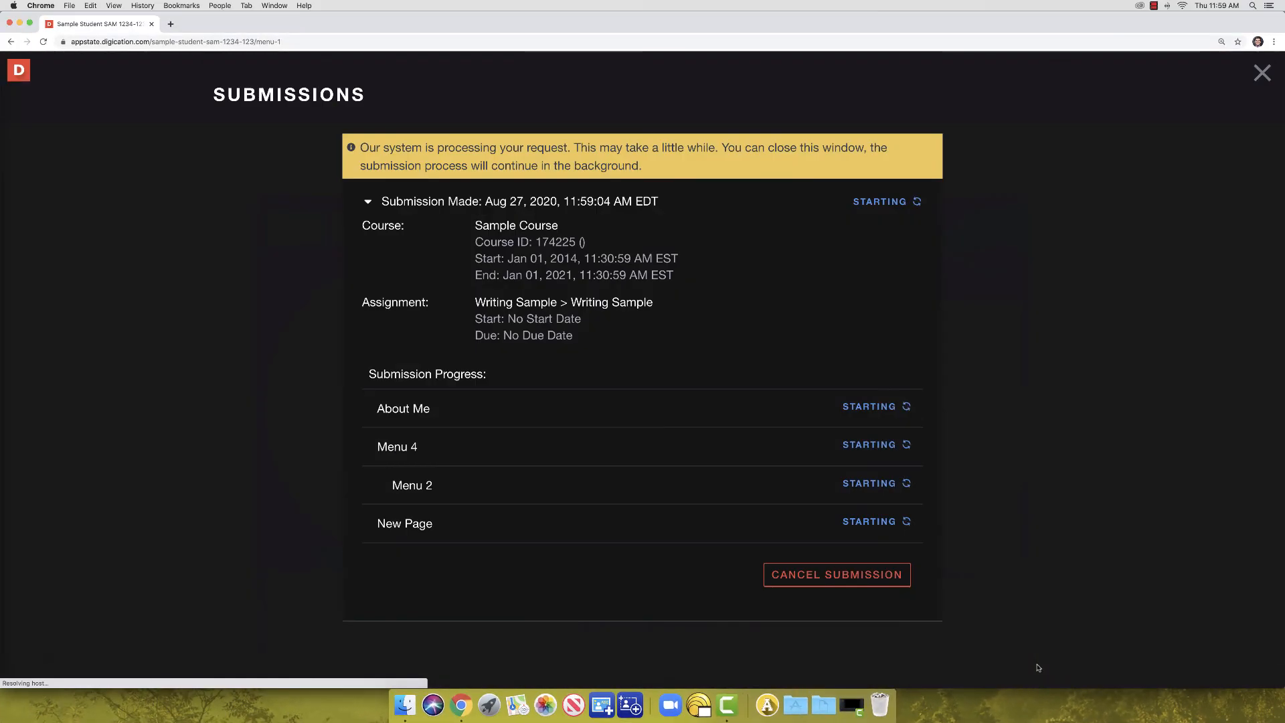
{"action": "left_click", "coordinate": [1261, 73]}
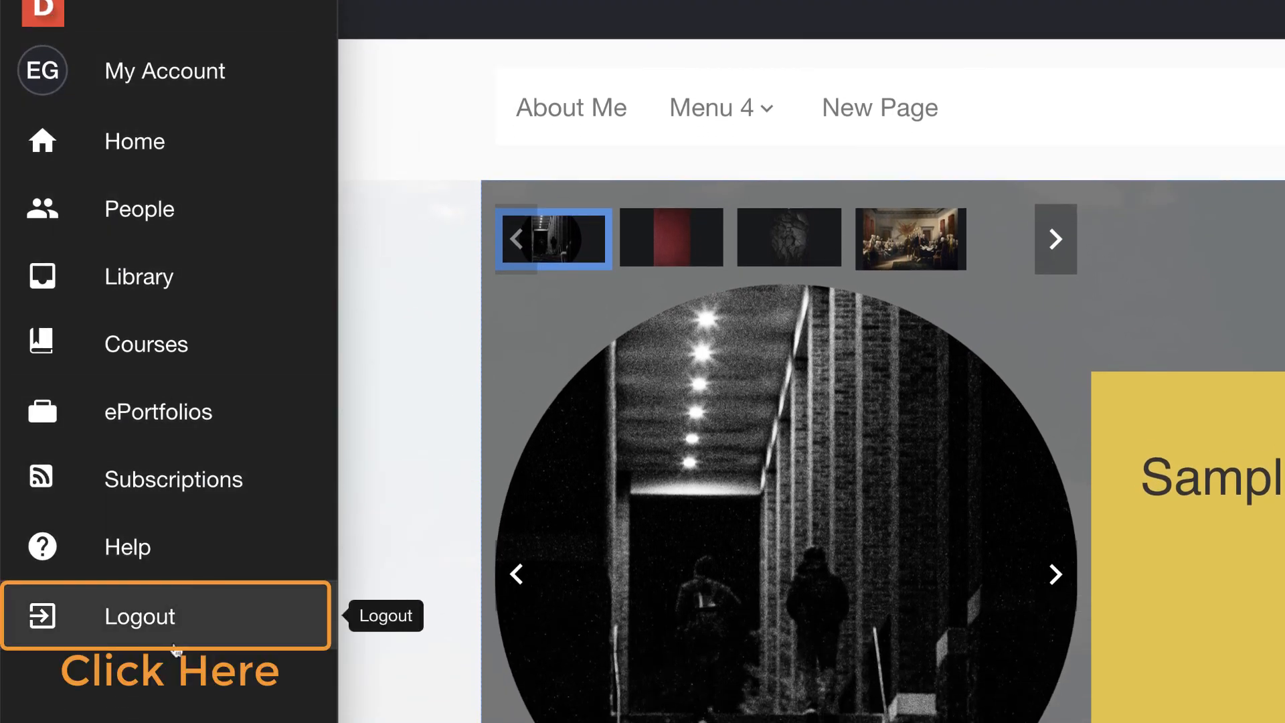
Log out of the Digication account from the side menu.
{"action": "left_click", "coordinate": [140, 615]}
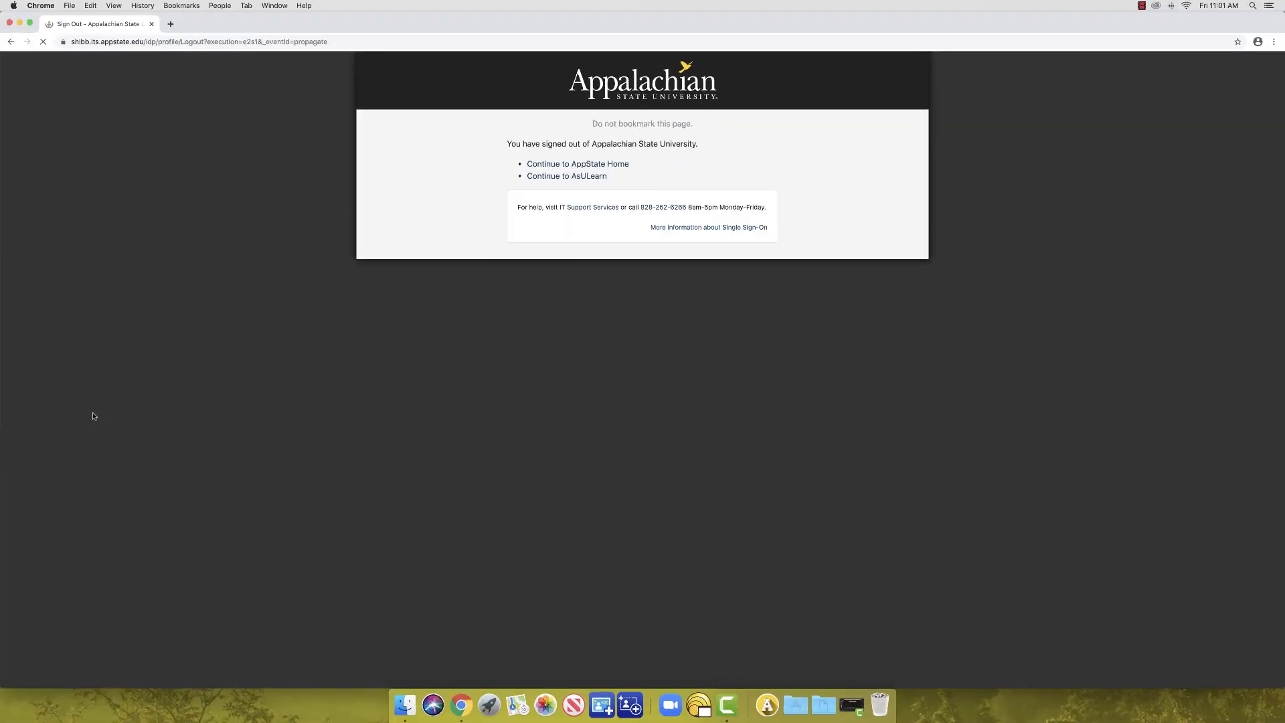